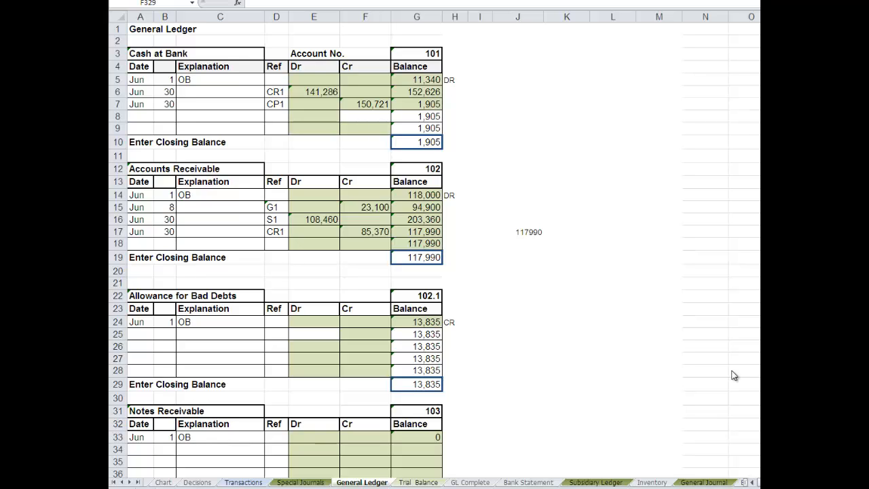
mouse_move(677, 416)
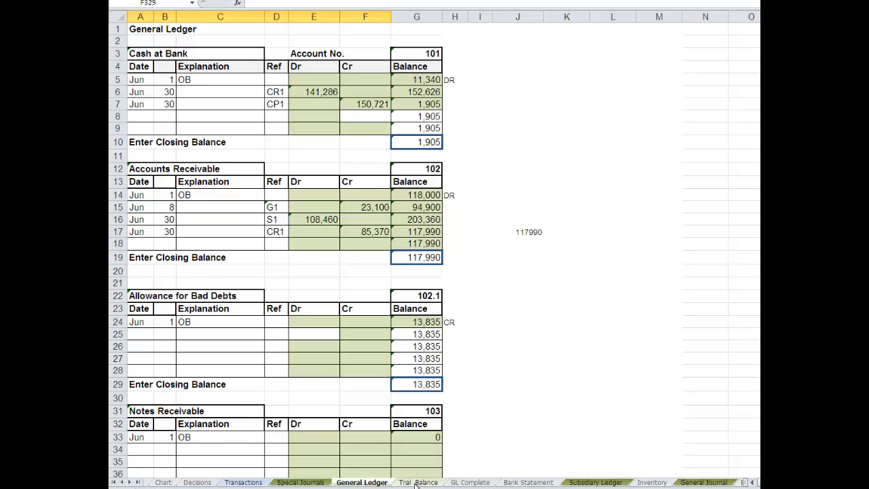
- Link Trial Balance A7 to the Cash at Bank title on General Ledger
click(418, 482)
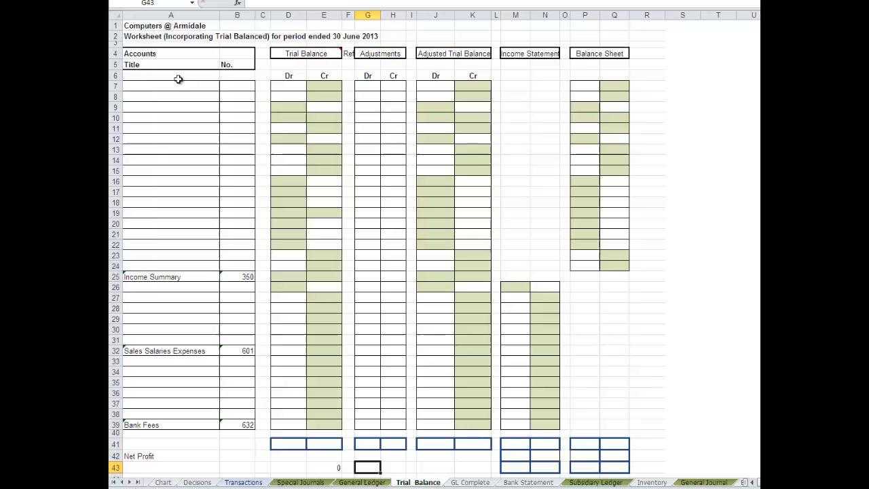
mouse_move(169, 88)
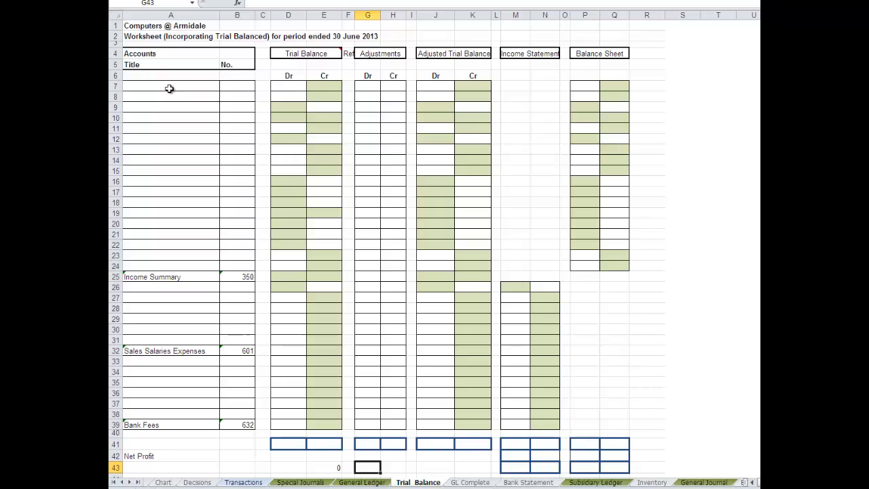
click(170, 86)
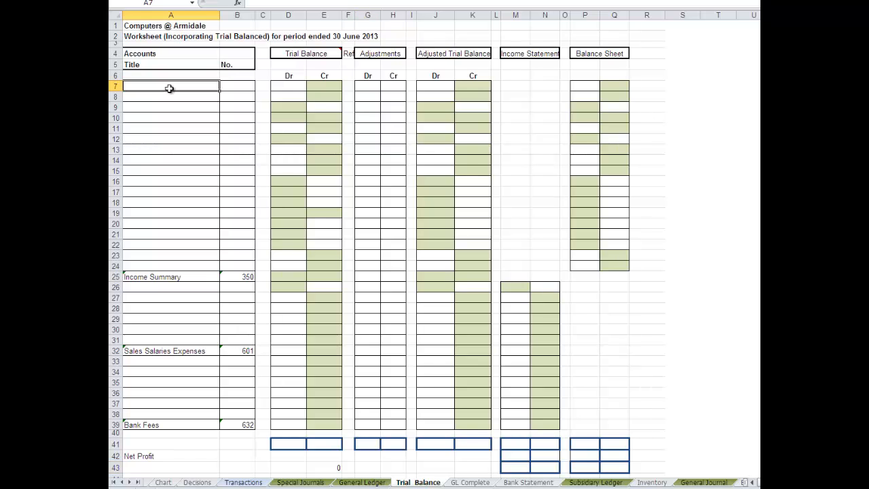
text(=)
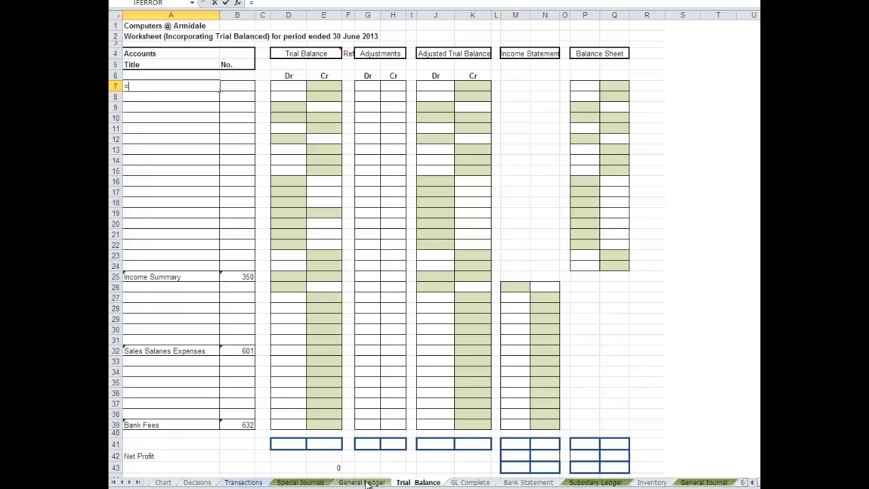
click(362, 482)
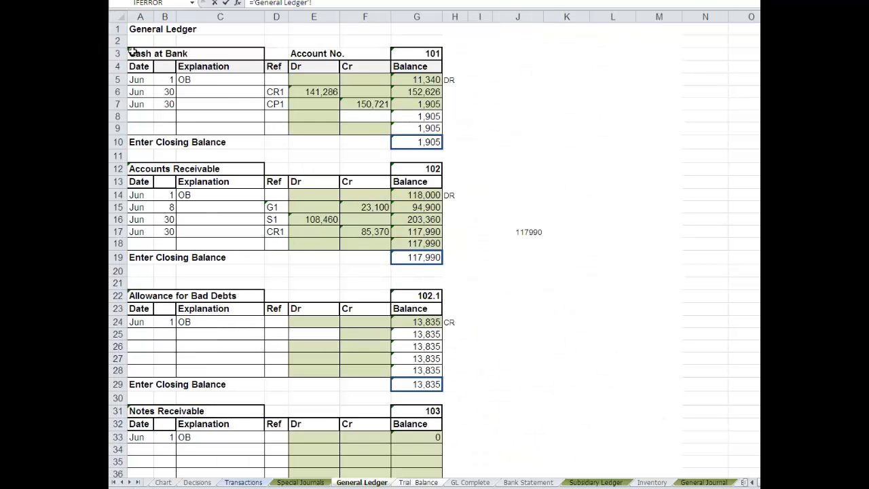
click(418, 482)
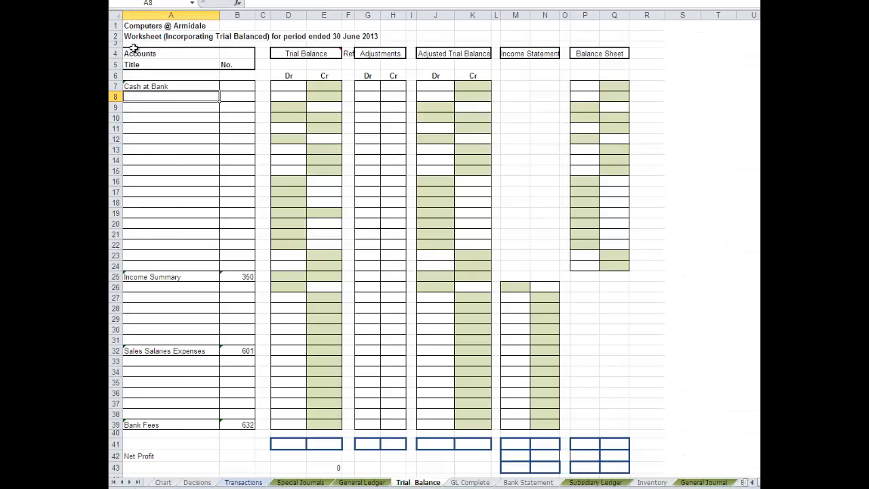
- Link B7 and D7 to account number 101 and the 1,905 closing balance
click(237, 86)
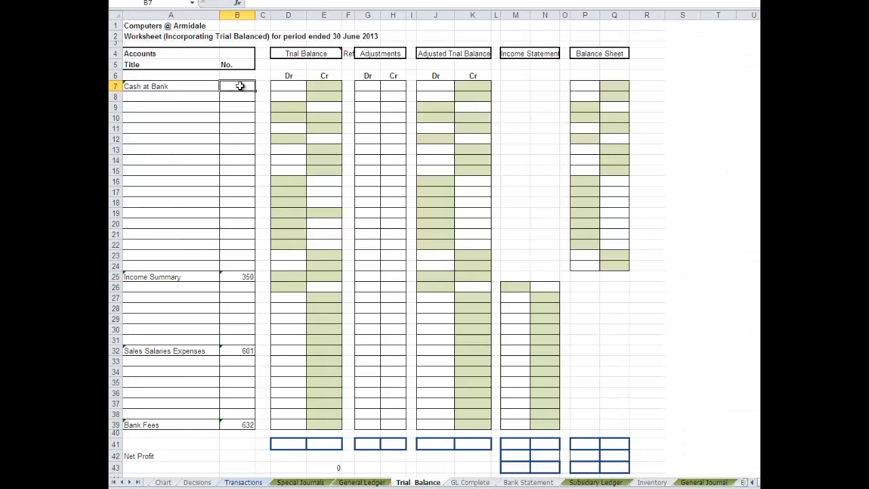
text(=)
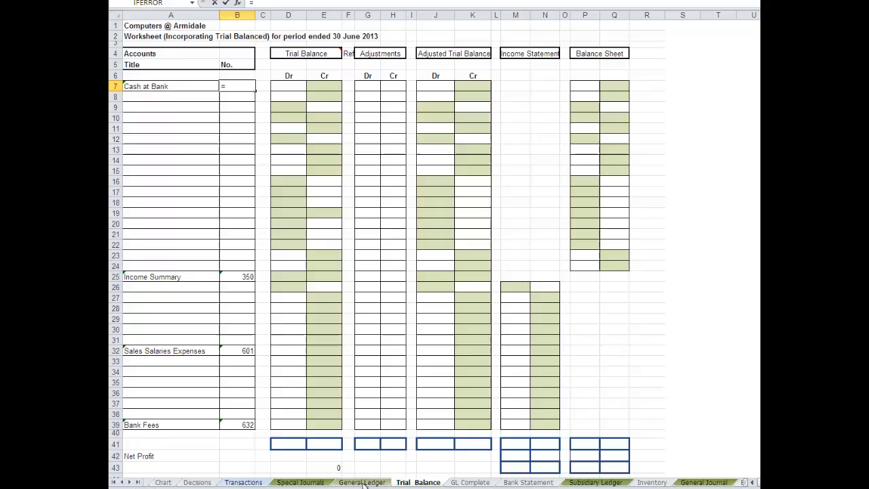
click(361, 483)
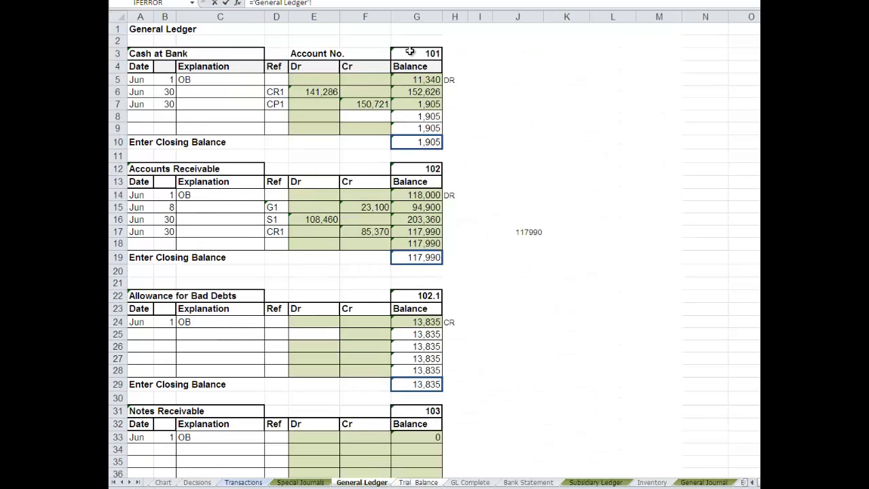
click(418, 482)
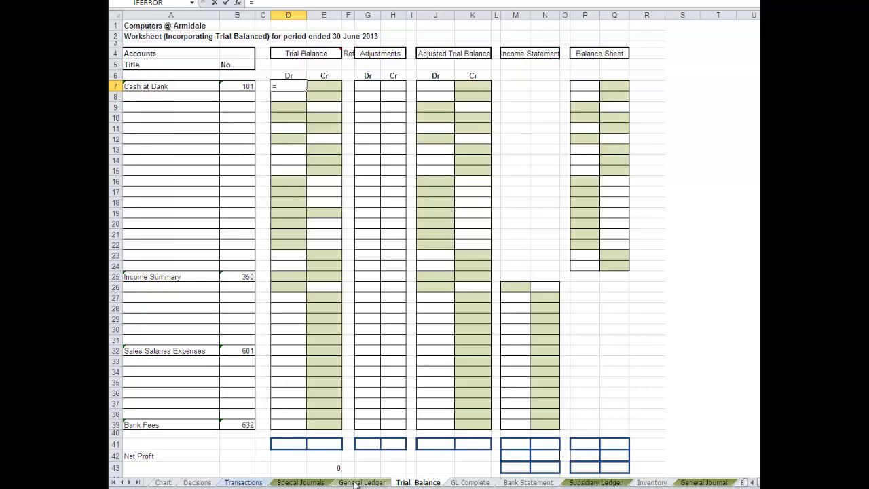
click(361, 482)
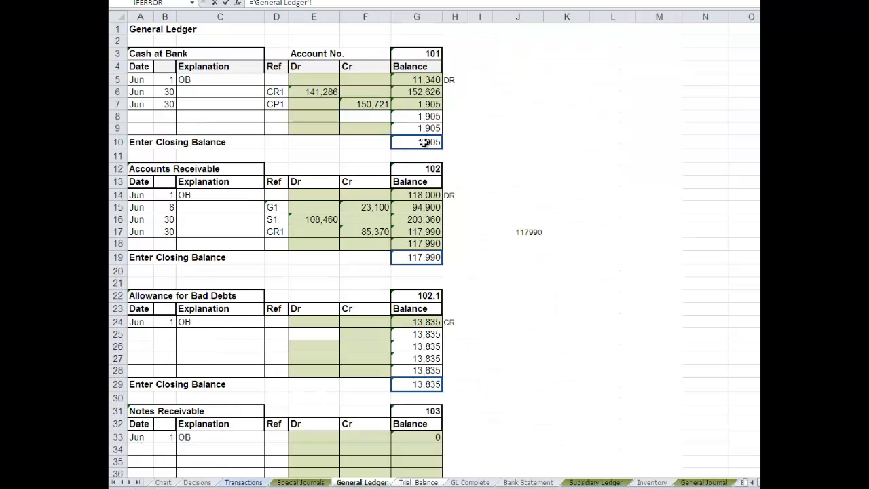
click(418, 482)
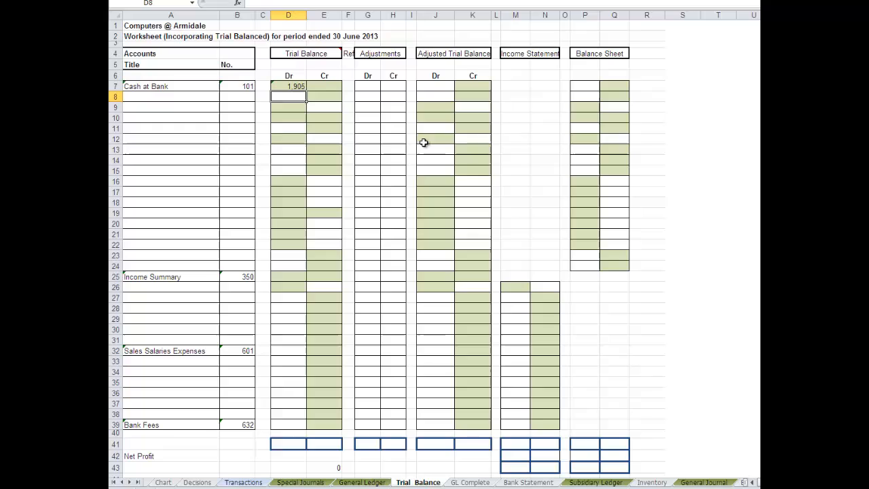
mouse_move(406, 133)
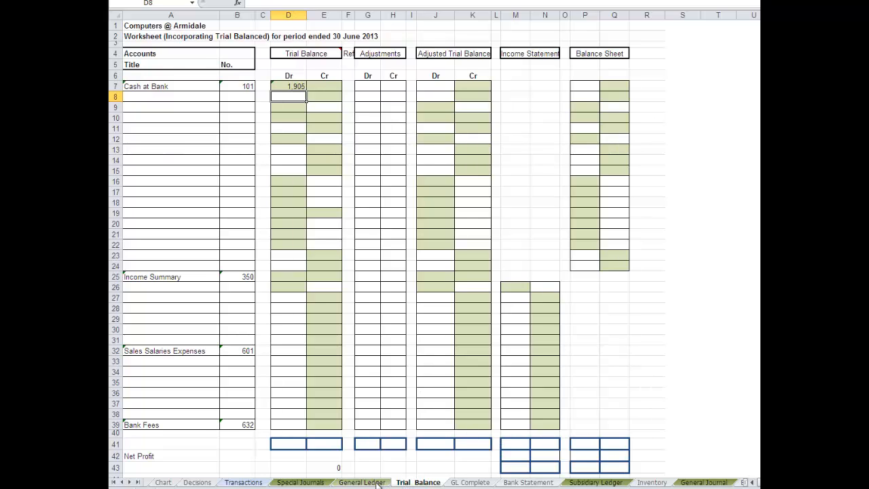
- Start a formula beside Cash at Bank referencing its General Ledger account title
click(361, 482)
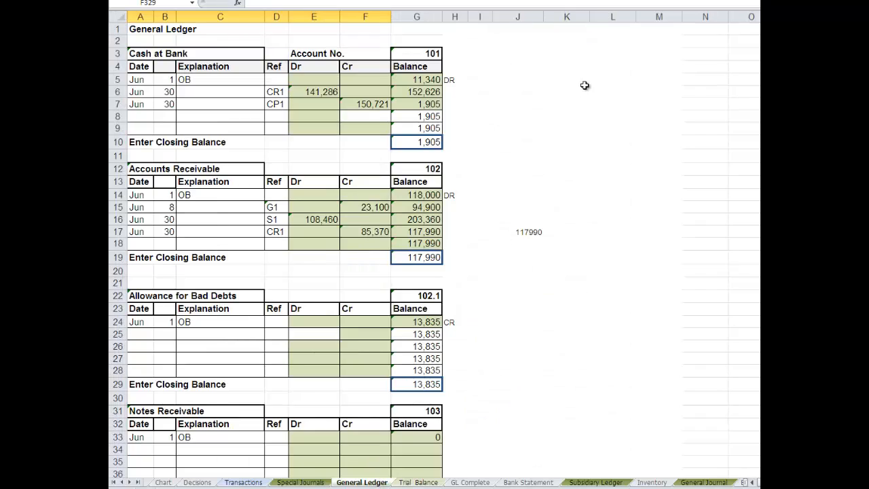
click(518, 65)
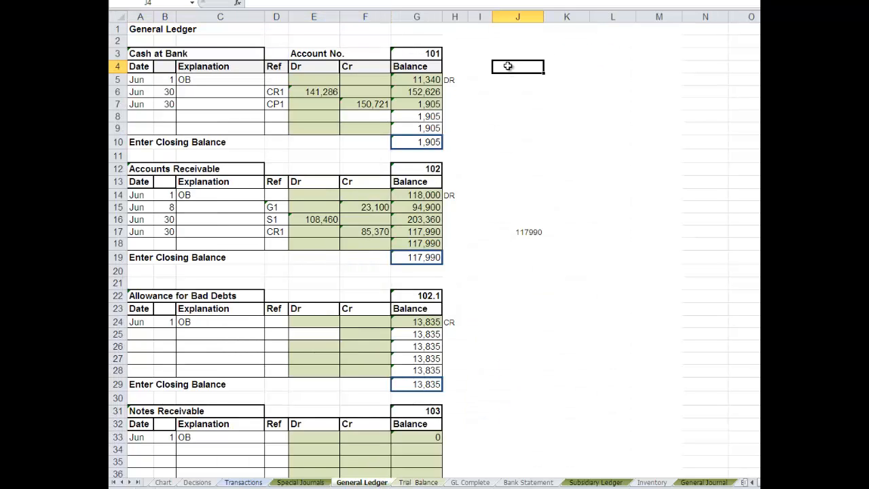
text(=)
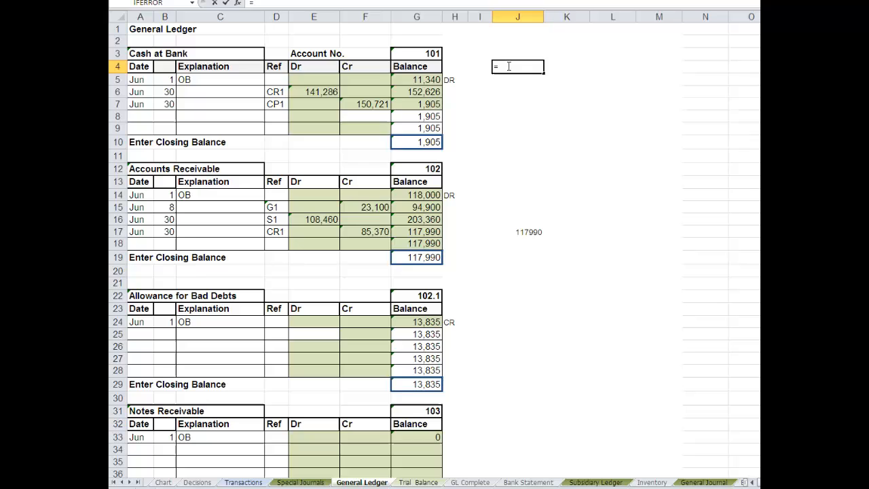
click(517, 17)
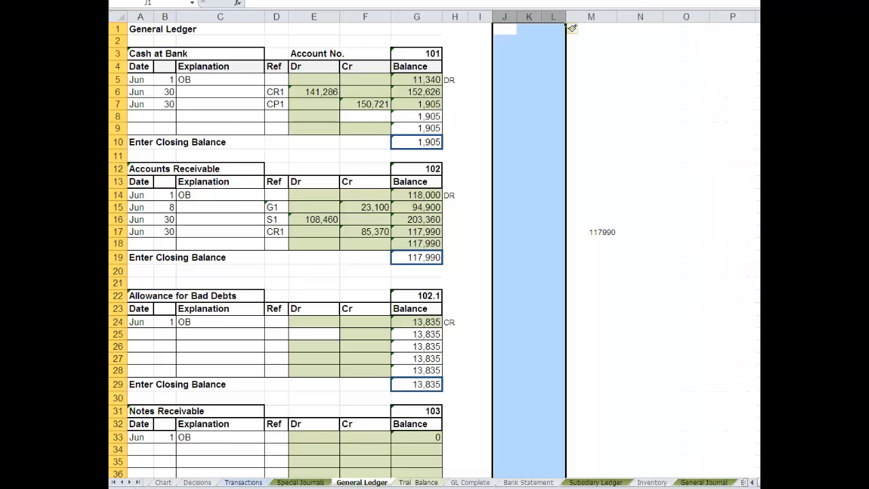
mouse_move(542, 33)
text(101)
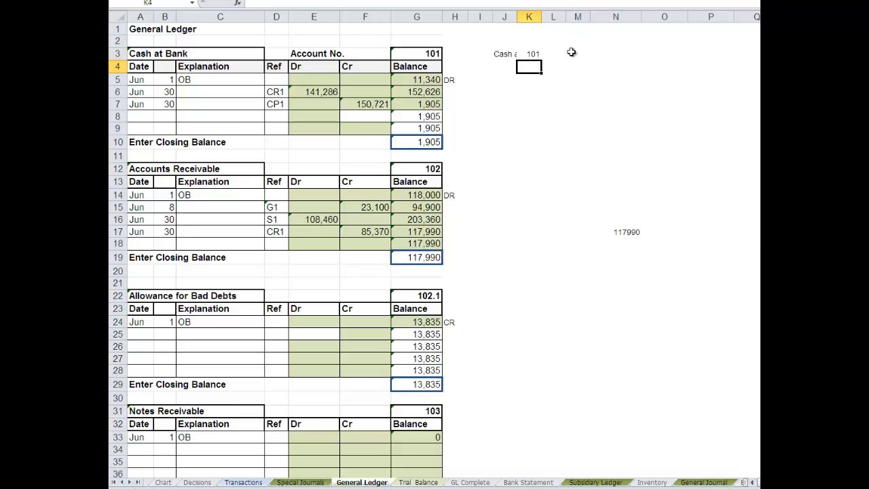
- Link L3 to the 1,905 balance and paste the J3:L3 summary beside Accounts Receivable
click(554, 55)
text(1,905)
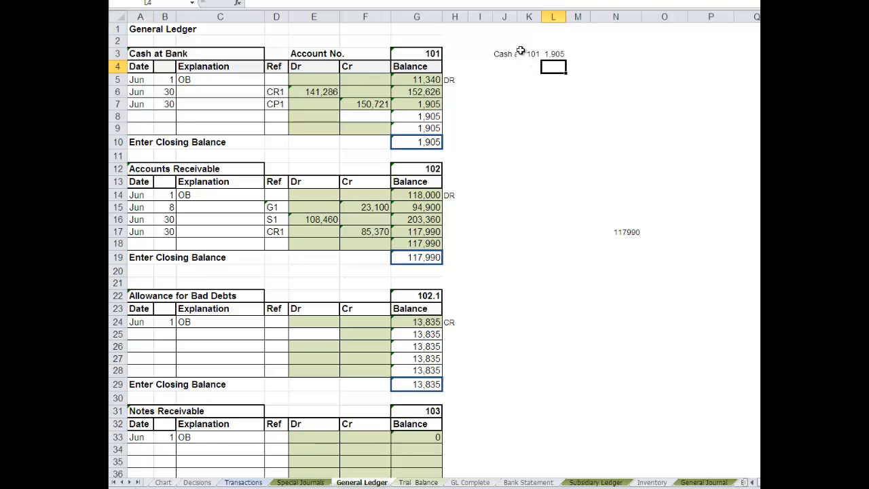
click(529, 54)
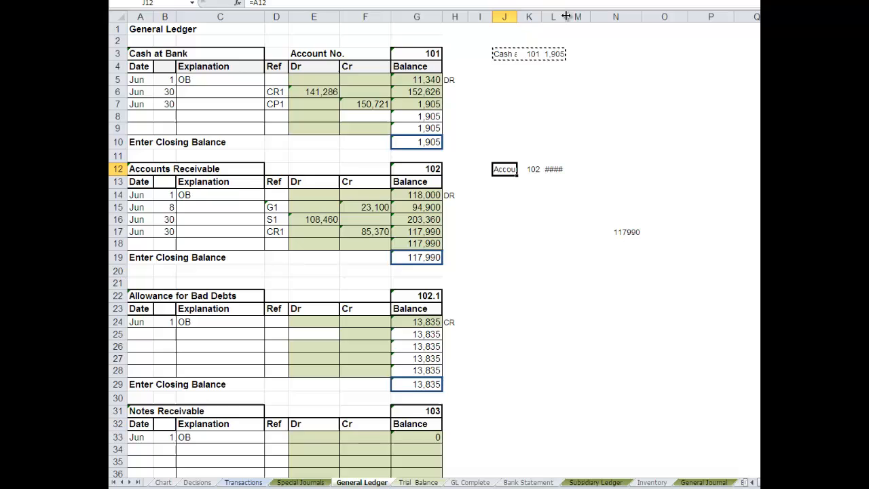
- Widen the balance column and paste the summary beside Allowance for Bad Debts
drag(565, 17, 574, 17)
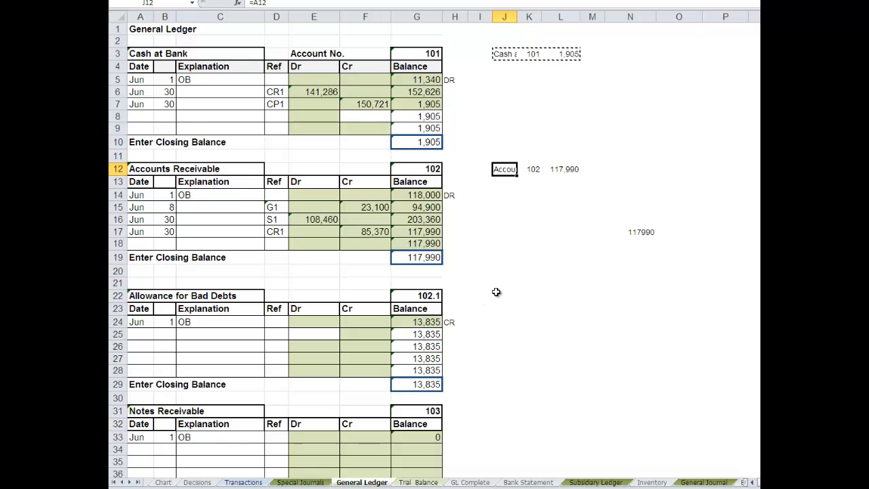
click(504, 295)
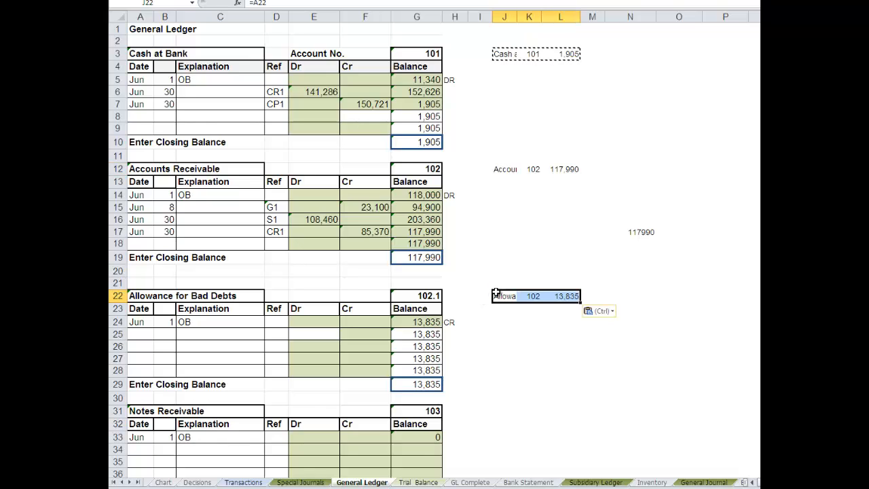
mouse_move(501, 412)
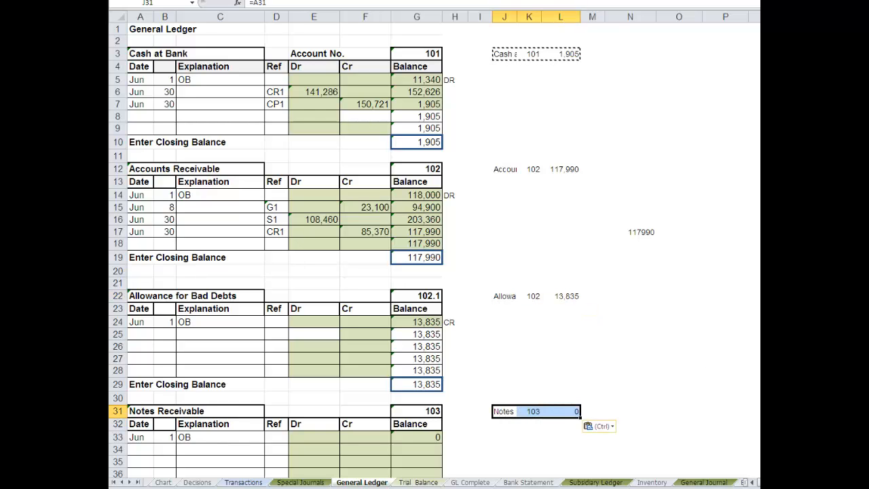
scroll(down, 3)
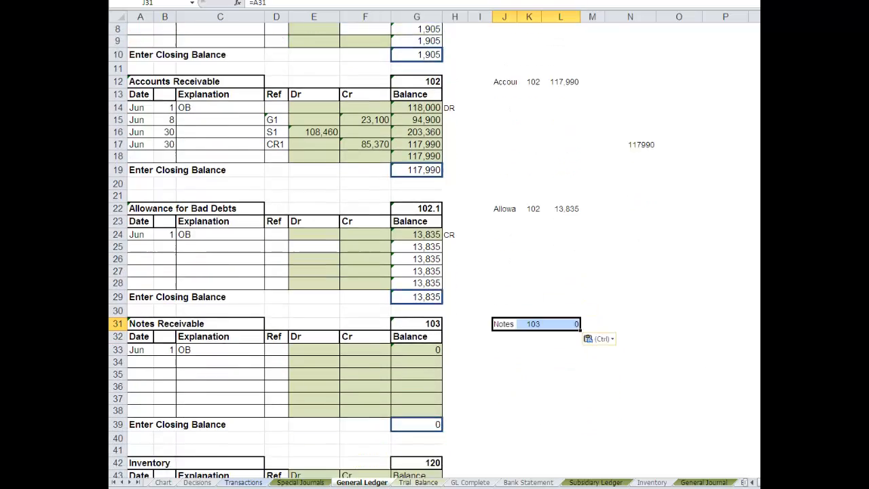
scroll(down, 3)
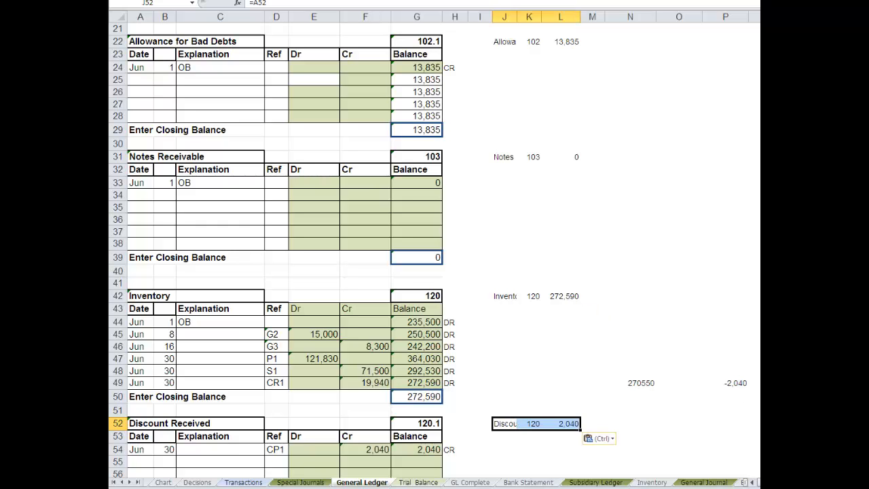
scroll(down, 3)
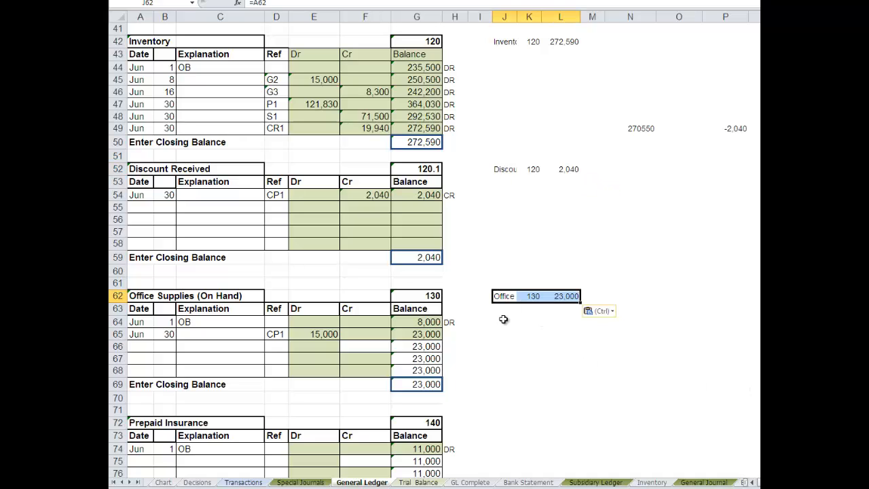
- Paste the account summary beside Prepaid Insurance and Equipment
click(504, 422)
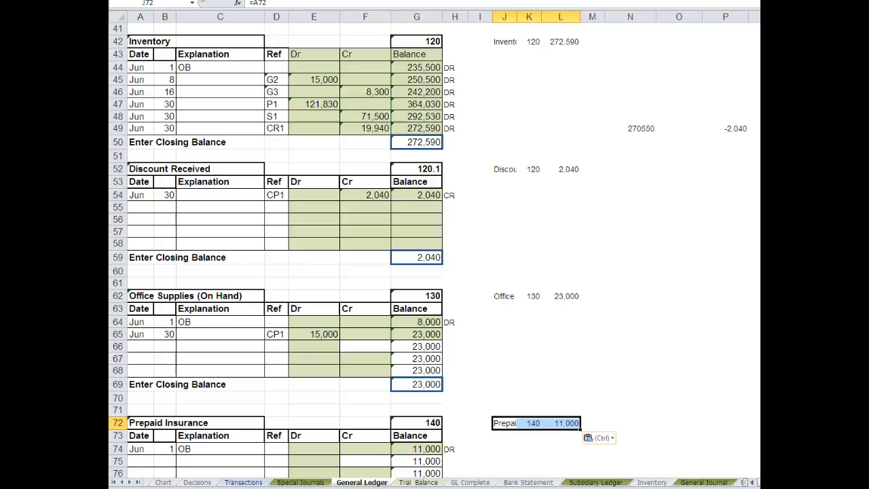
scroll(down, 3)
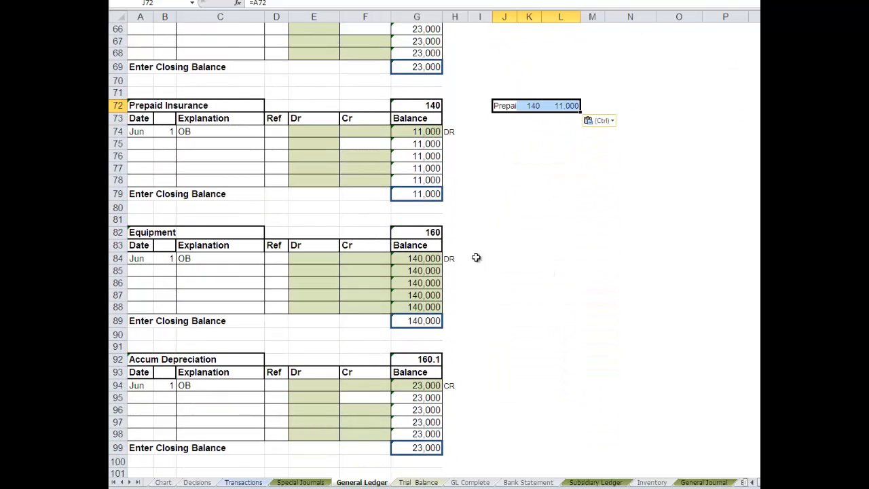
click(504, 232)
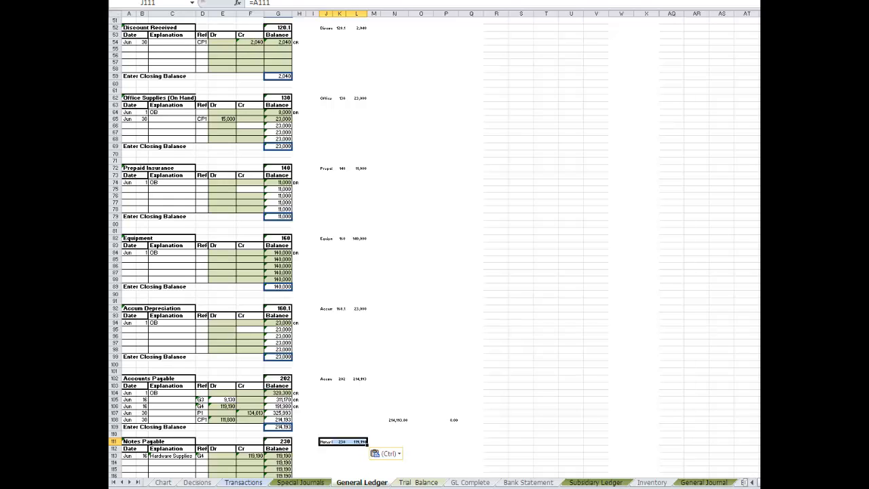
scroll(down, 3)
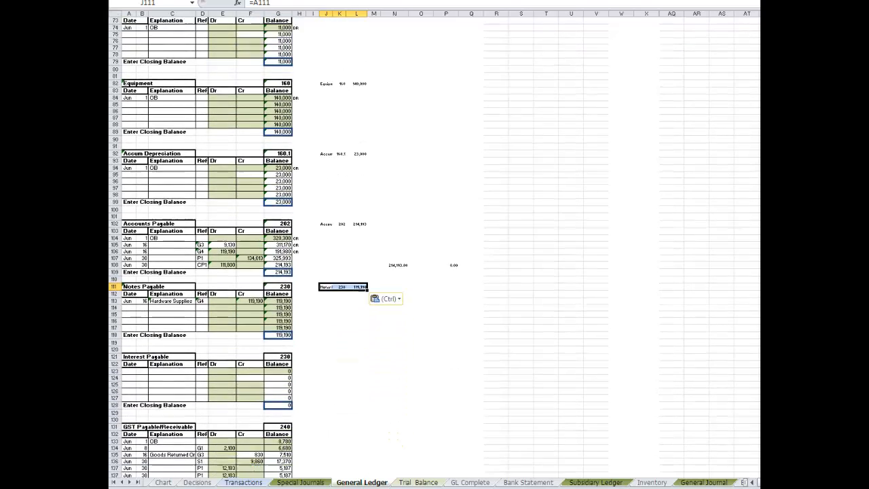
scroll(down, 3)
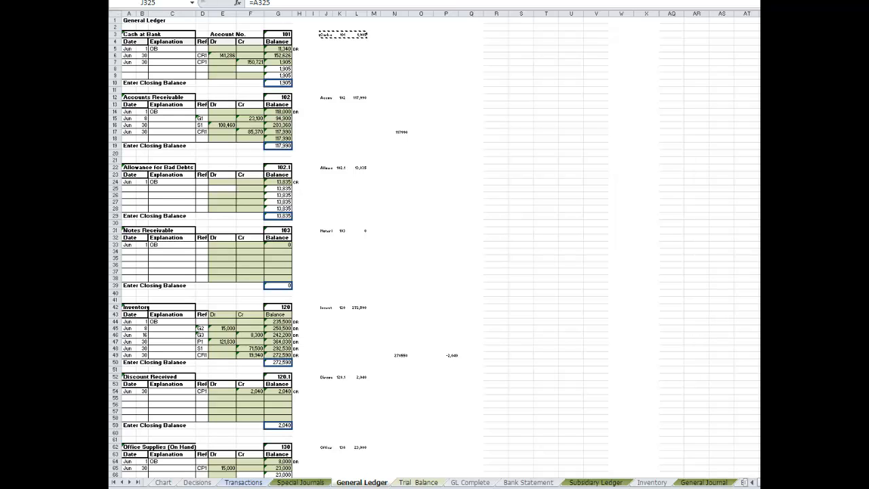
scroll(down, 3)
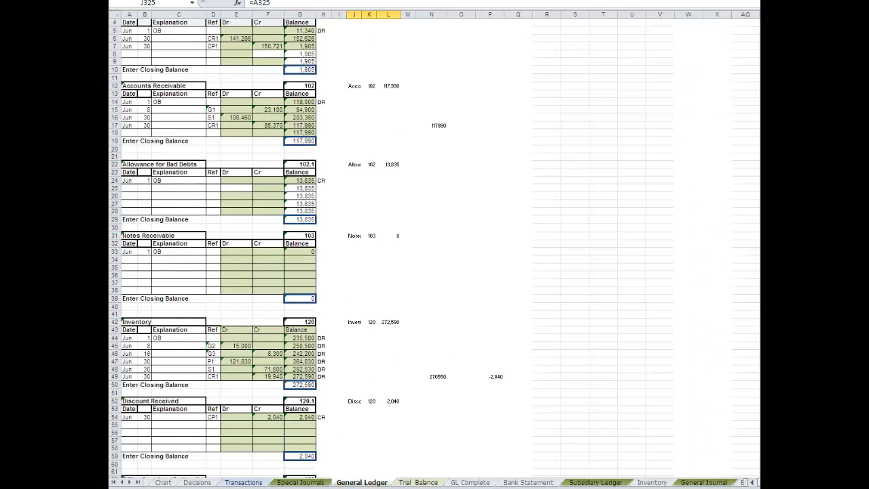
scroll(down, 3)
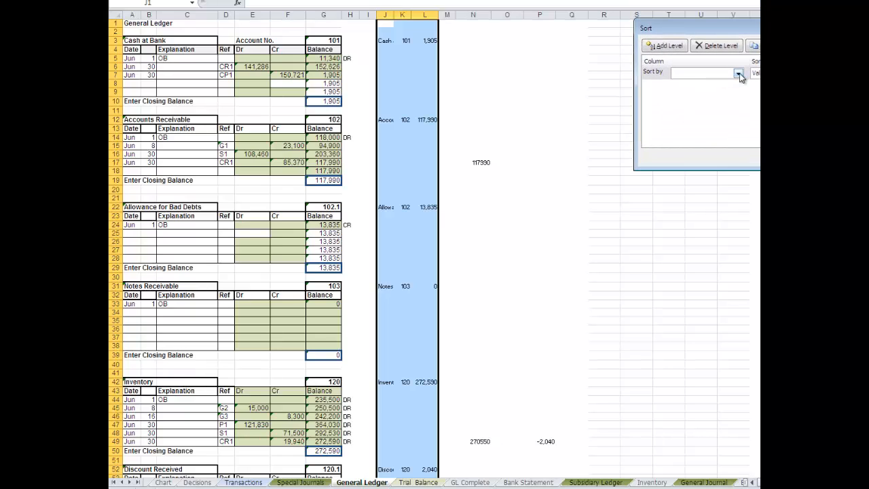
click(738, 73)
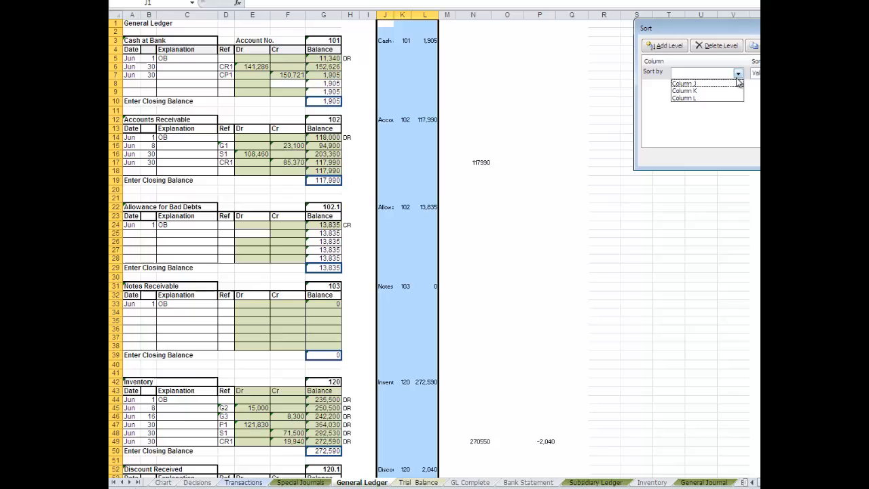
click(684, 90)
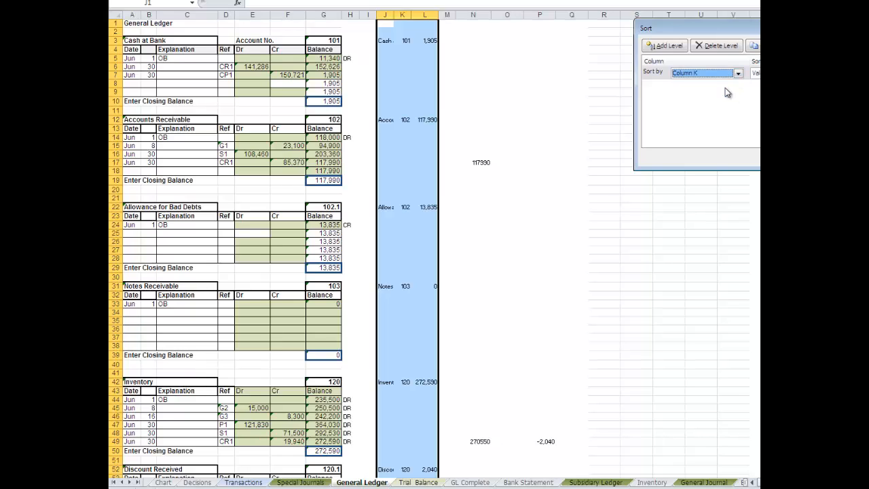
mouse_move(728, 93)
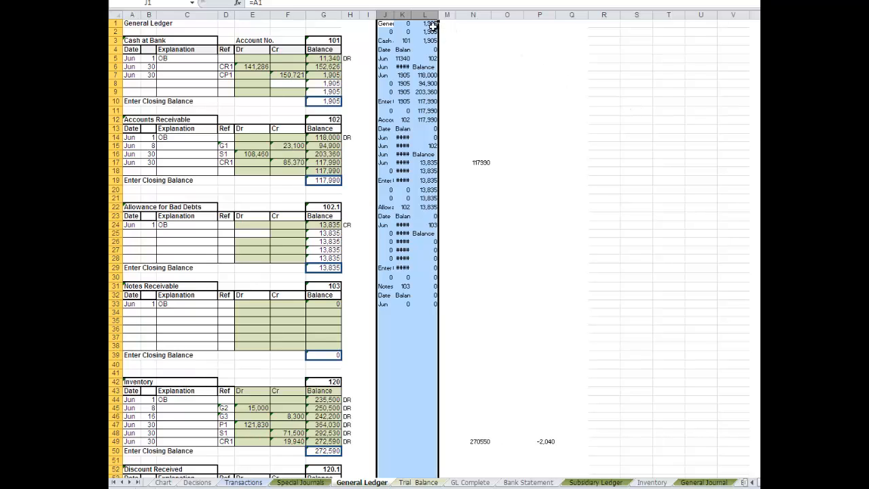
drag(439, 15, 424, 15)
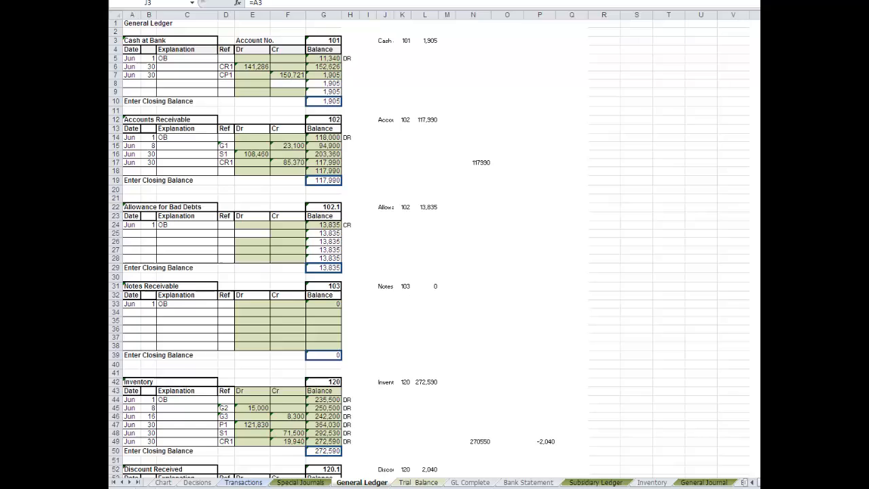
mouse_move(434, 72)
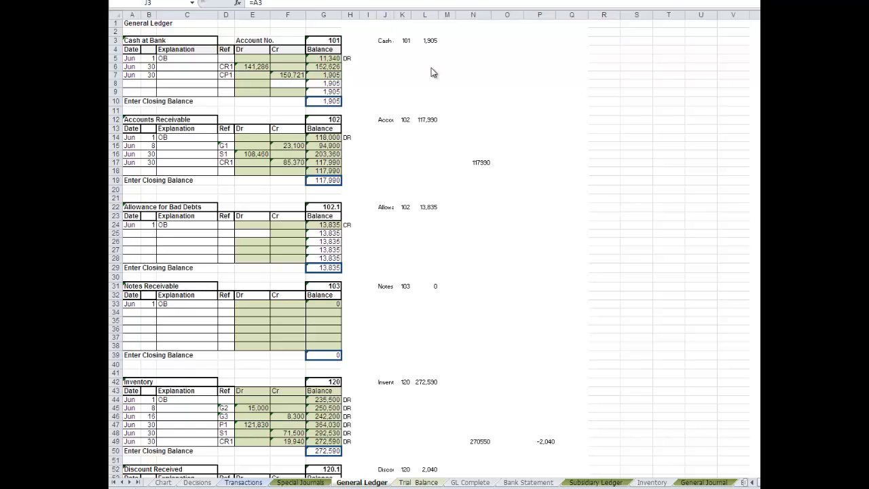
mouse_move(442, 44)
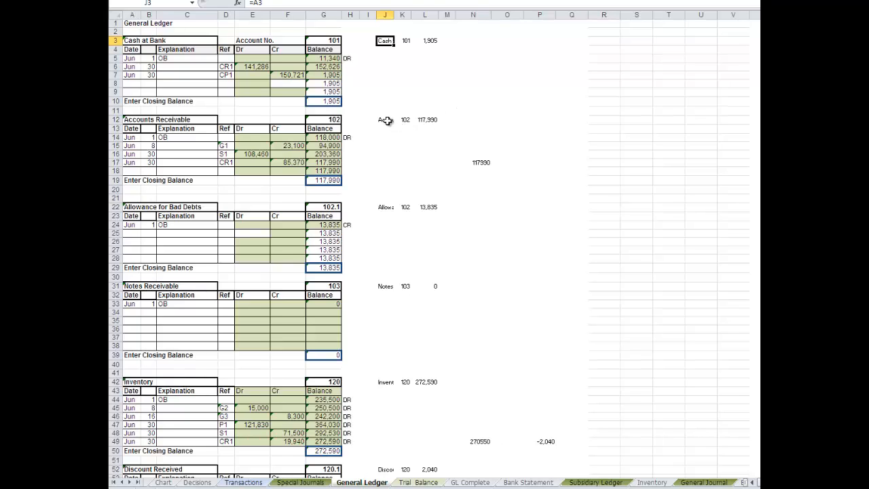
- Move the Accounts Receivable, Allowance for Bad Debts and Notes Receivable summaries into the list
click(408, 120)
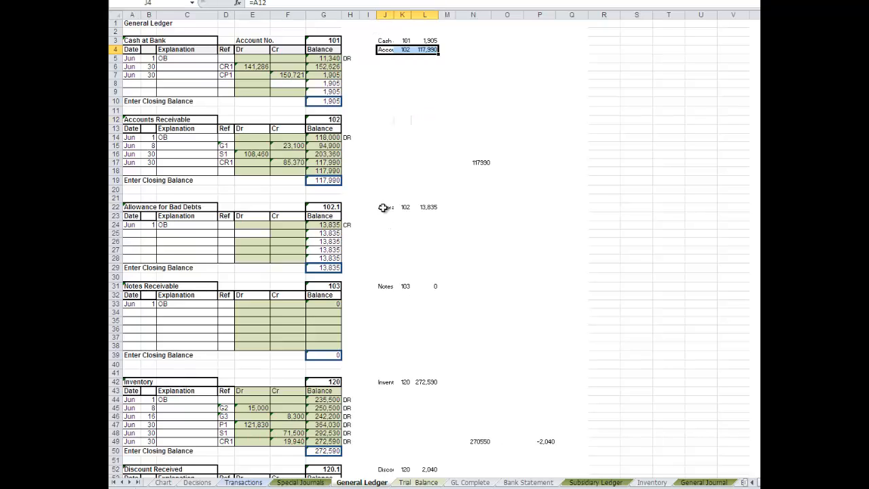
click(407, 59)
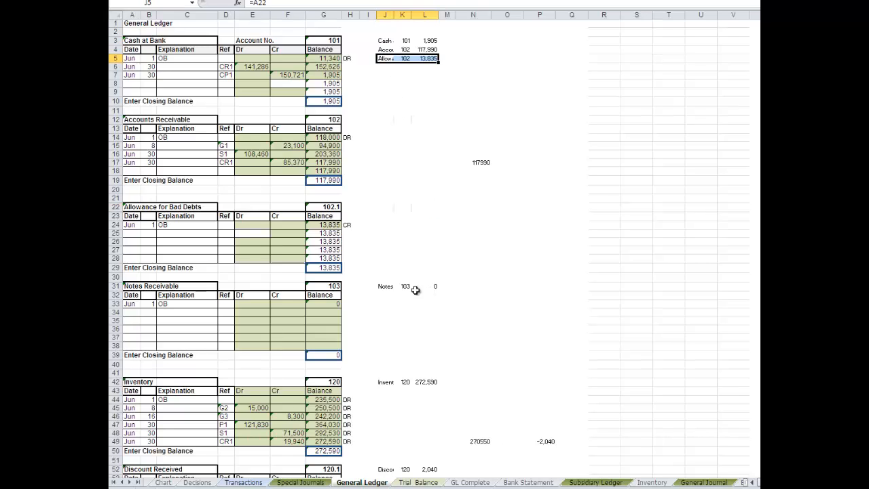
click(407, 286)
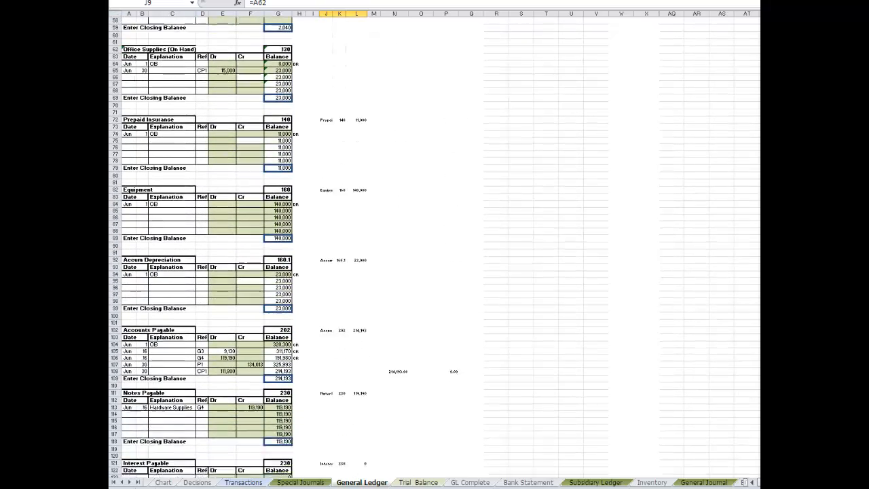
- Add the Equipment, Accounts Payable and Notes Payable summaries to the list
scroll(down, 3)
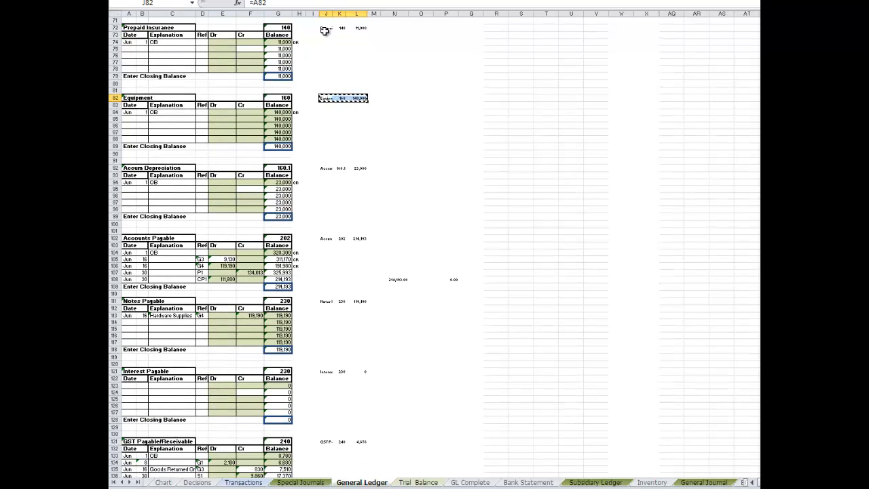
click(325, 168)
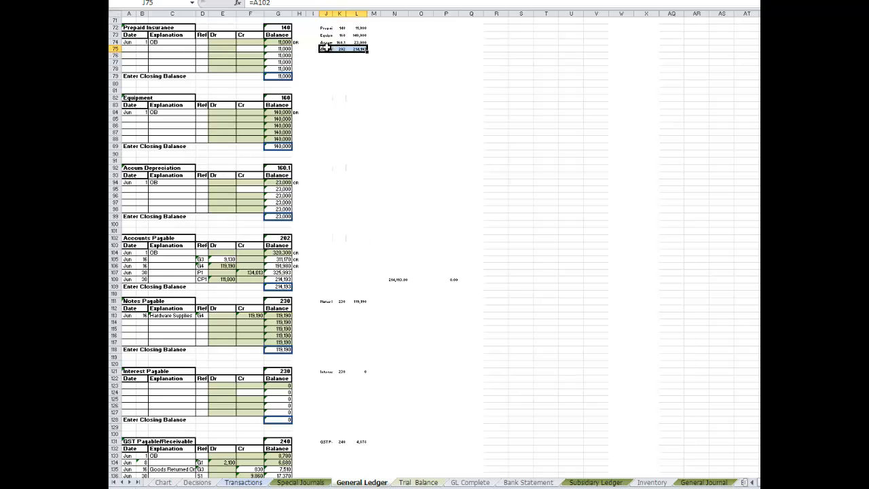
click(326, 56)
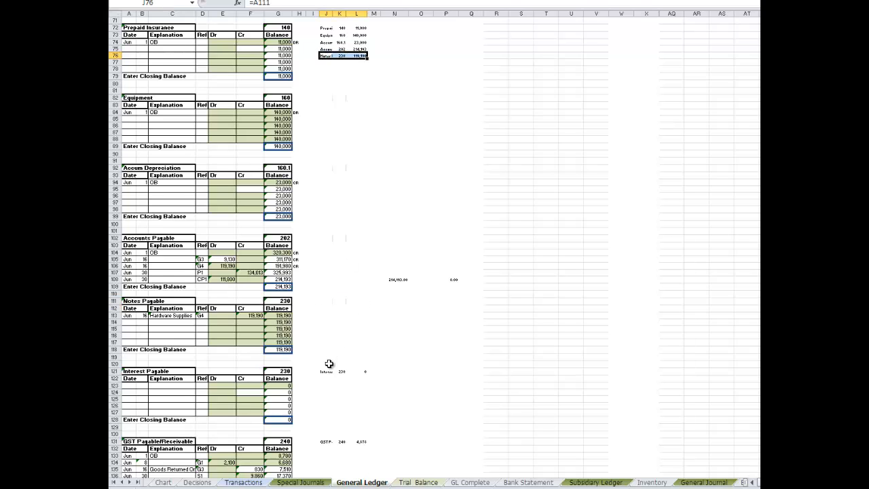
click(343, 372)
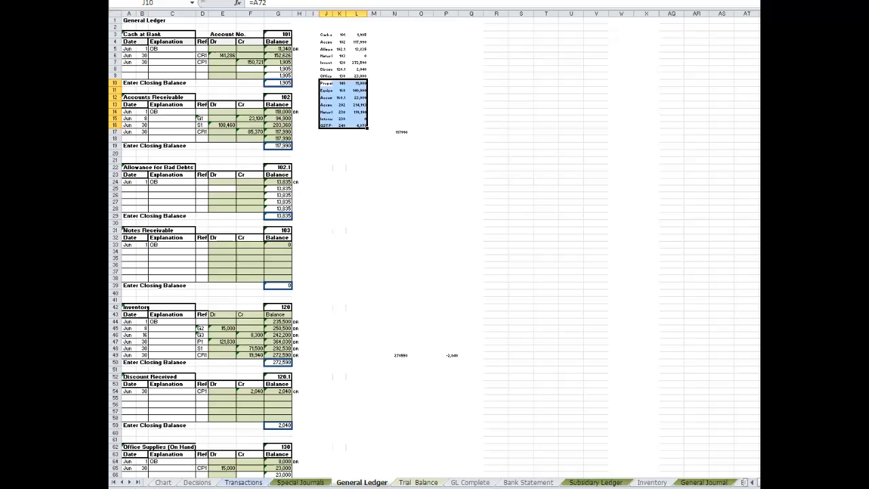
scroll(down, 3)
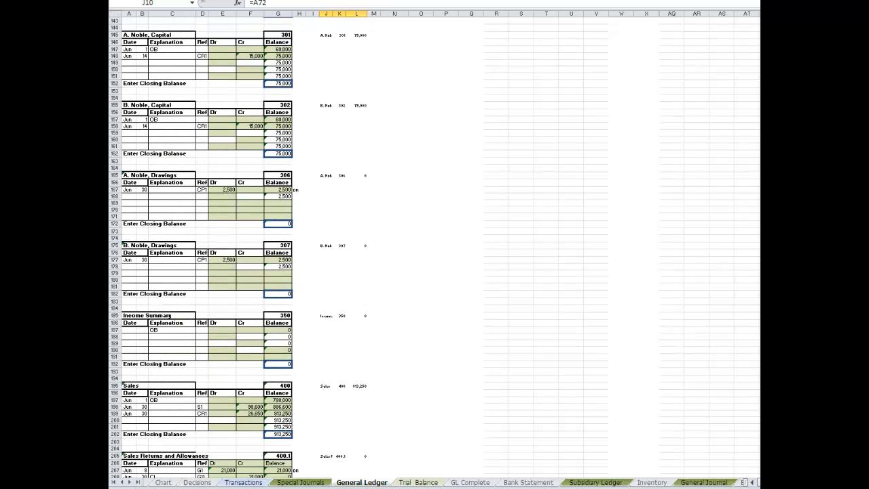
scroll(down, 3)
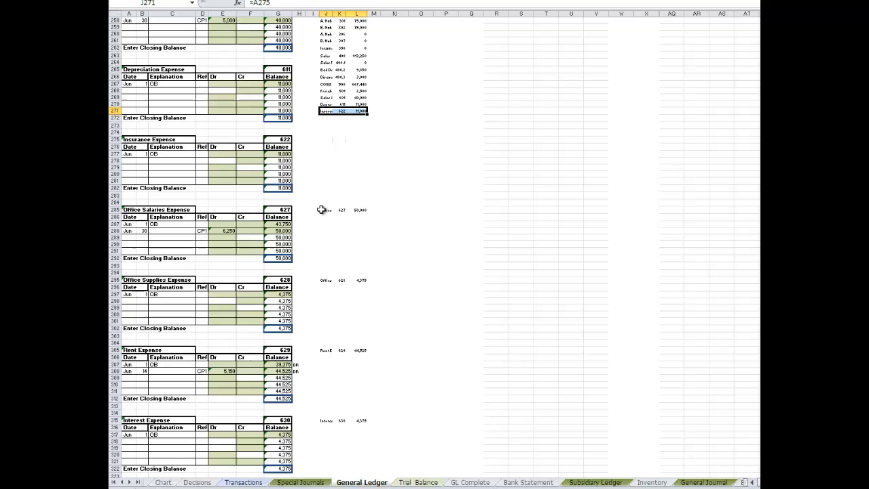
- Add the Office Salaries, Office Supplies, Rent Expense and Bank Fees summaries to the list
click(343, 210)
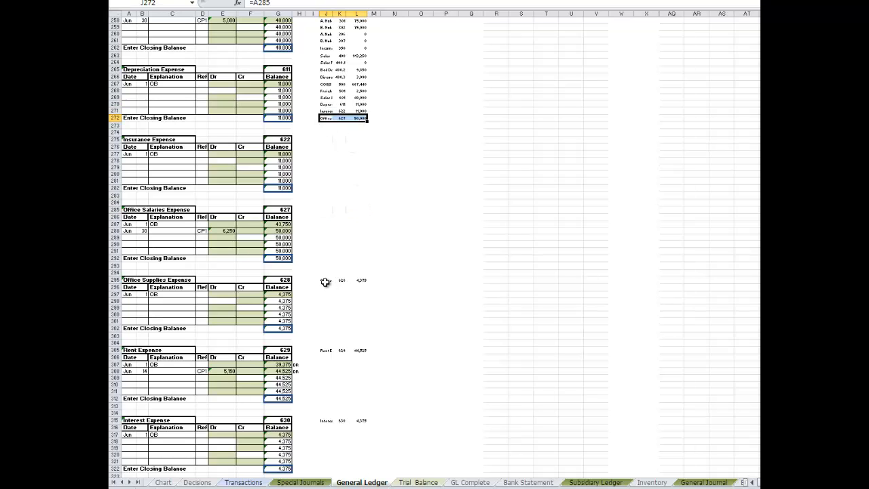
click(343, 280)
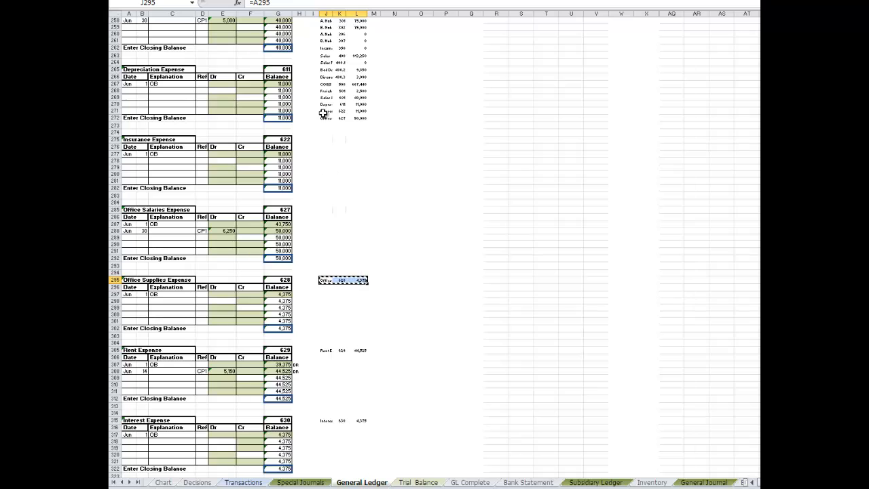
click(343, 126)
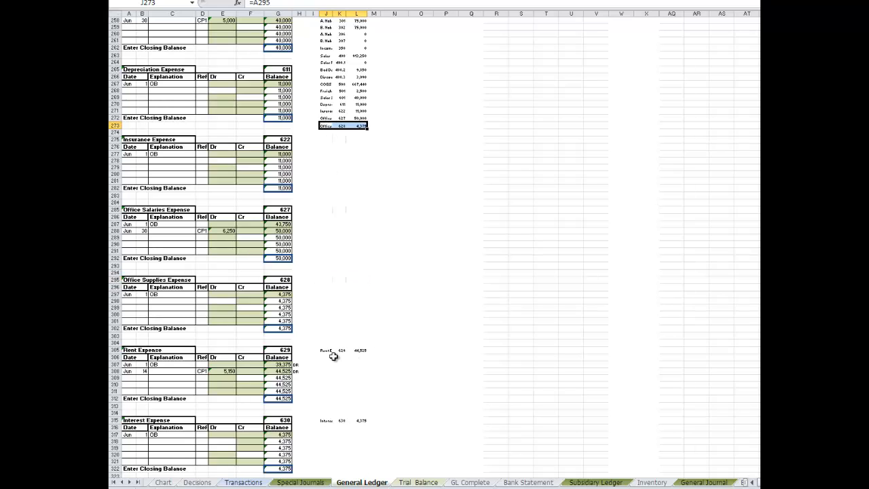
click(342, 350)
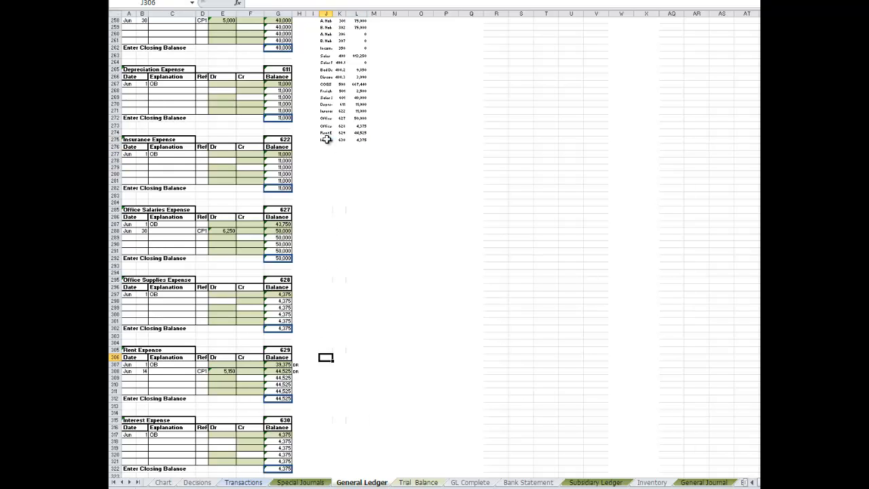
scroll(down, 3)
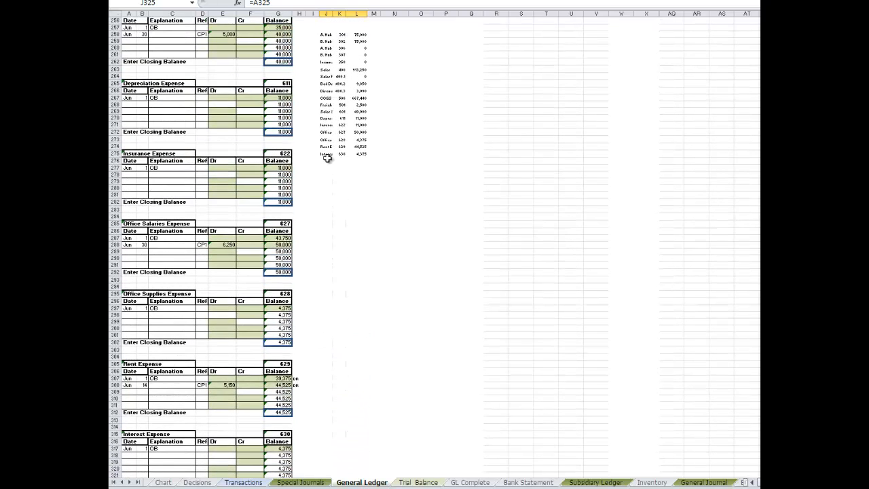
click(338, 161)
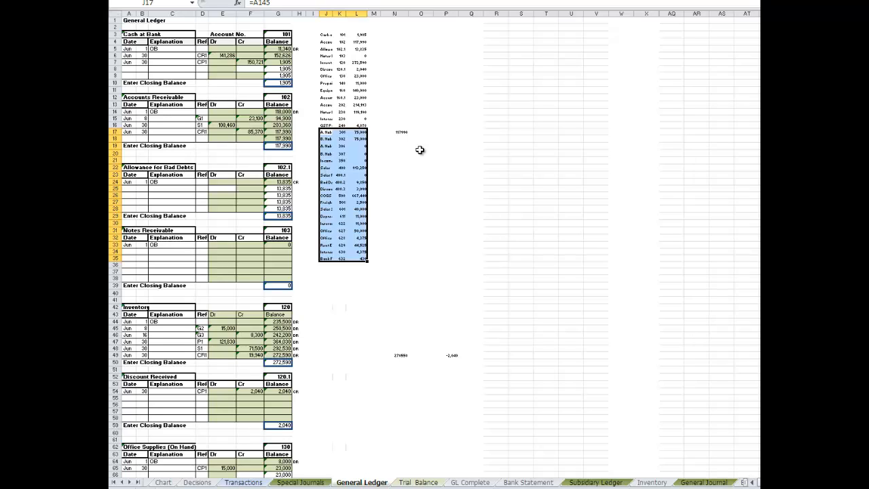
mouse_move(411, 470)
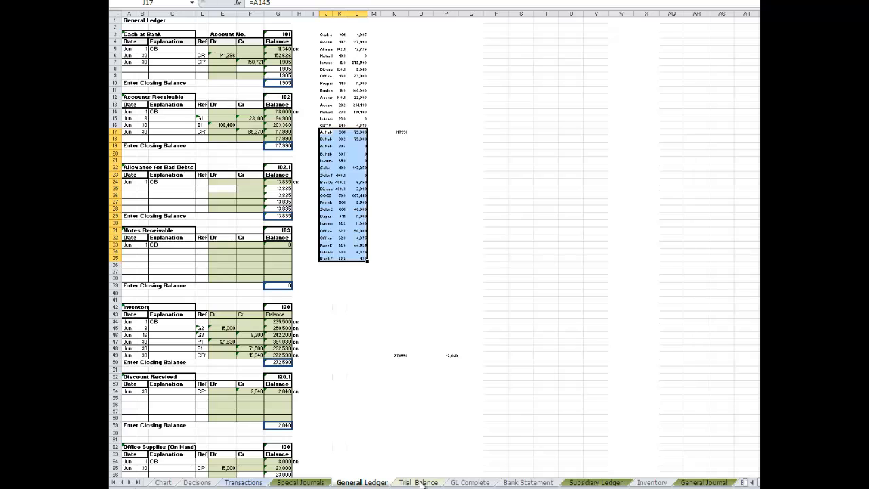
- Replace all 99 equals signs in the summary list with xxx
click(418, 482)
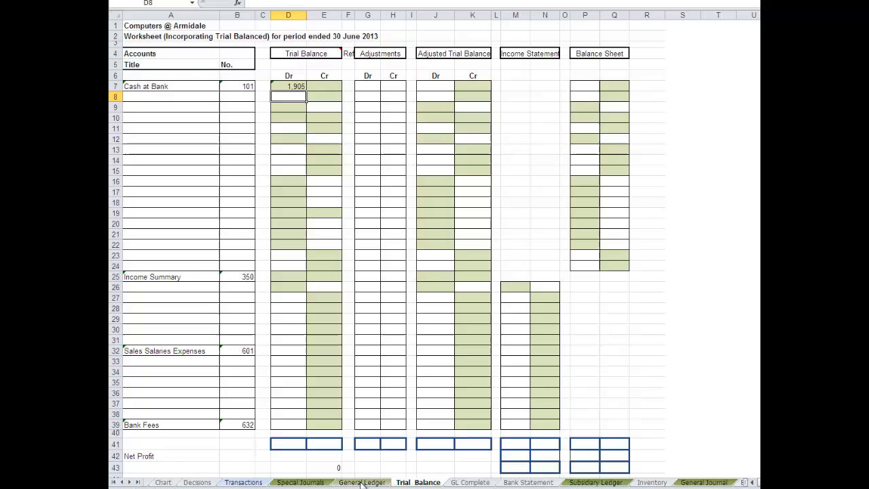
click(362, 482)
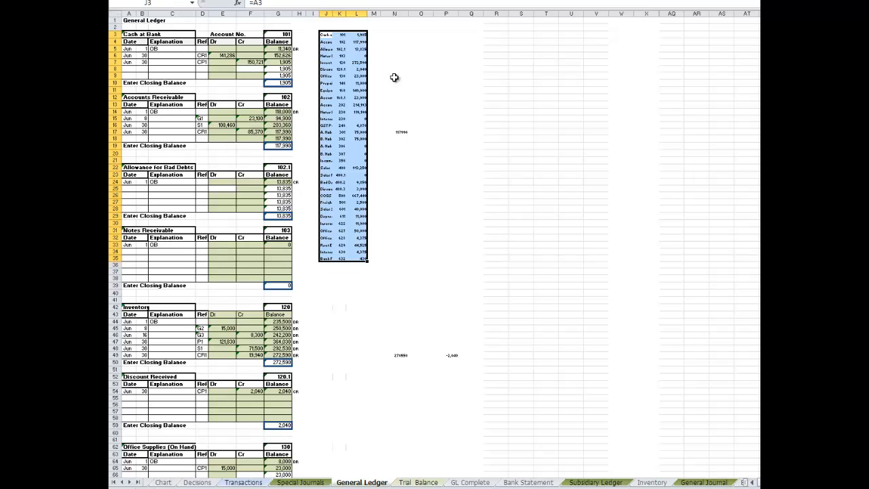
key(ctrl+f)
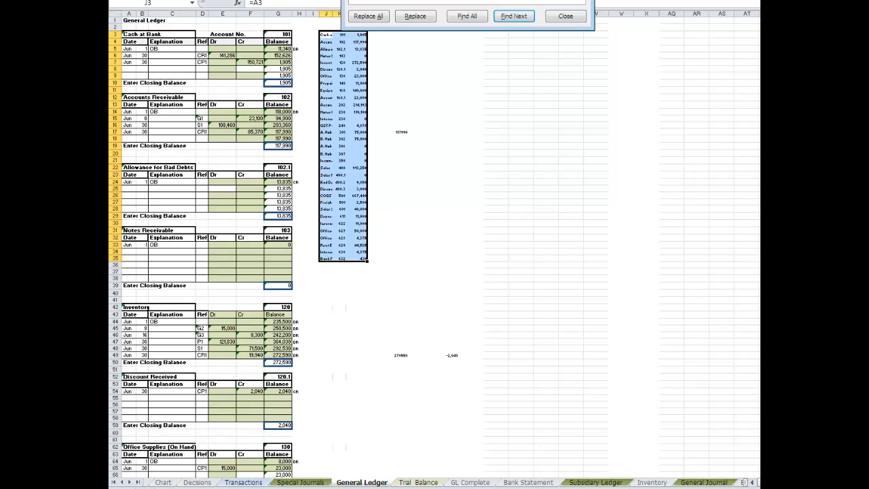
click(368, 16)
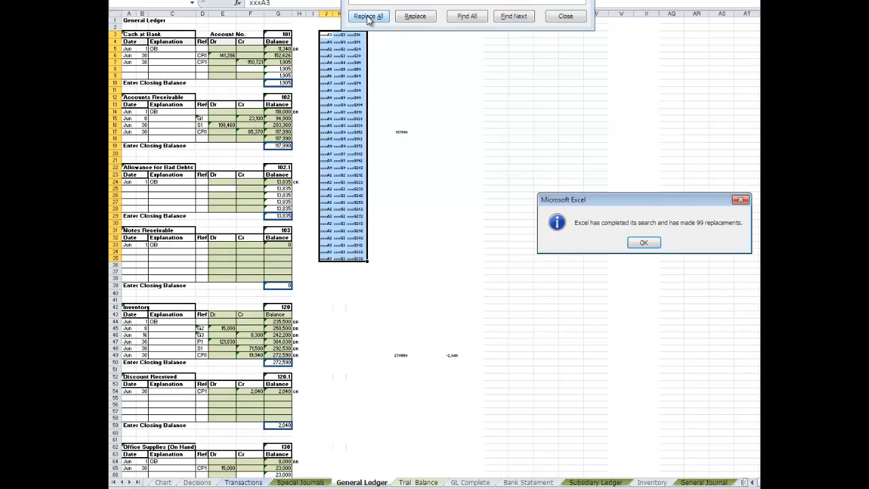
click(643, 243)
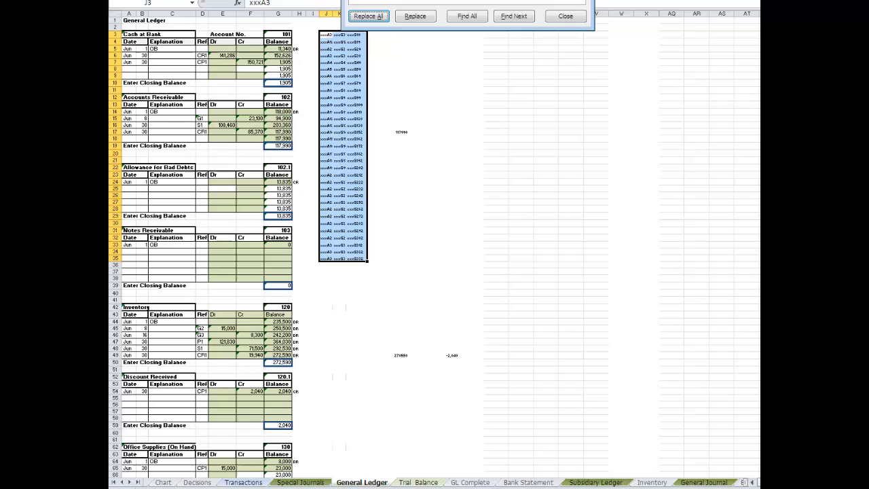
click(564, 15)
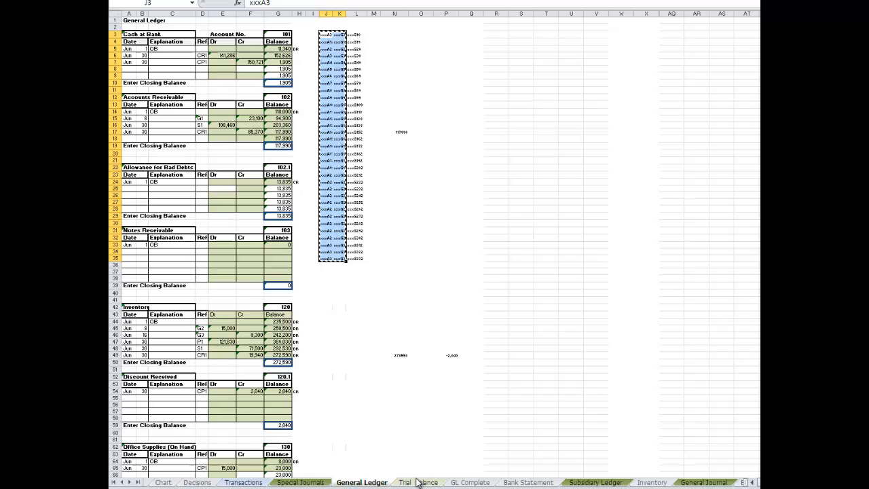
- Copy Trial Balance titles and numbers A7:B39 into spare columns S and T
click(418, 482)
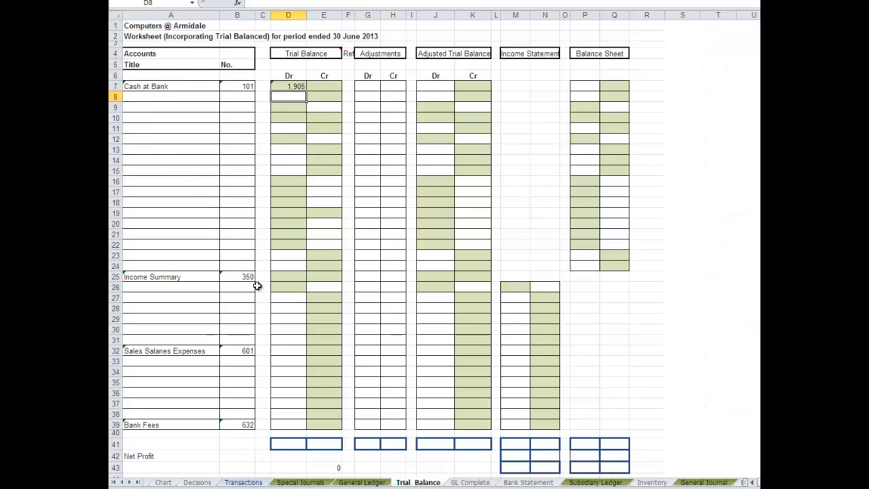
click(170, 87)
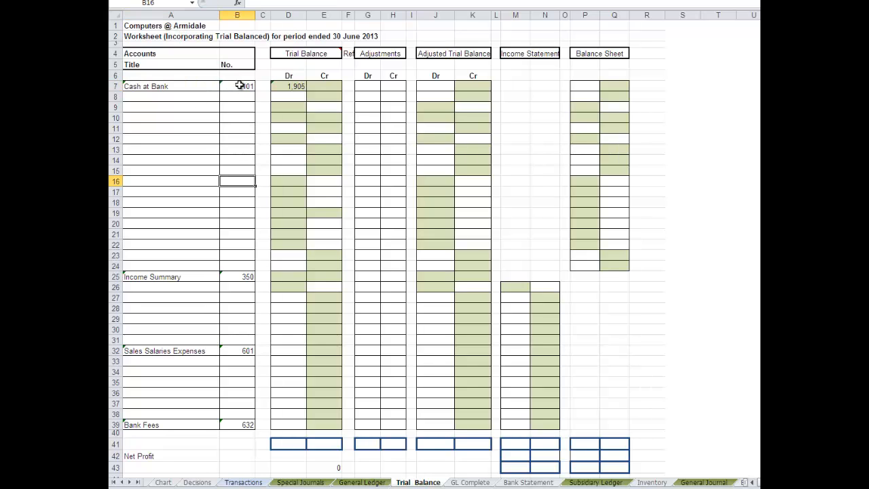
drag(237, 86, 237, 297)
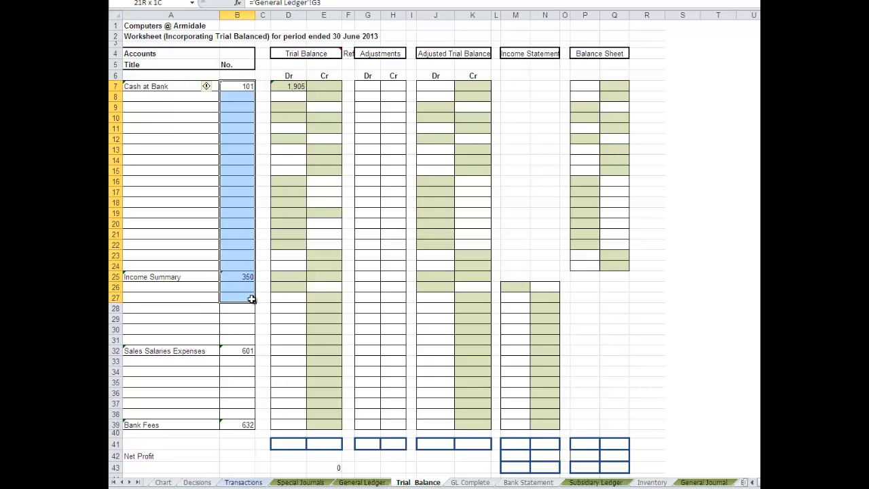
drag(251, 299, 210, 417)
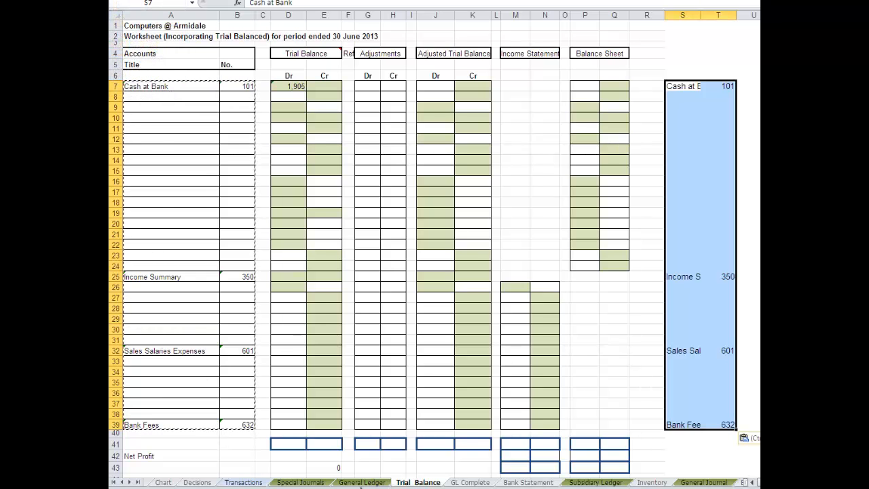
click(362, 482)
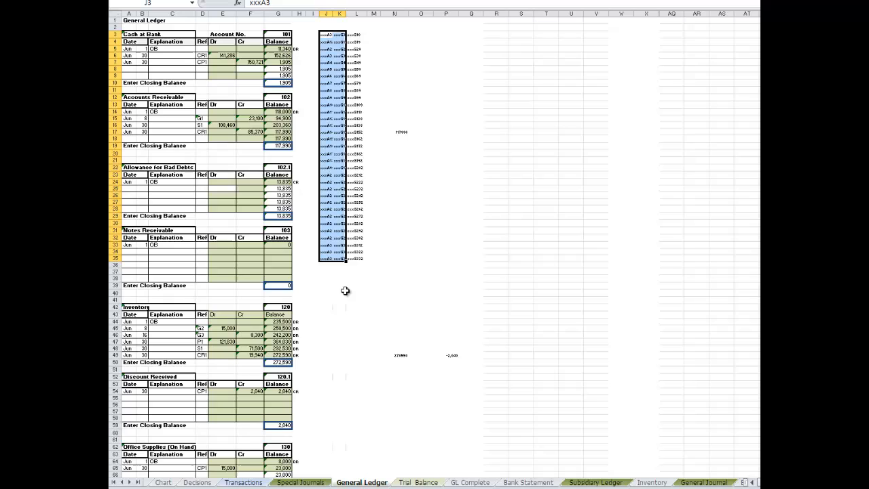
click(417, 482)
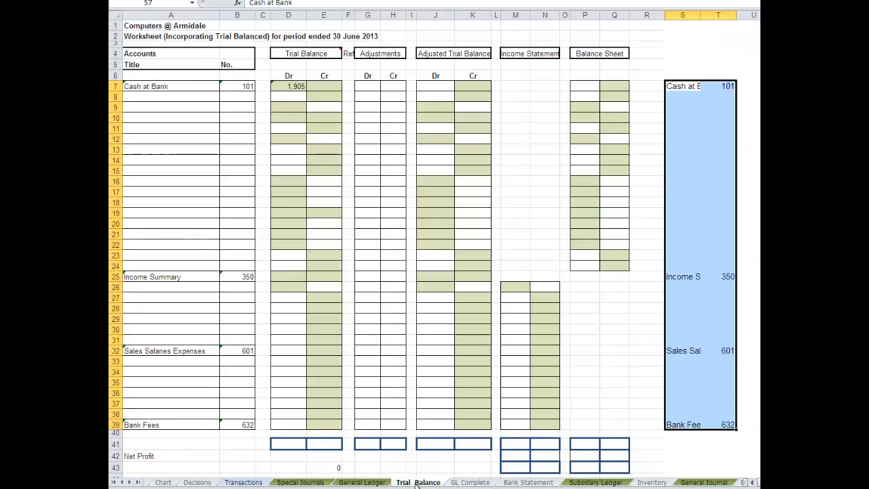
click(171, 86)
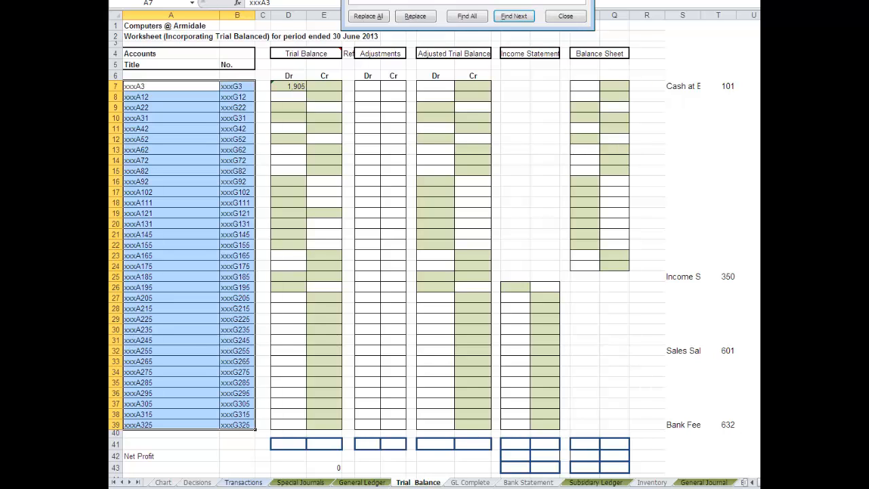
- Trial-replace xxx with = in A7:B39, then revert to xxxA3-style placeholder text
click(368, 16)
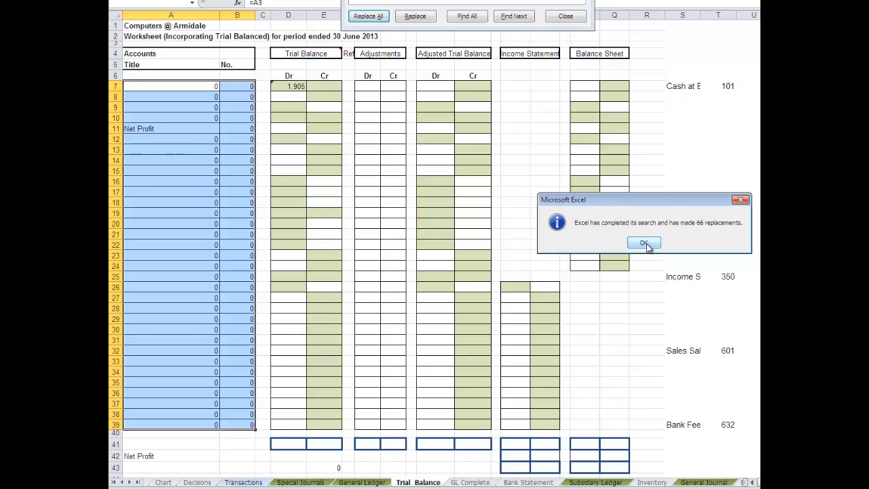
click(644, 243)
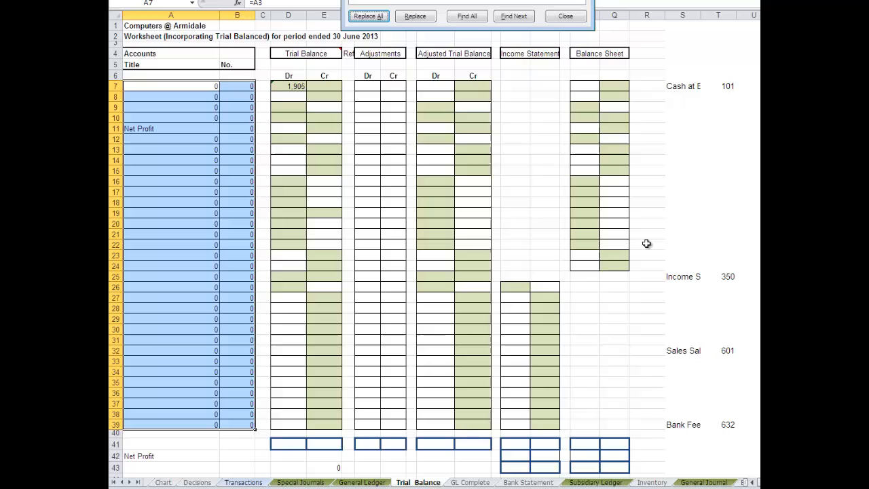
mouse_move(527, 65)
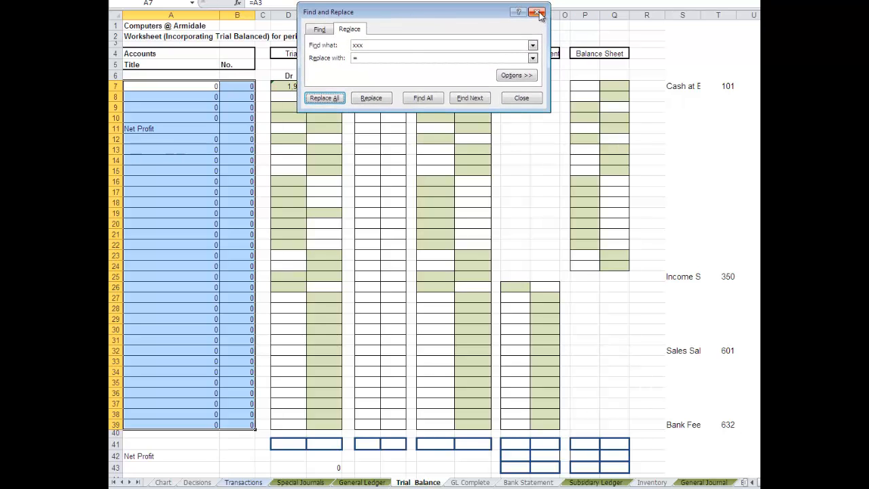
click(537, 13)
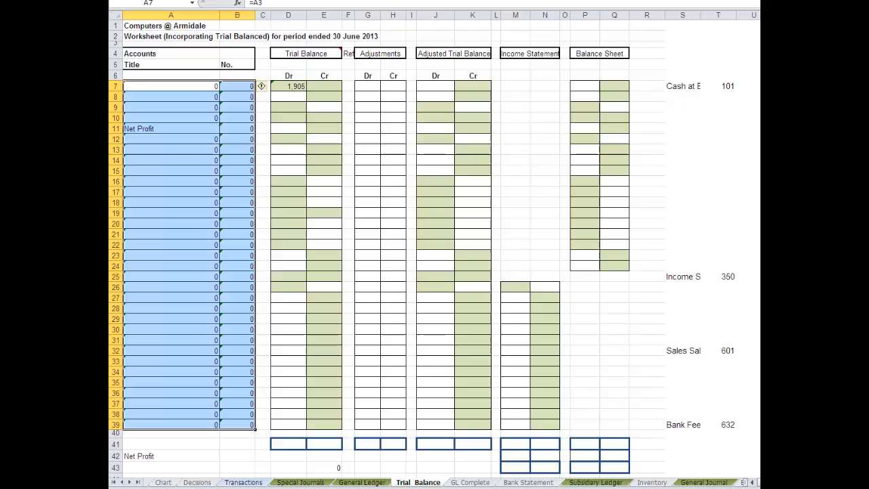
mouse_move(306, 4)
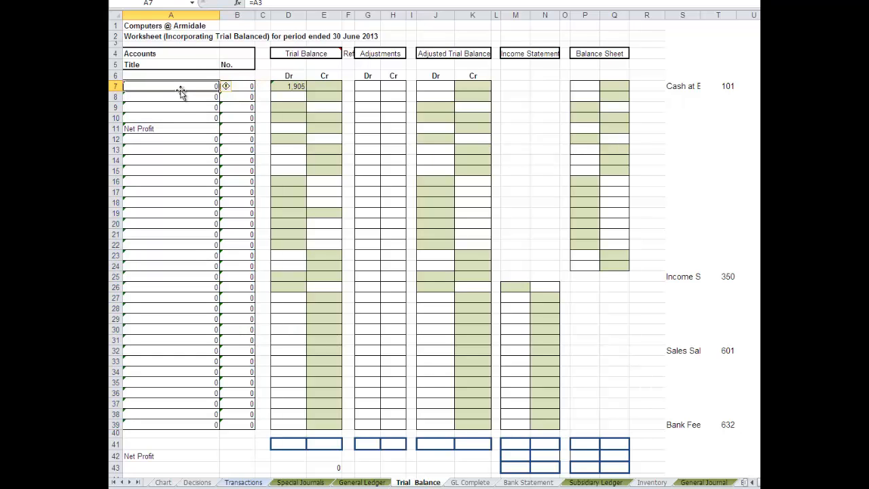
text(xxxA3)
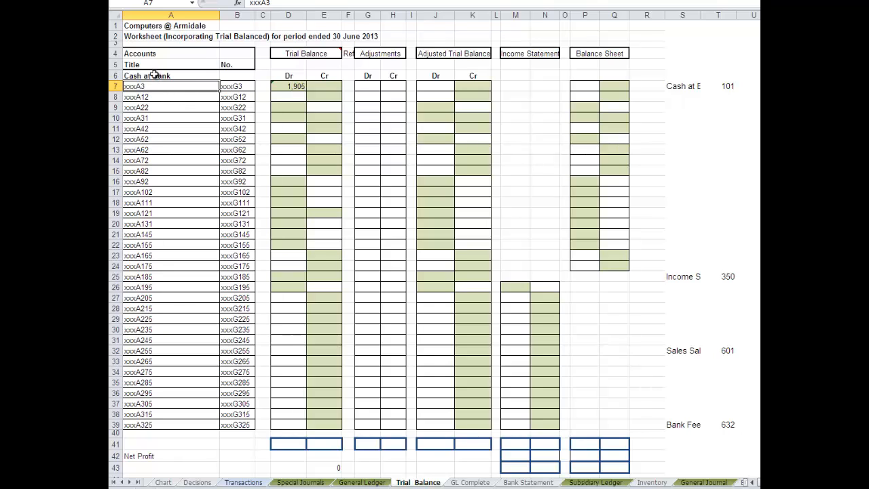
- Replace xxx with ='General Ledger'! in A7:B39, listing Cash at Bank 101 through Bank Fees 632
click(171, 75)
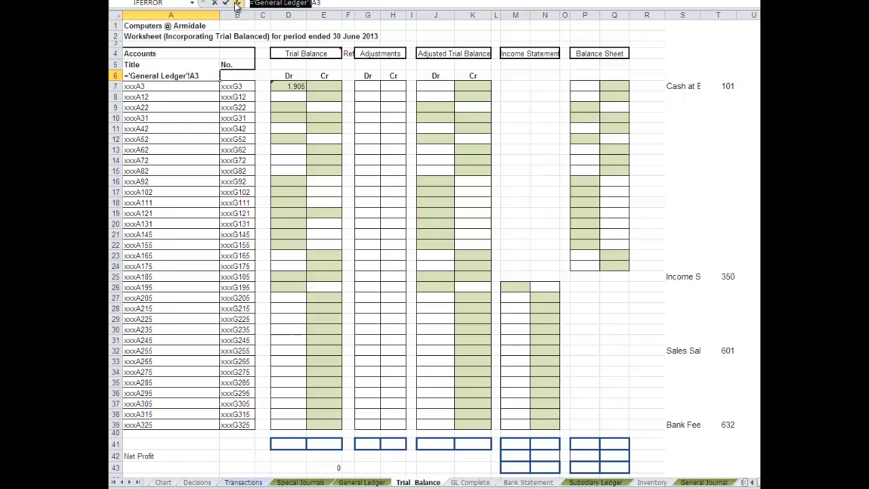
mouse_move(237, 5)
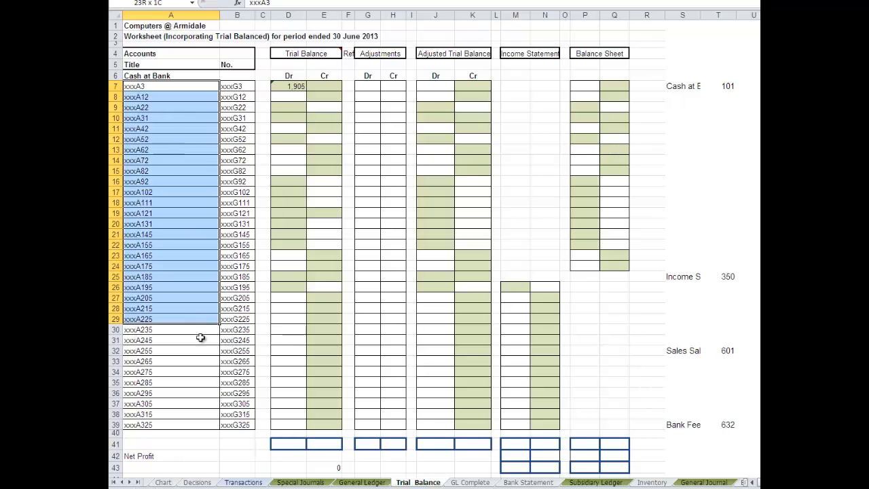
key(ctrl+f)
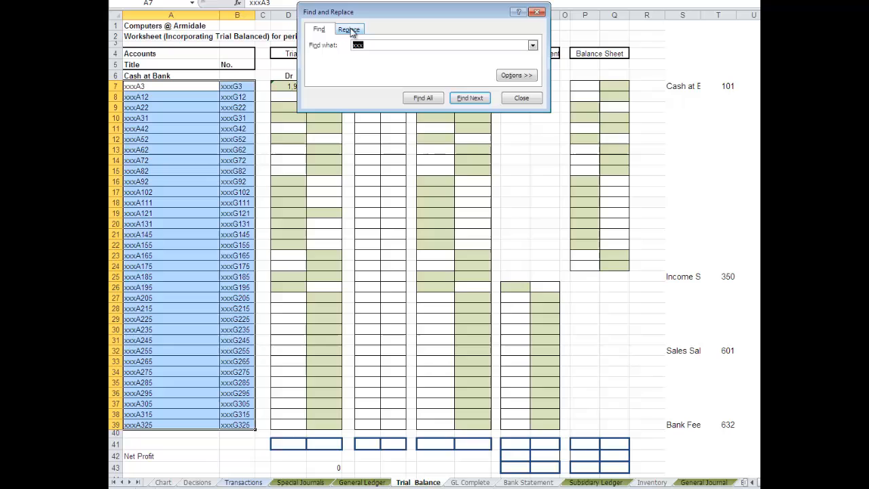
click(349, 29)
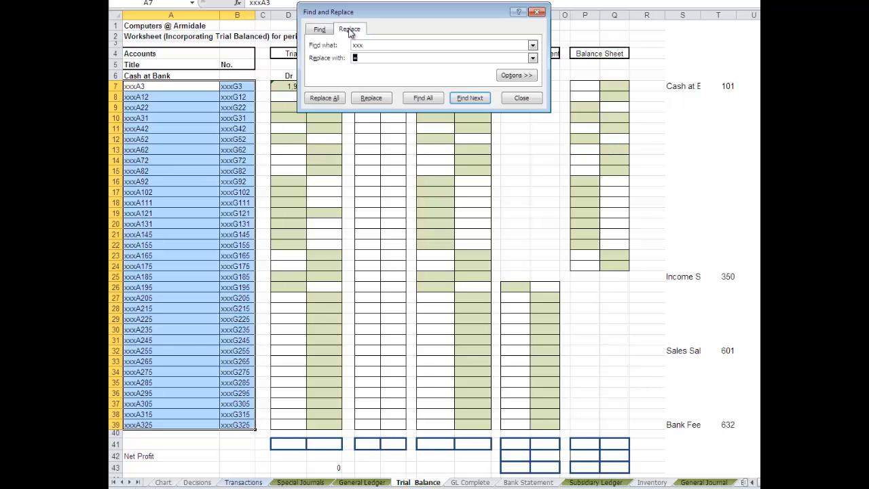
click(325, 98)
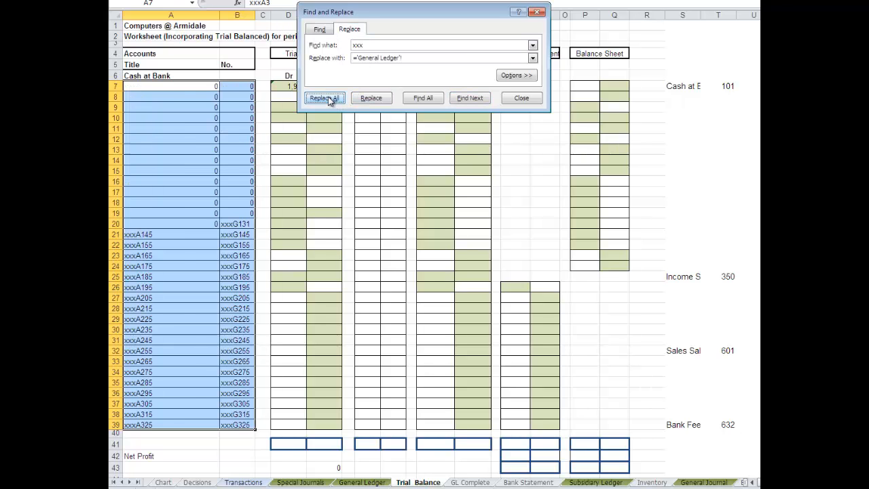
click(324, 97)
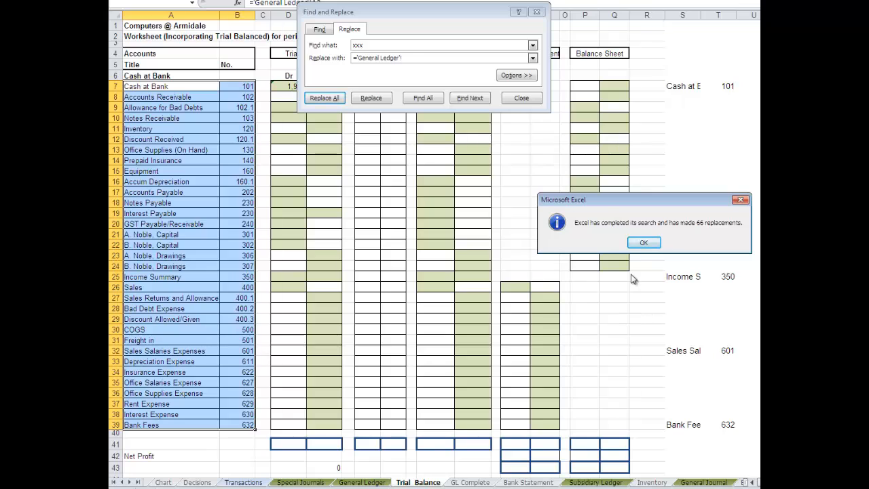
click(643, 242)
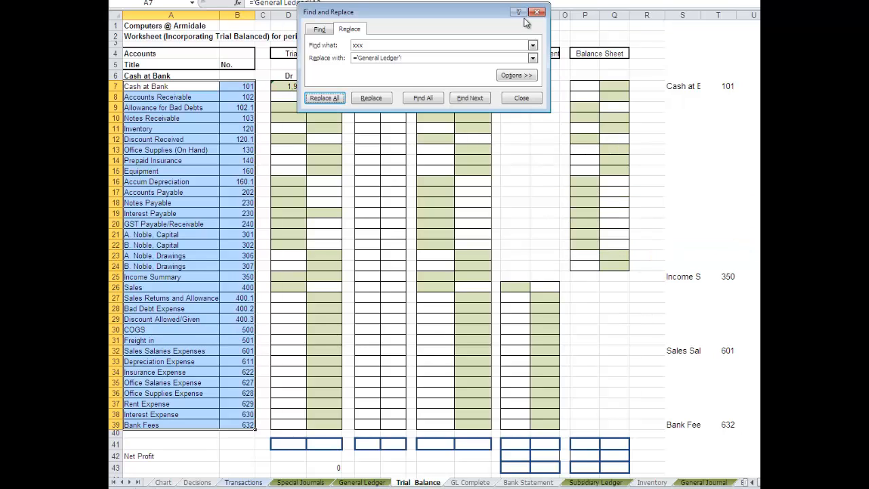
click(536, 12)
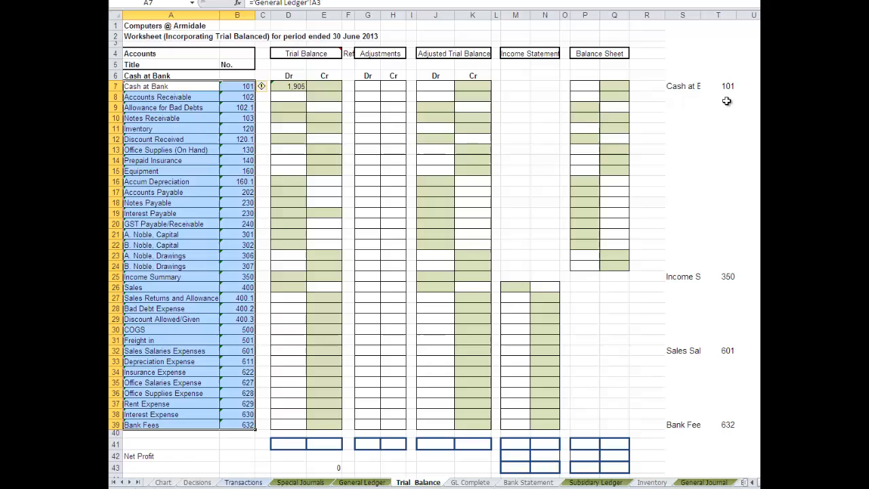
mouse_move(688, 277)
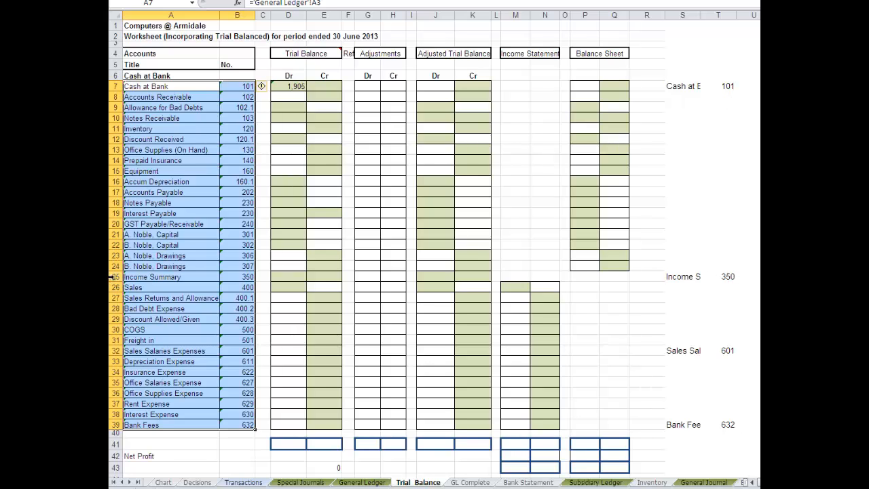
click(153, 276)
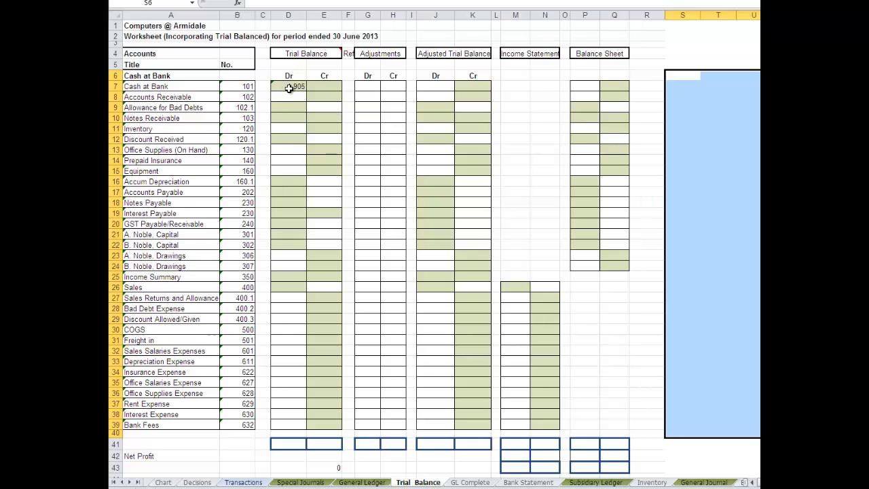
- Paste General Ledger L3:L34 closing-balance placeholders as values into Trial Balance Dr and Cr columns
click(287, 87)
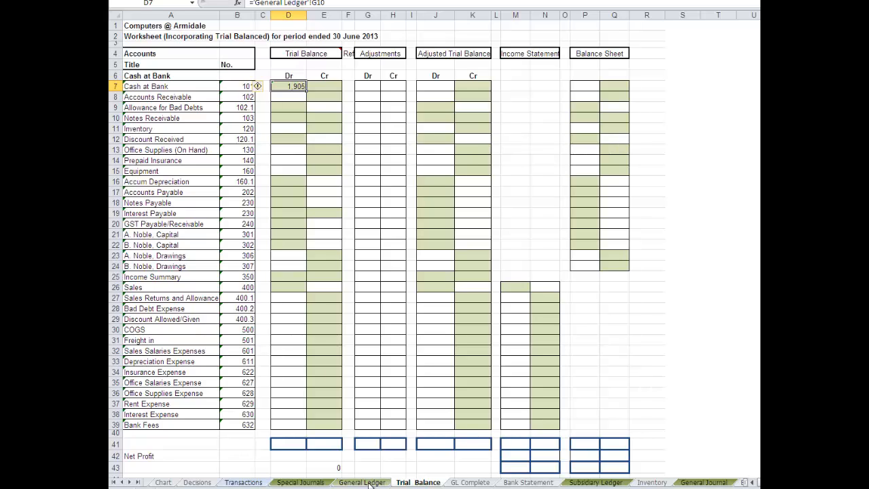
click(362, 482)
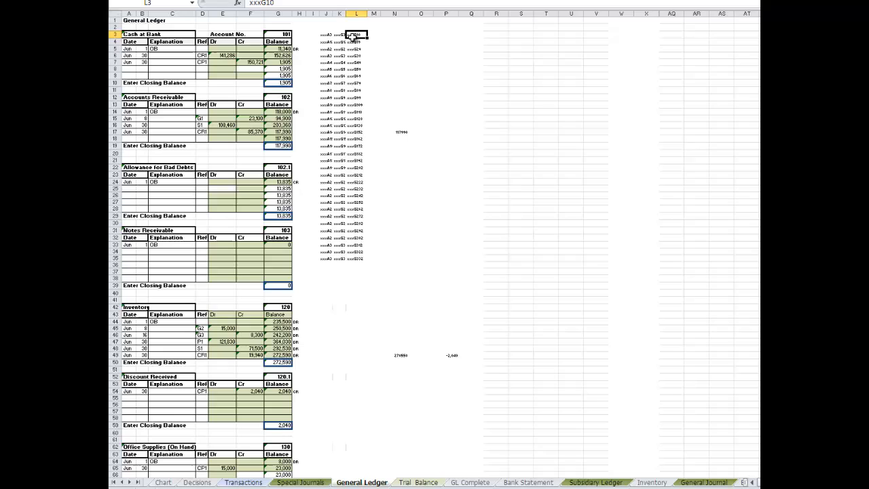
drag(357, 35, 357, 201)
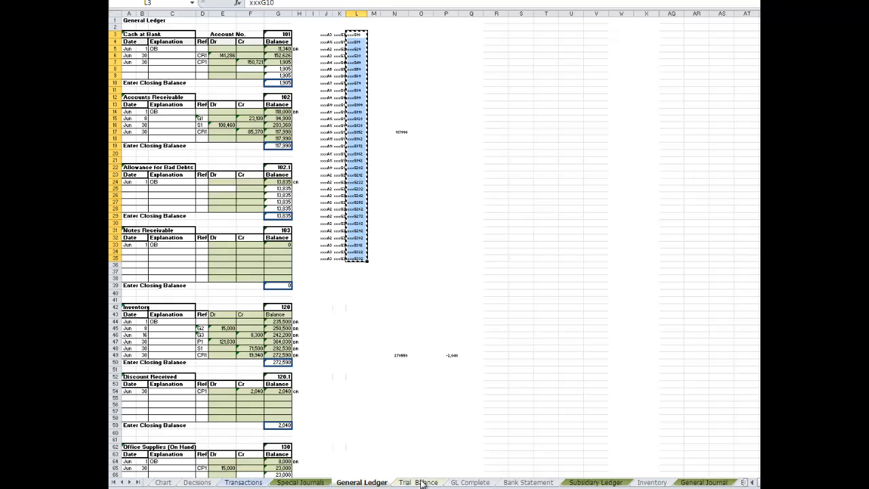
click(417, 482)
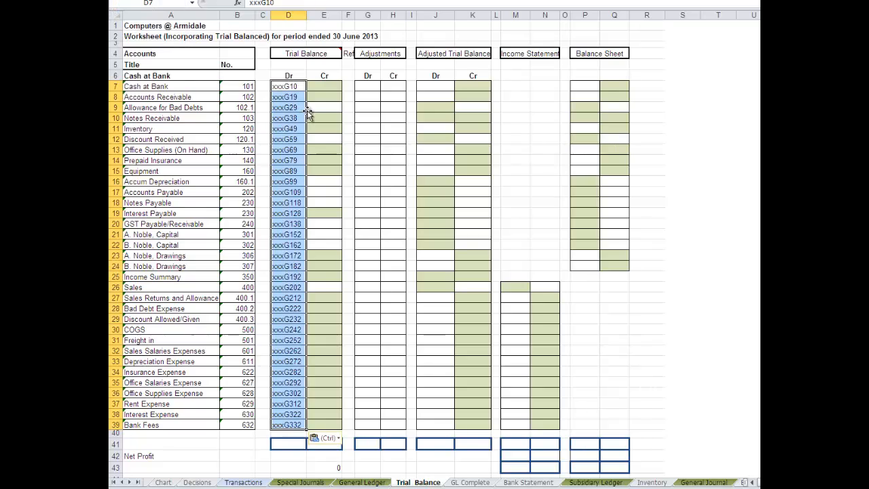
click(324, 86)
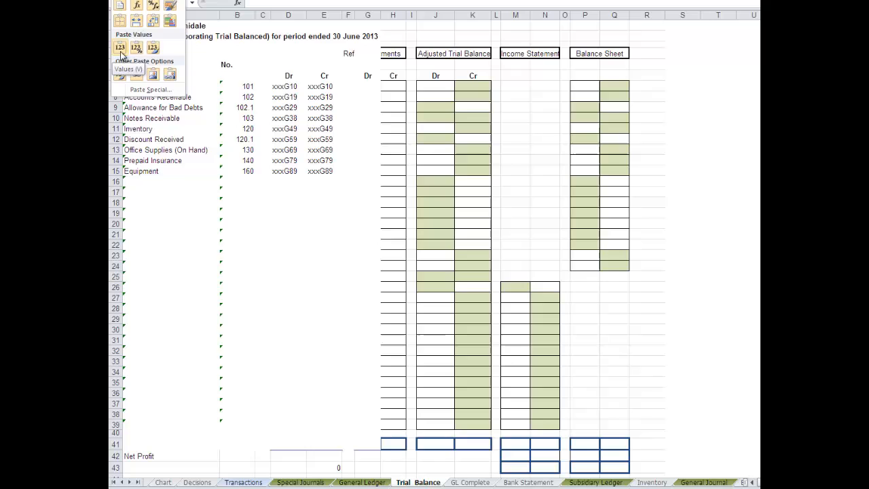
click(120, 46)
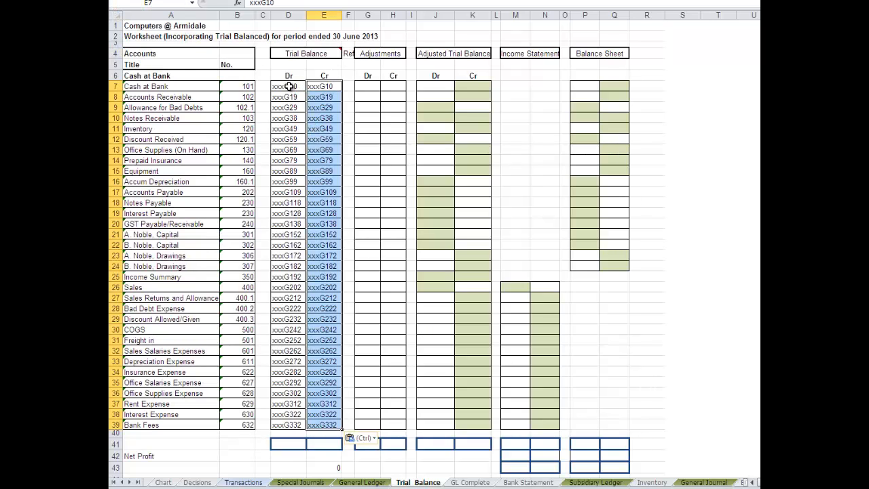
- Replace all 'xxx' with ='General Ledger'! in D7:E39 to create balance references
drag(288, 86, 324, 424)
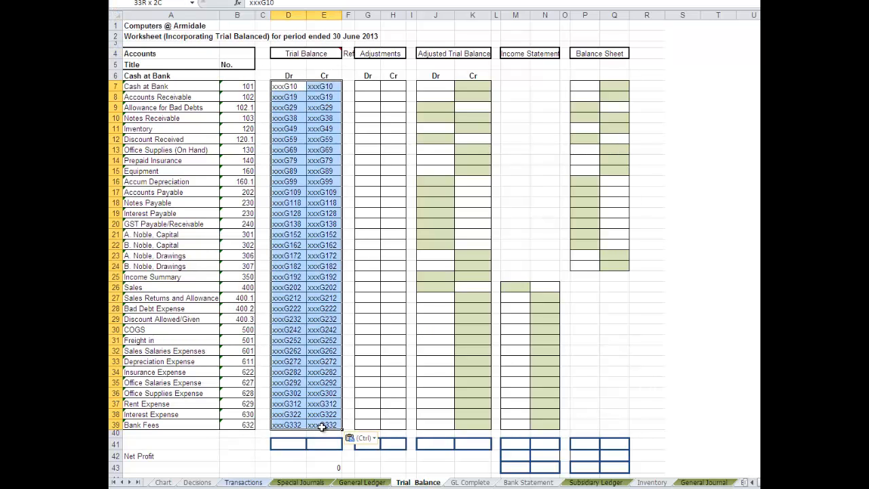
key(ctrl+h)
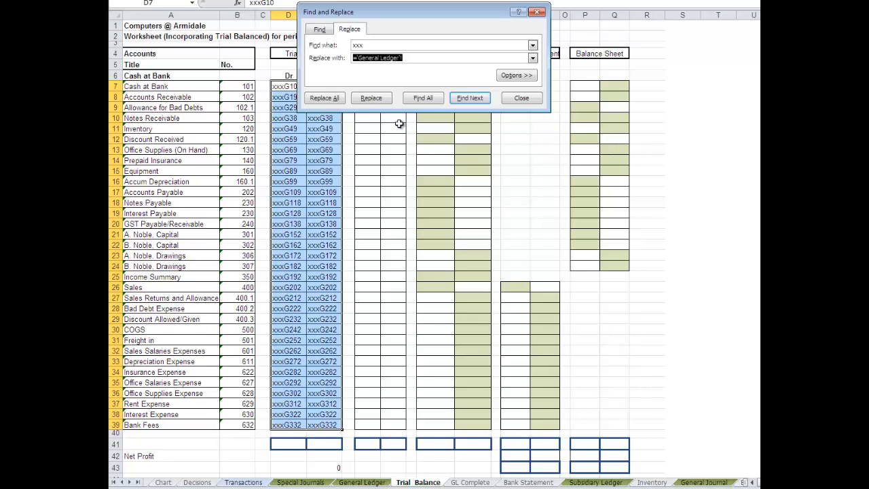
click(325, 98)
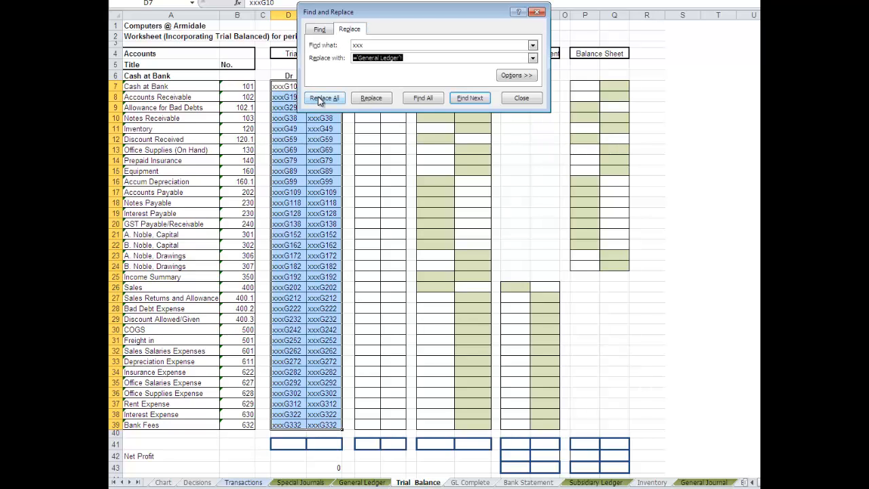
click(325, 98)
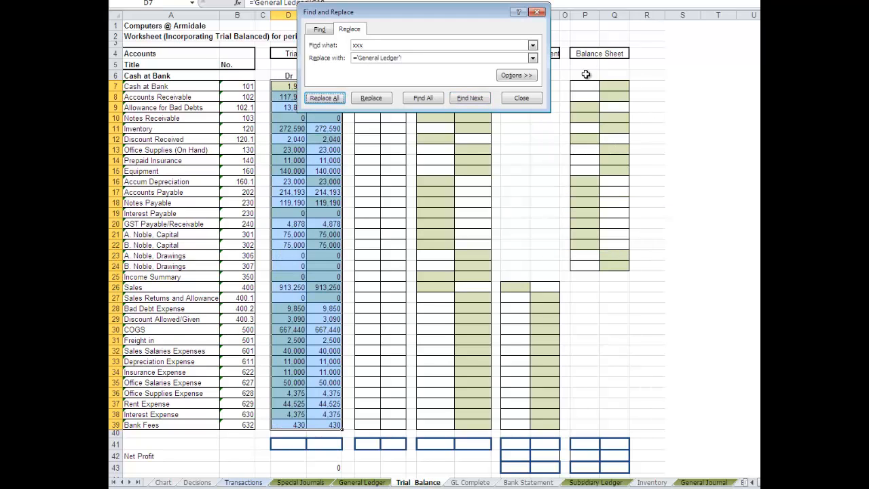
click(521, 98)
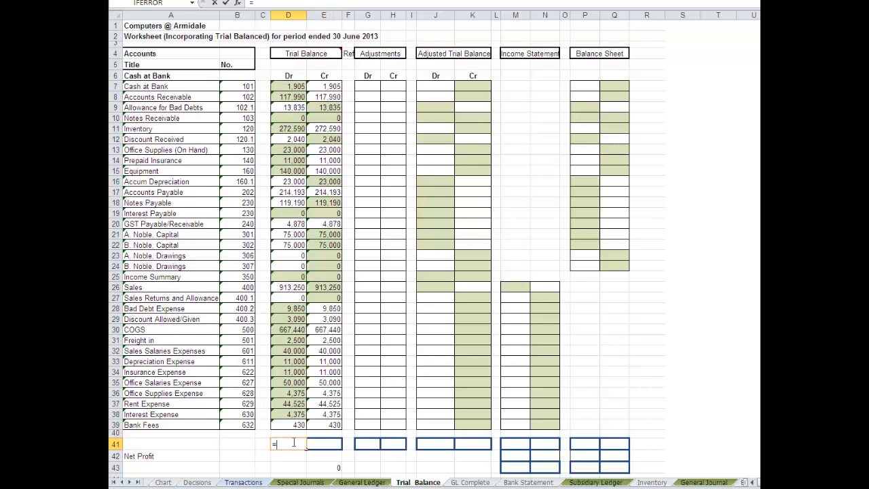
- Enter =SUM(D7:D39) in D41, copy it to E41, and select the Cash at Bank credit
text(=sum()
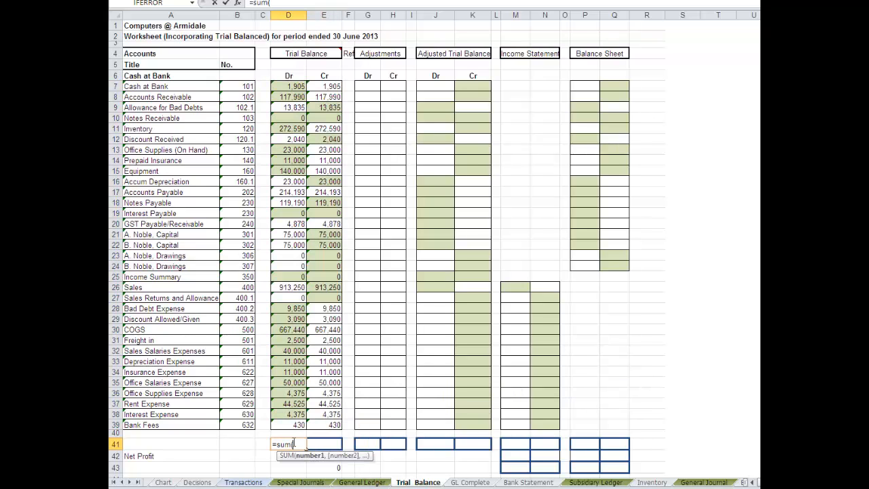
click(289, 86)
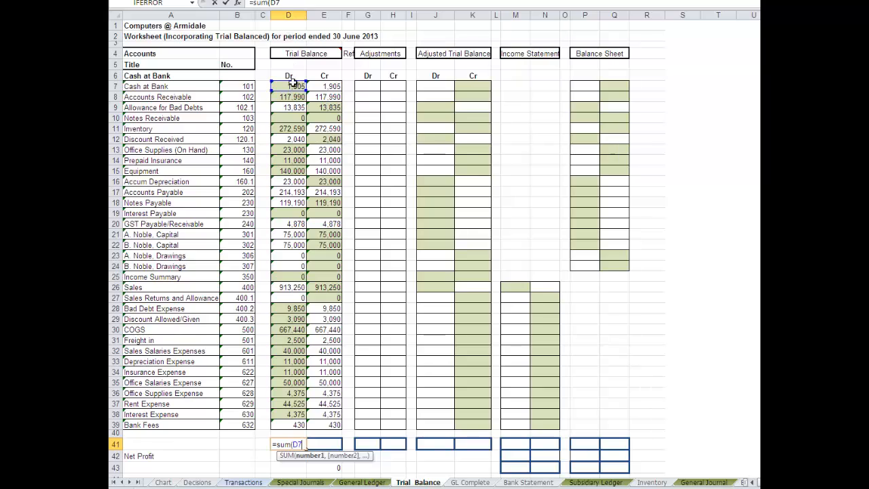
drag(288, 86, 289, 425)
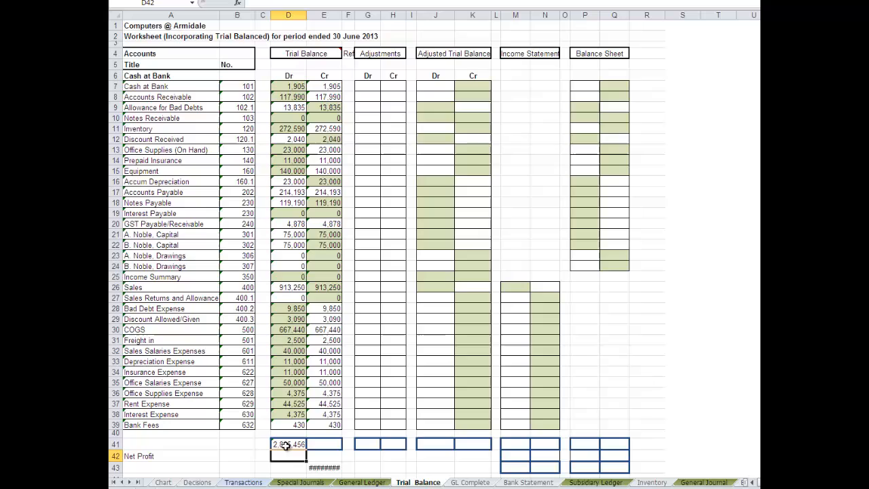
click(289, 444)
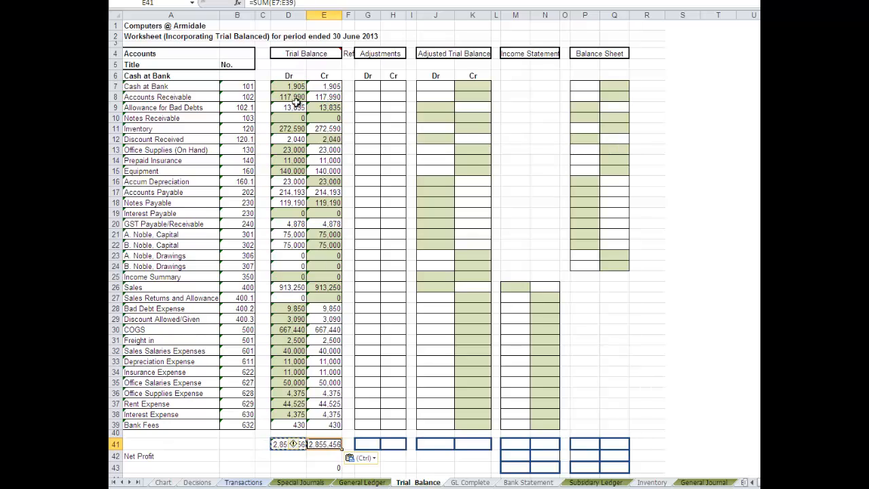
click(323, 86)
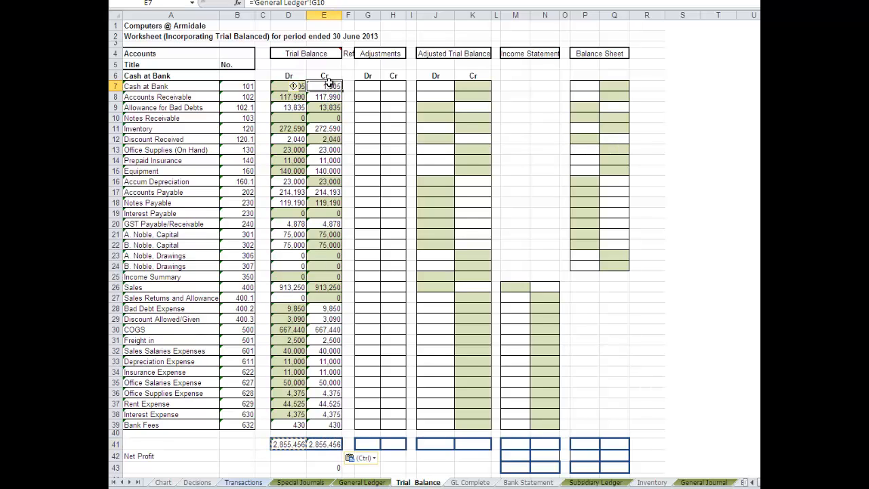
click(324, 96)
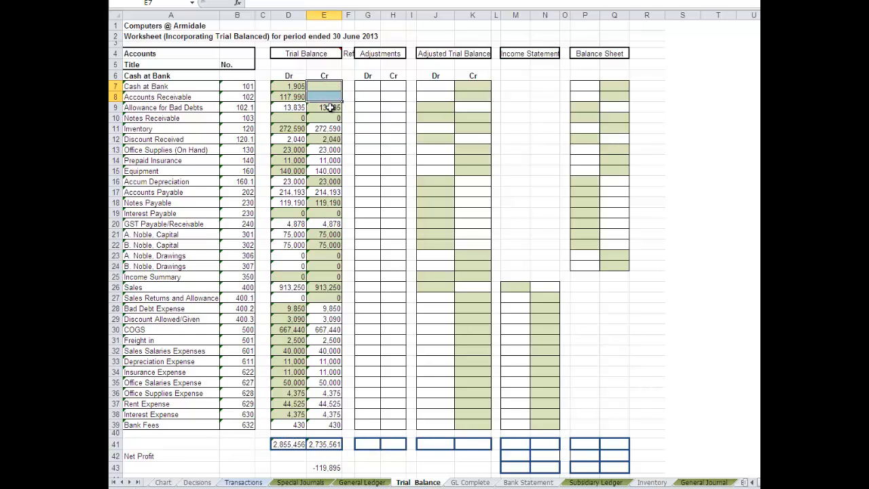
- Clear wrong-side amounts for receivables, inventory, Accounts Payable, Interest Payable and GST Payable/Receivable
click(288, 107)
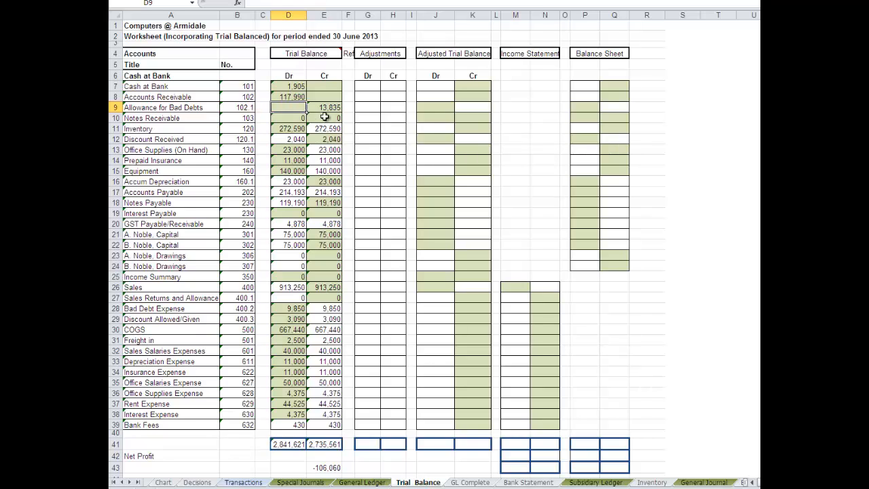
click(324, 118)
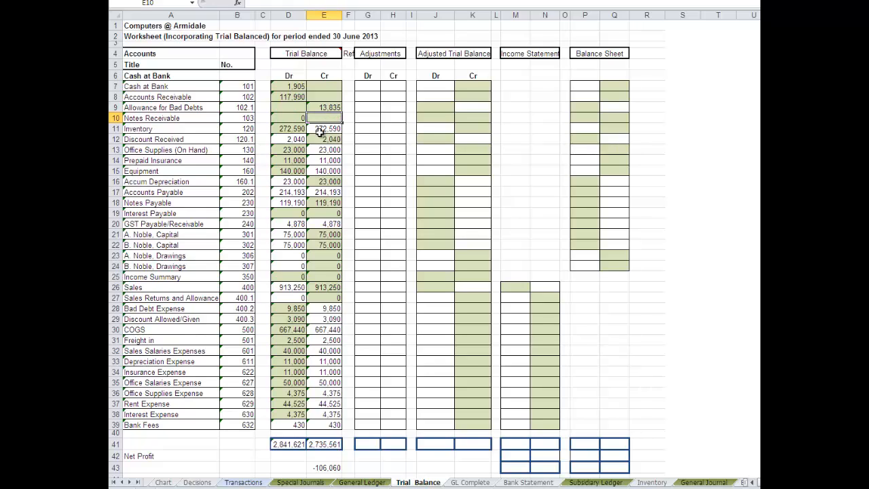
click(324, 129)
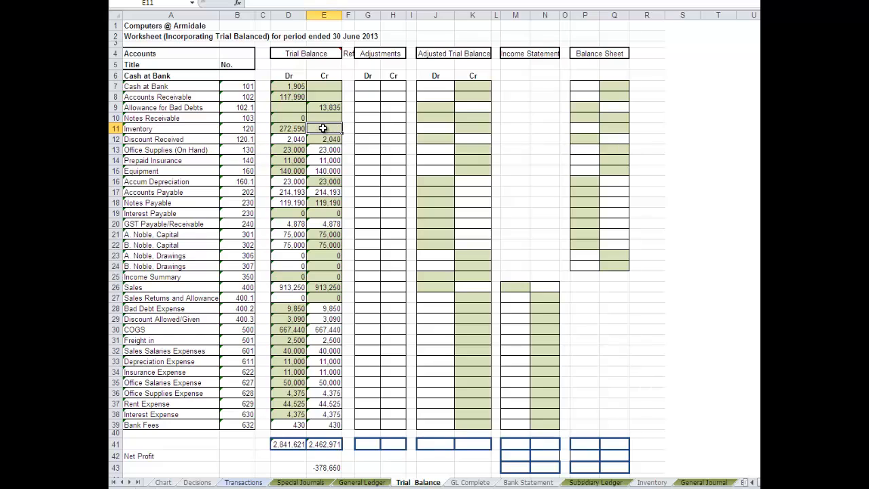
click(289, 139)
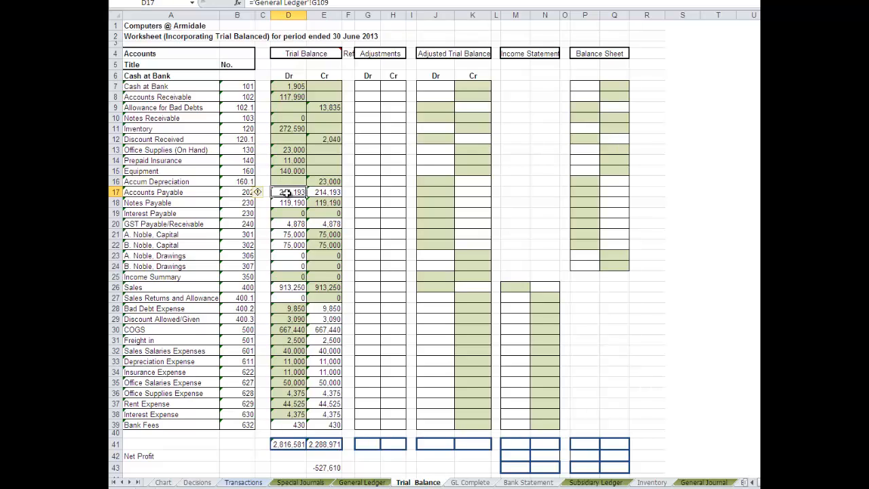
key(Delete)
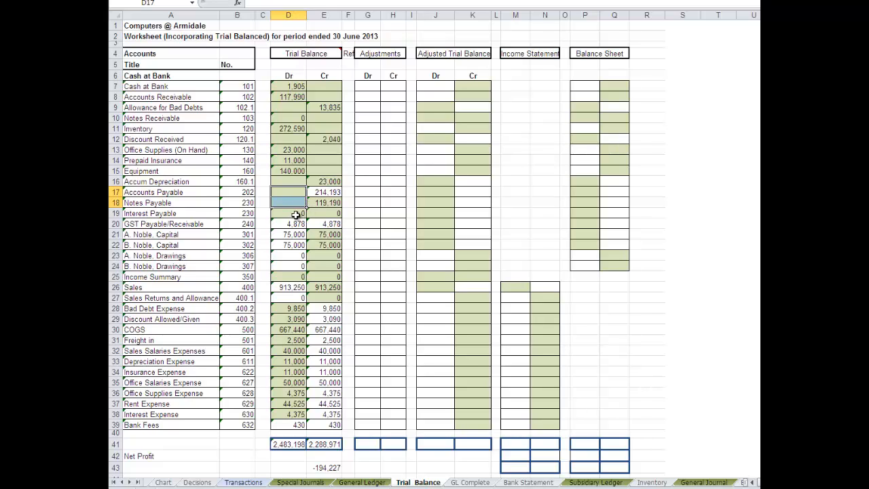
click(288, 213)
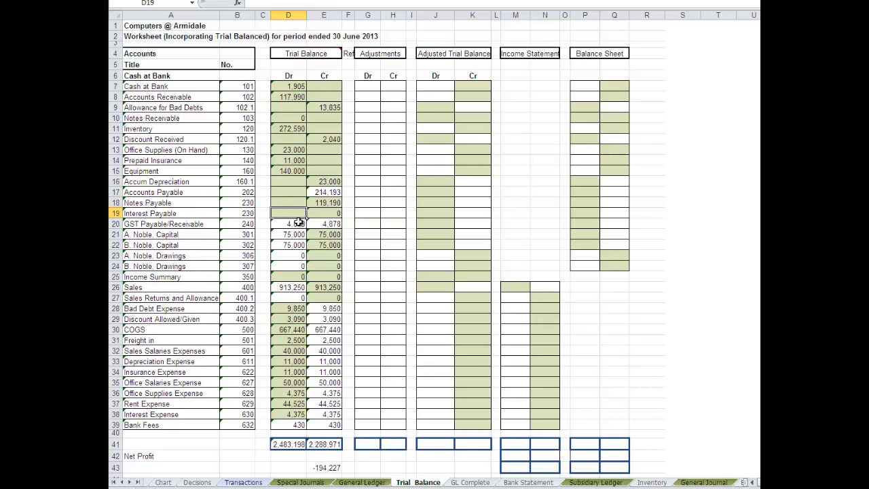
click(288, 223)
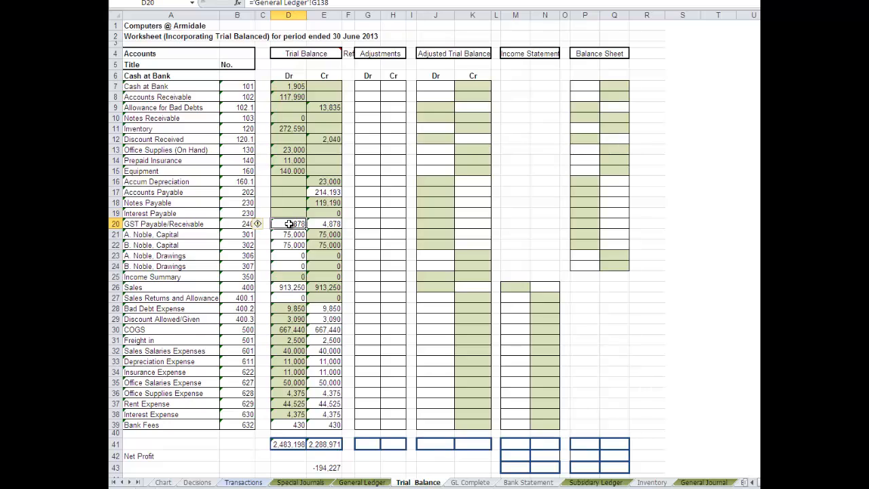
key(Delete)
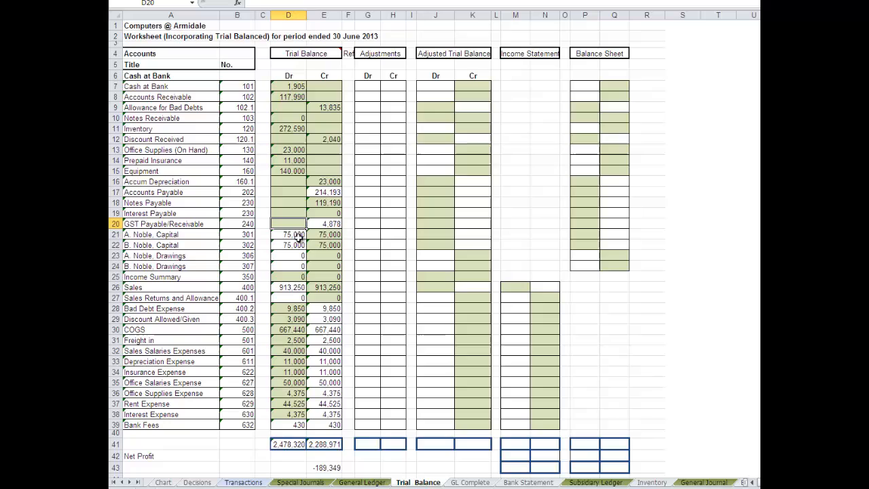
- Clear wrong-side amounts for A. Noble Capital, Sales, and all expense account credits
click(288, 234)
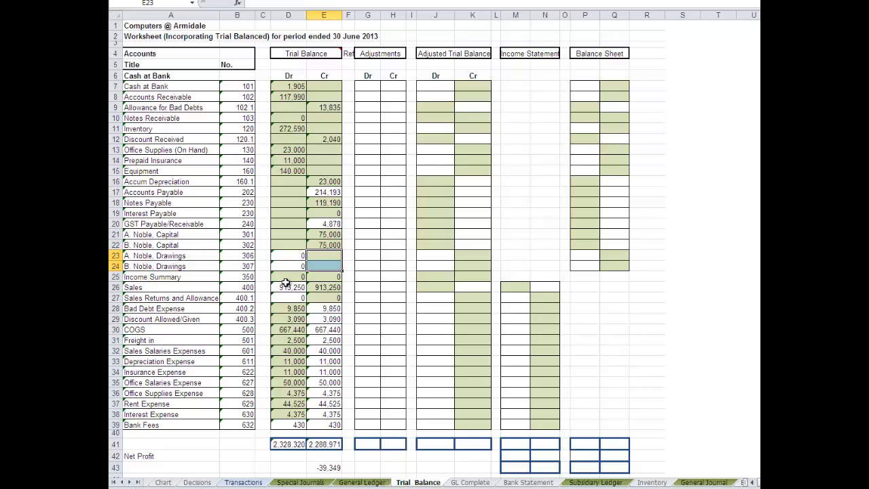
click(289, 276)
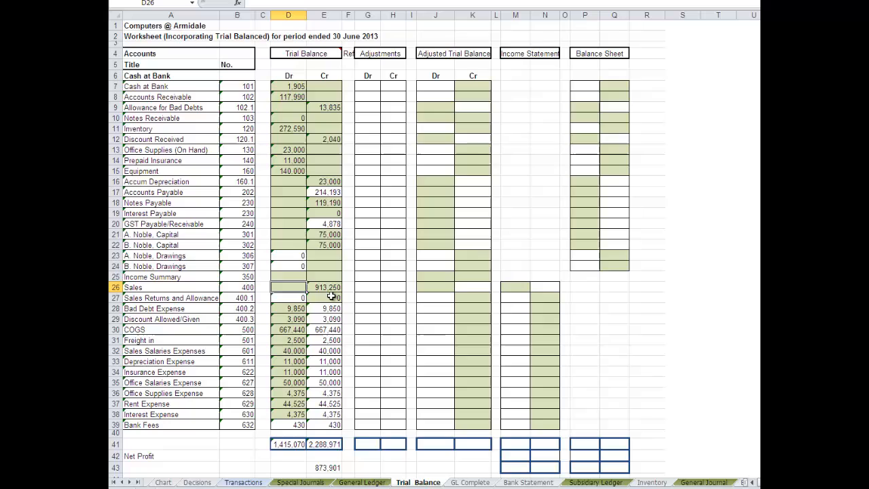
click(324, 298)
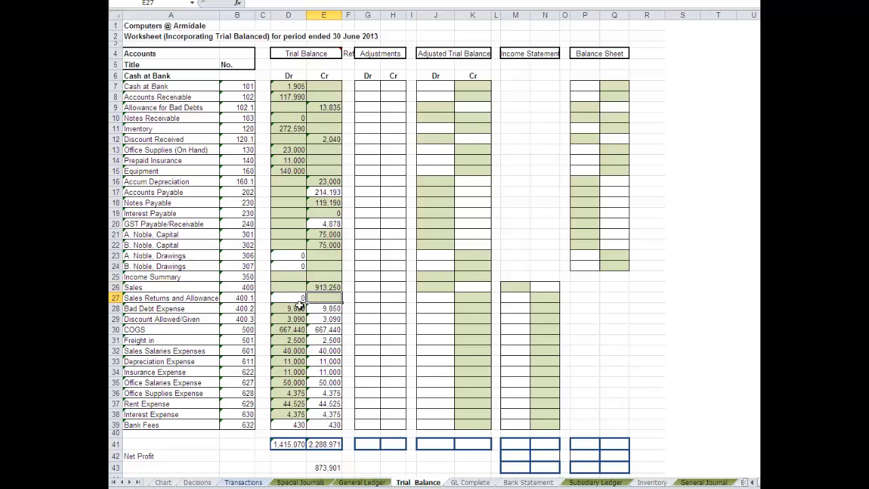
drag(324, 297, 324, 403)
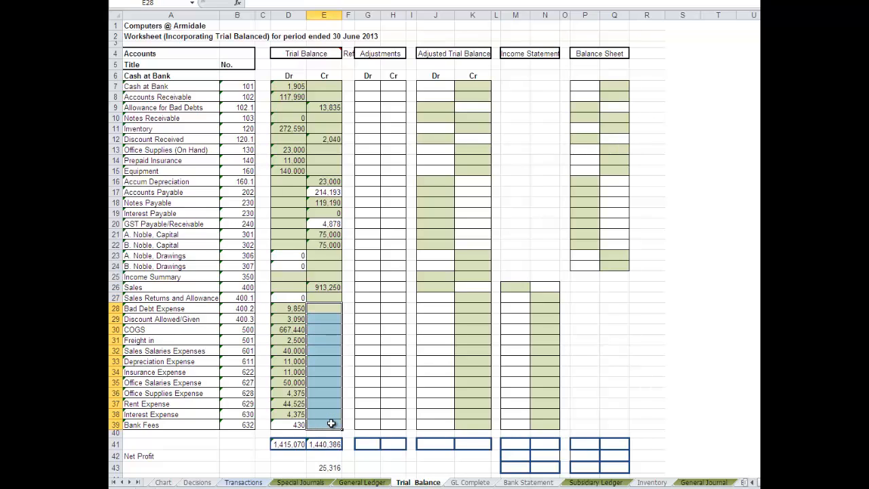
click(324, 403)
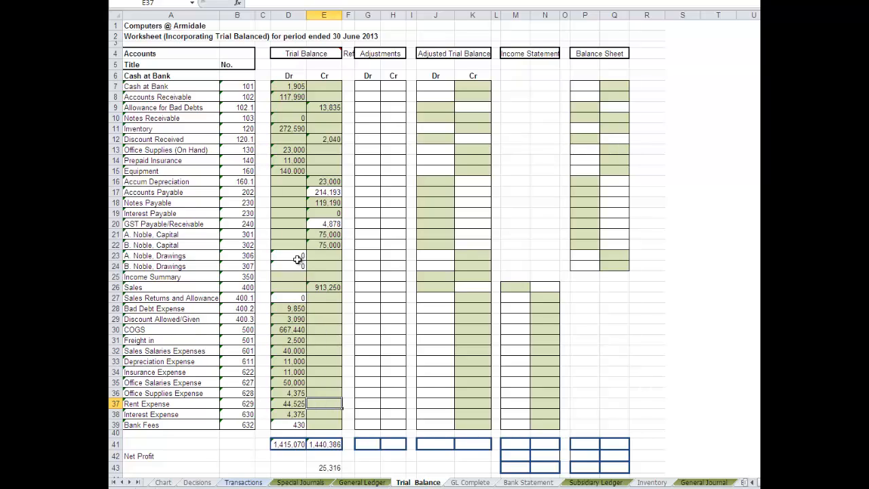
- Point the A. Noble Drawings debit D23 at General Ledger G172 in a formula
click(288, 256)
text(=)
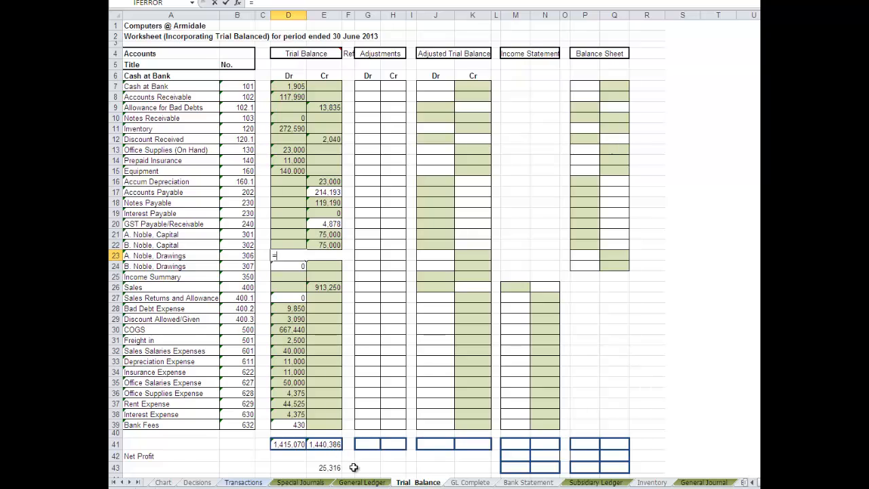
click(362, 482)
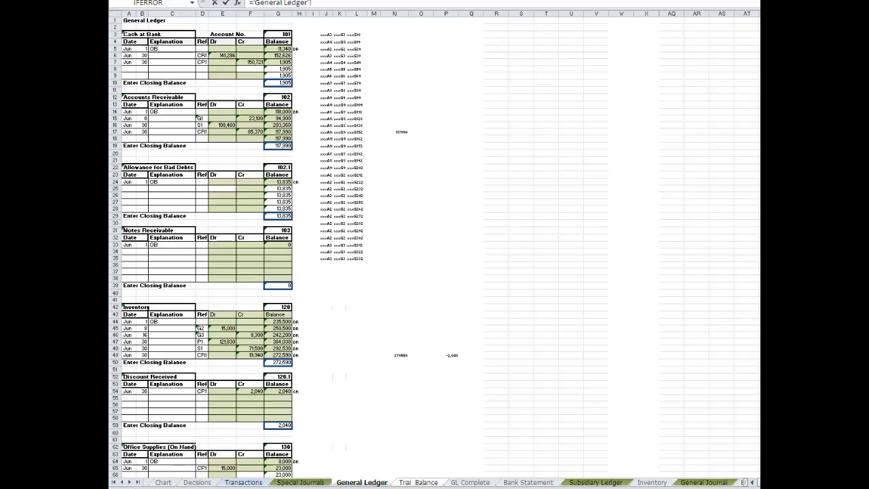
scroll(down, 3)
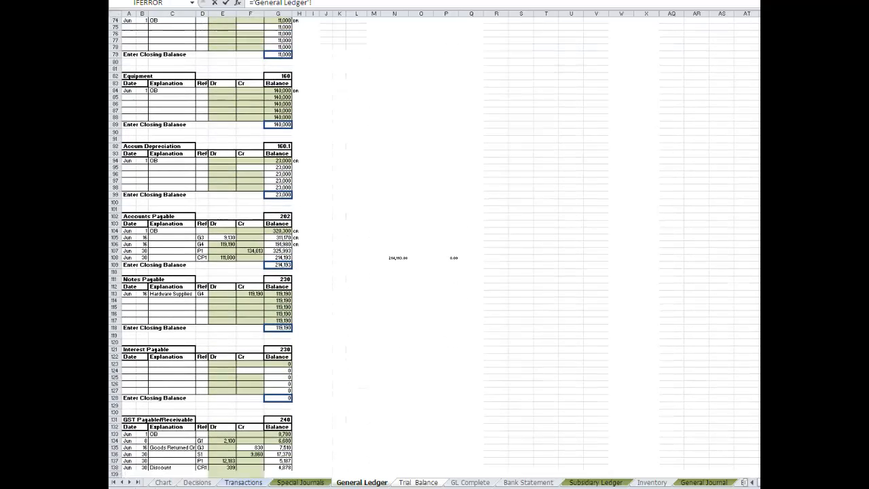
scroll(down, 3)
text(G172=)
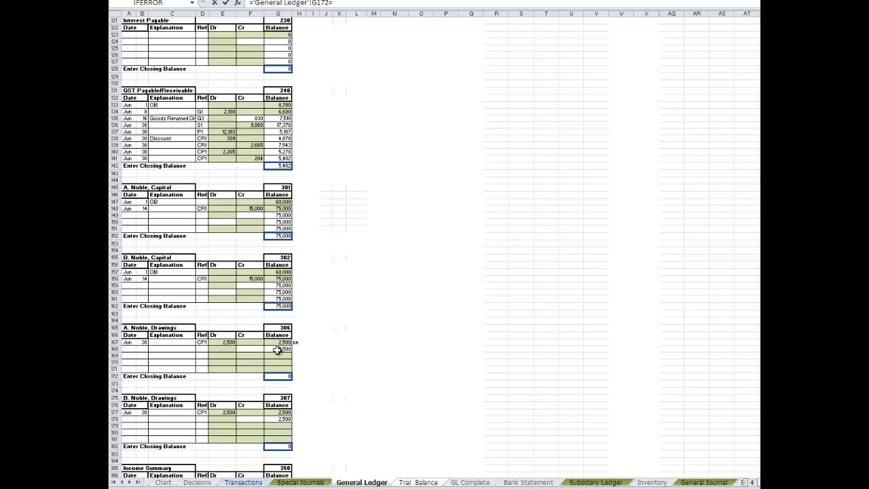
click(418, 482)
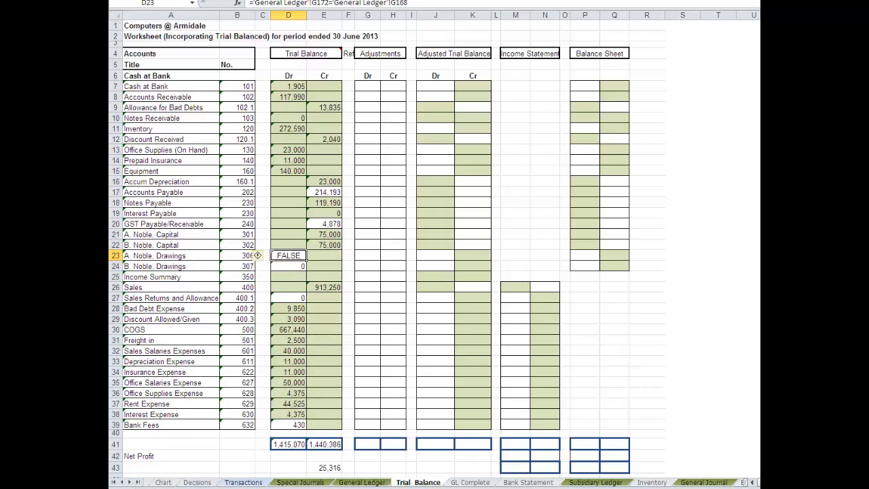
- Delete the duplicate Sales Returns and Allowances credit row in the General Ledger
click(362, 482)
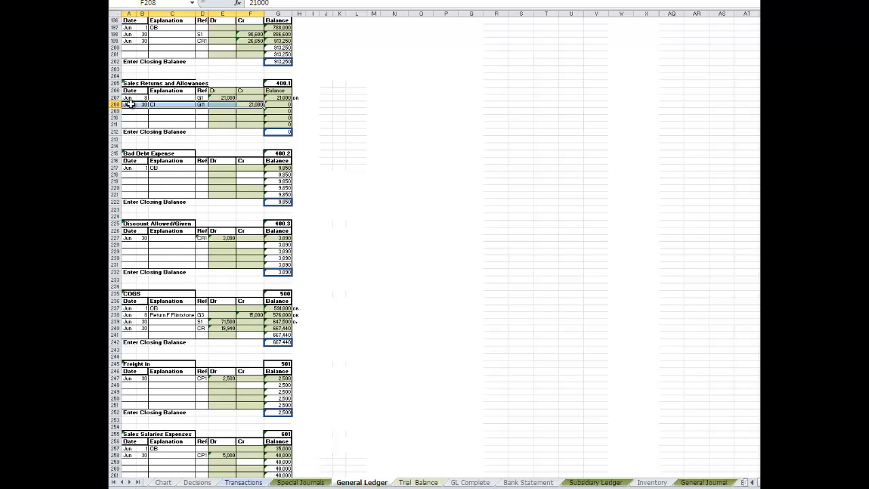
key(Delete)
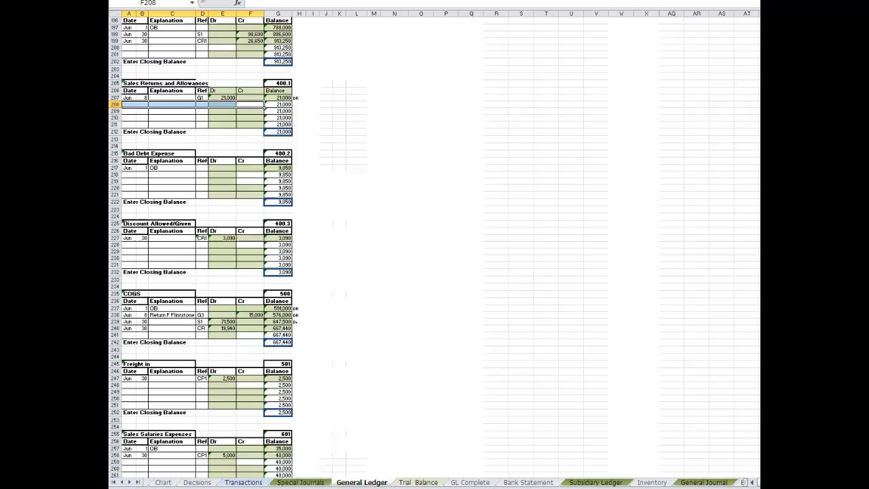
scroll(down, 3)
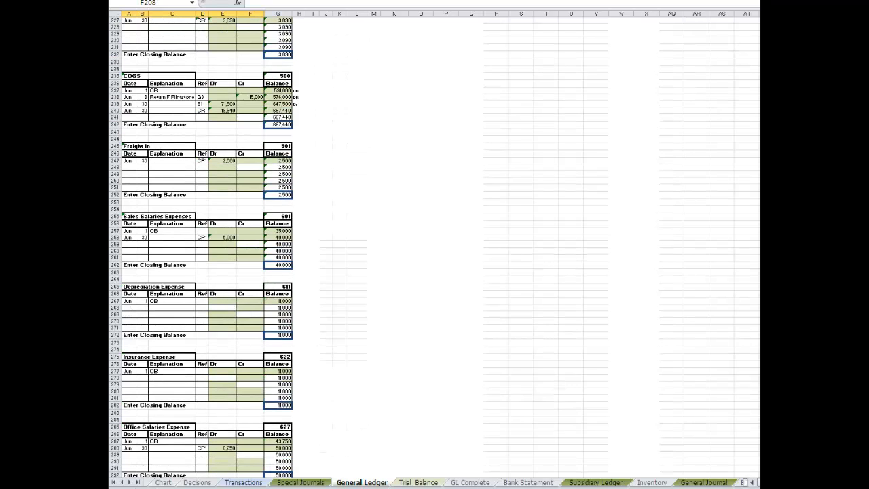
scroll(down, 3)
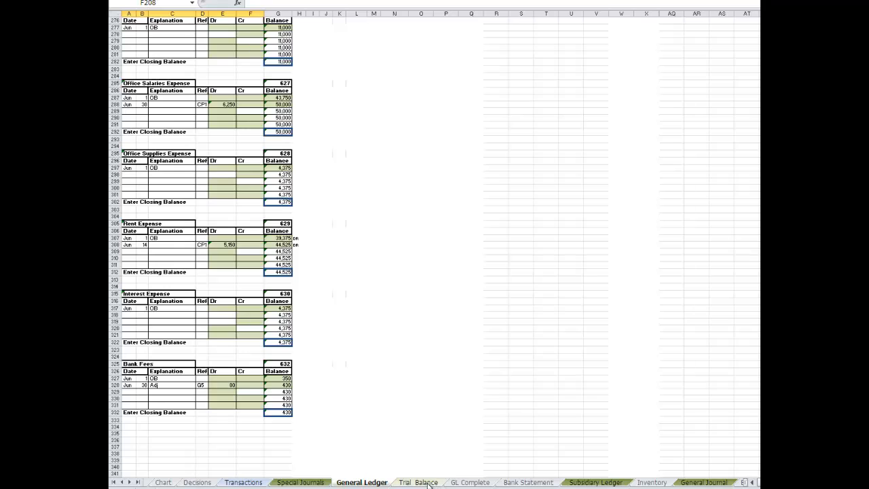
click(419, 482)
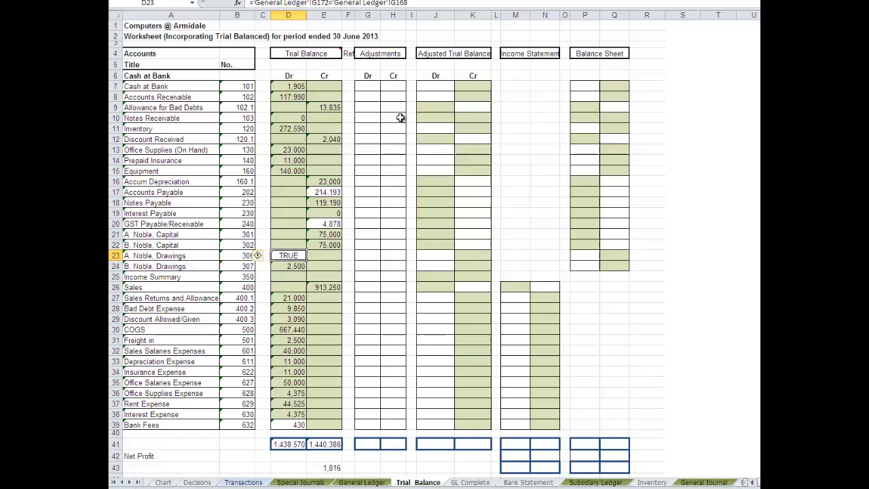
mouse_move(383, 84)
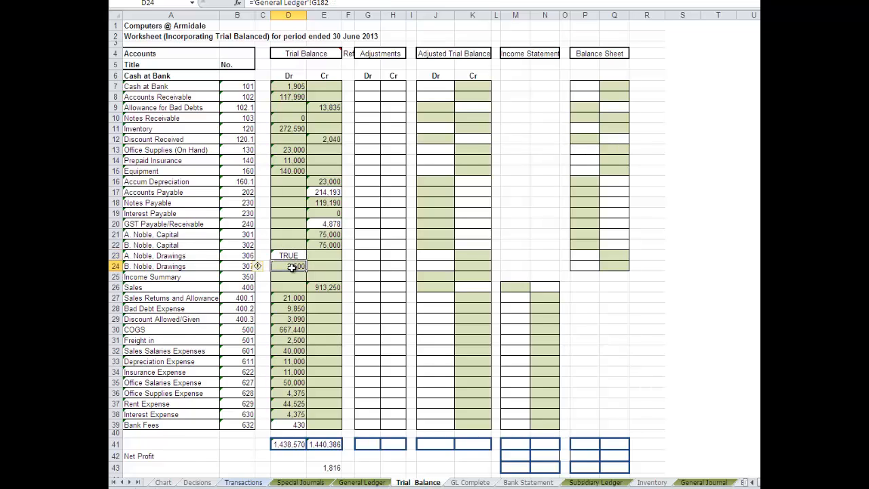
click(288, 255)
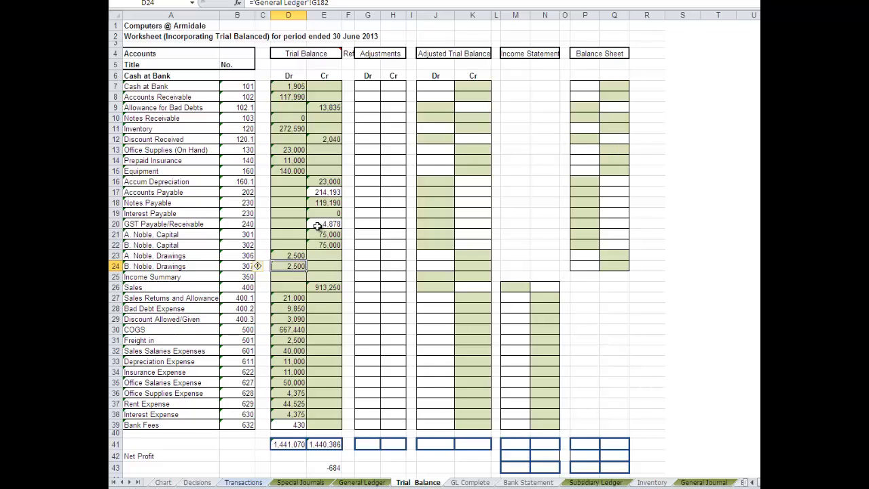
mouse_move(330, 472)
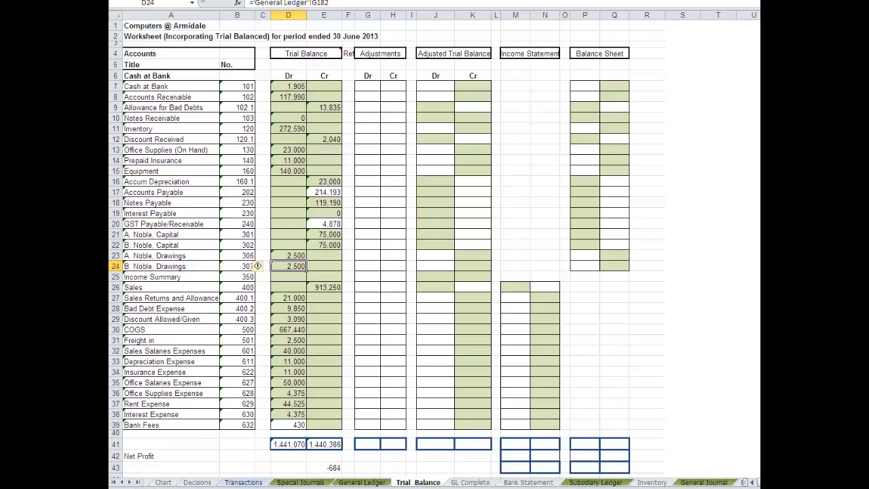
scroll(down, 3)
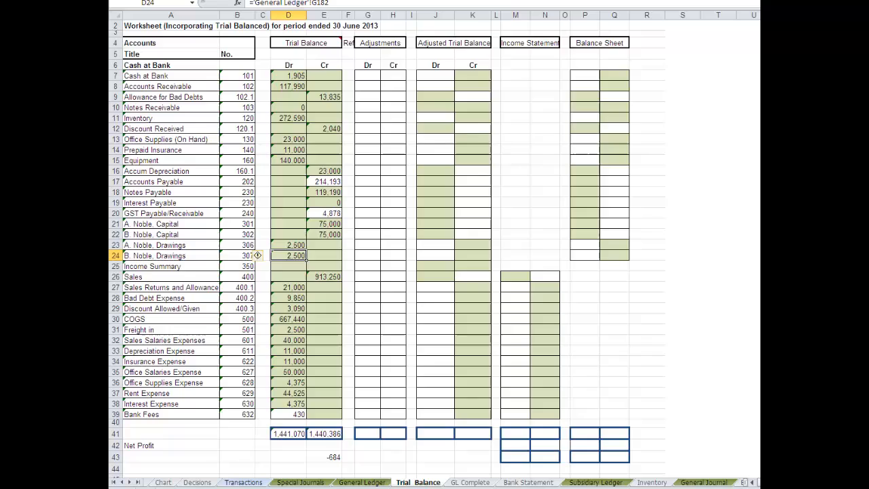
scroll(down, 3)
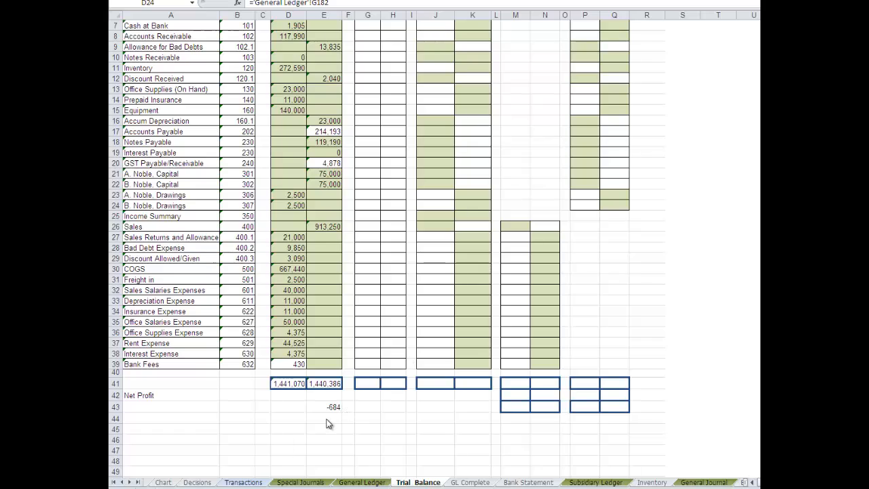
- Enter =E43/2 in E44 to show -342 below the difference
click(324, 418)
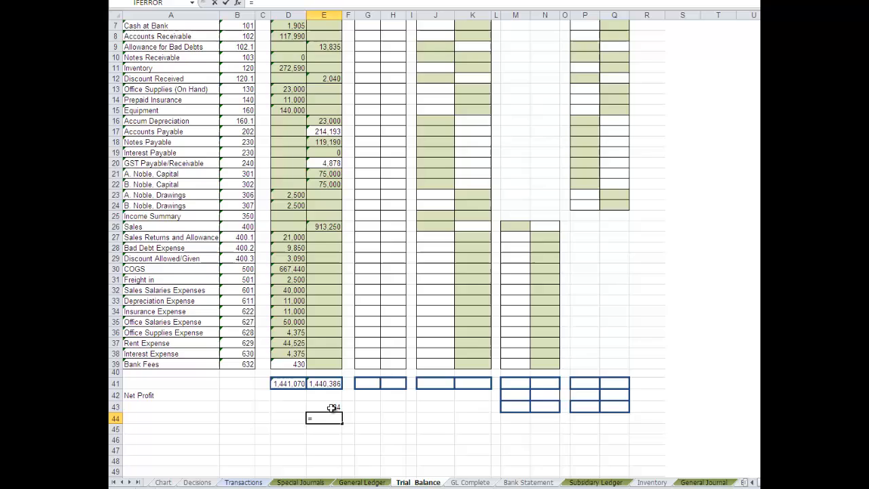
text(=E43/2)
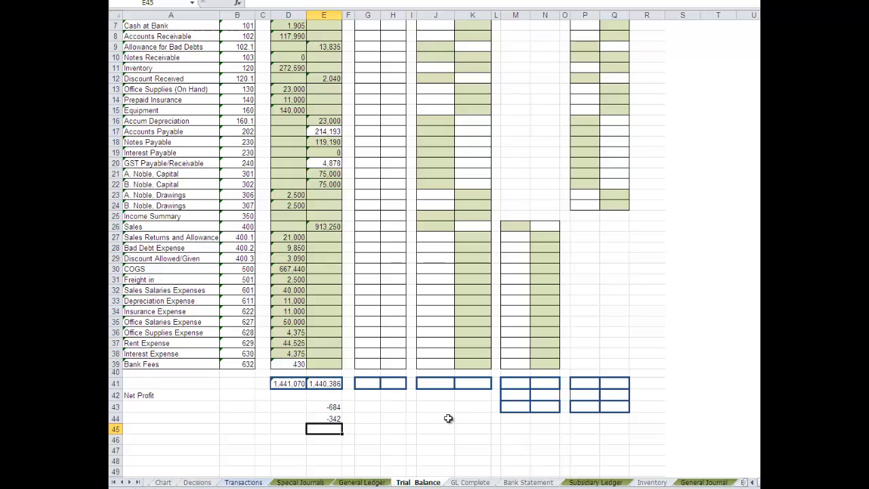
mouse_move(339, 410)
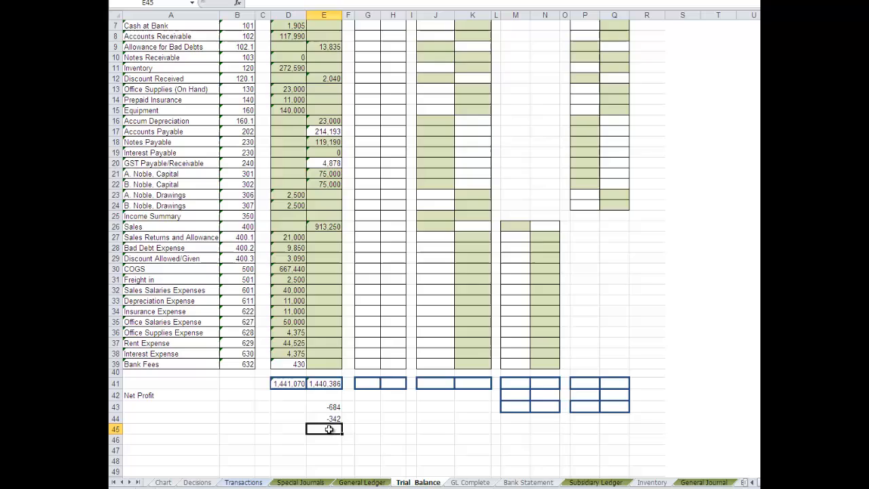
mouse_move(487, 330)
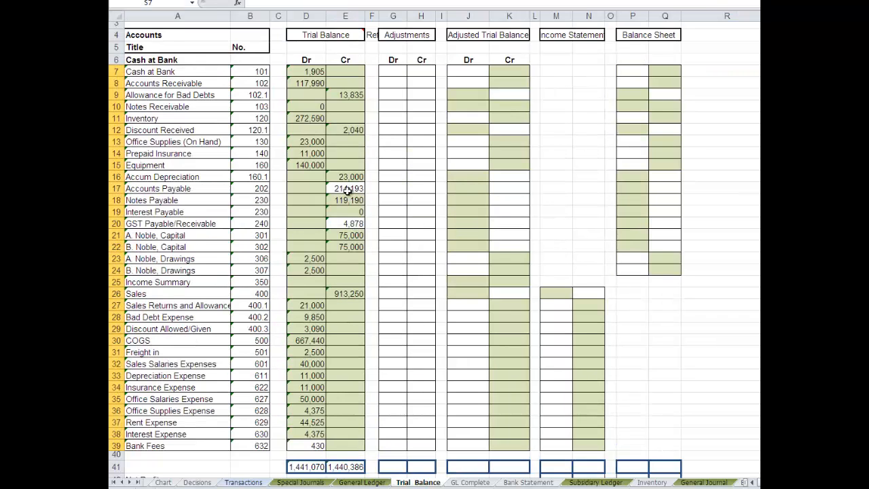
mouse_move(316, 445)
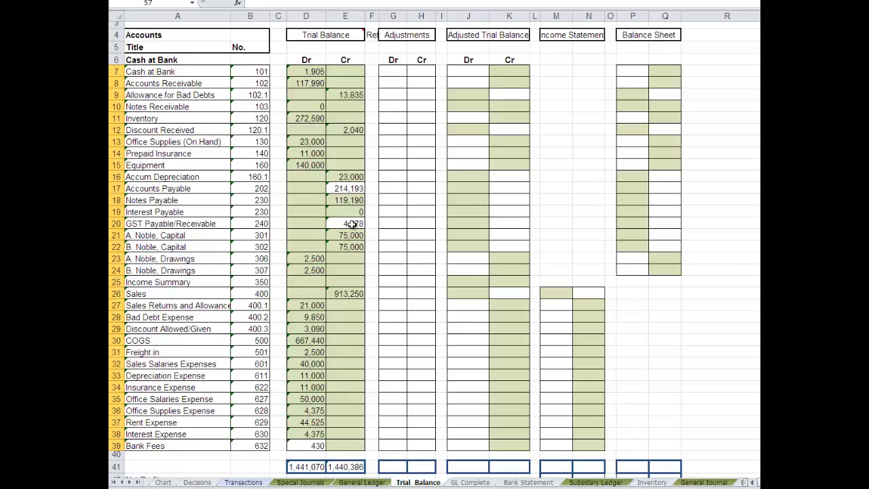
- Set GST Payable/Receivable credit E20 to the General Ledger G142 balance of 5,482
click(345, 223)
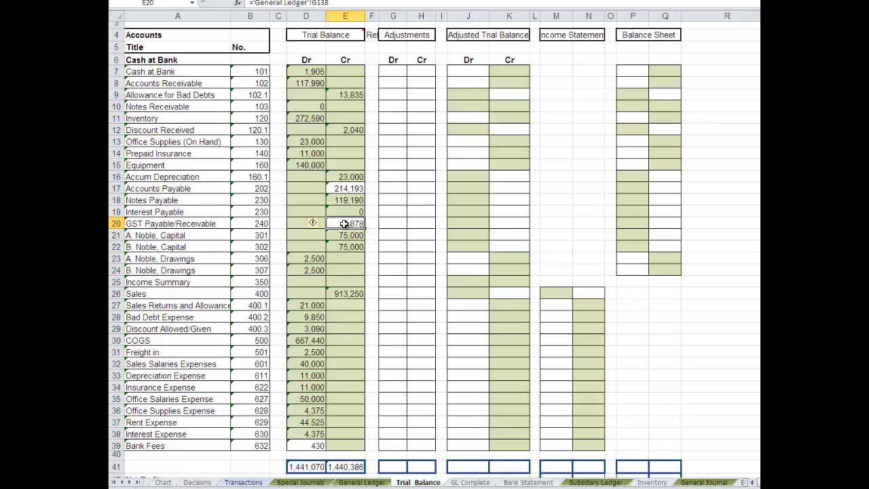
text(=)
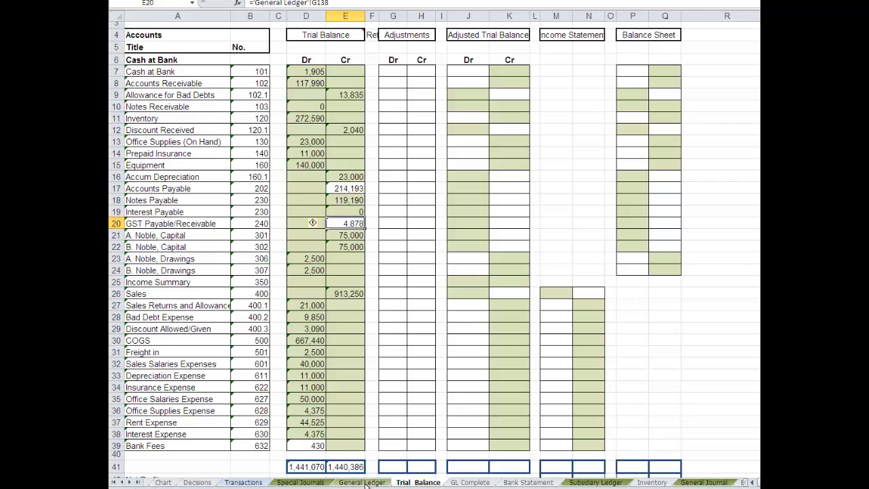
click(362, 482)
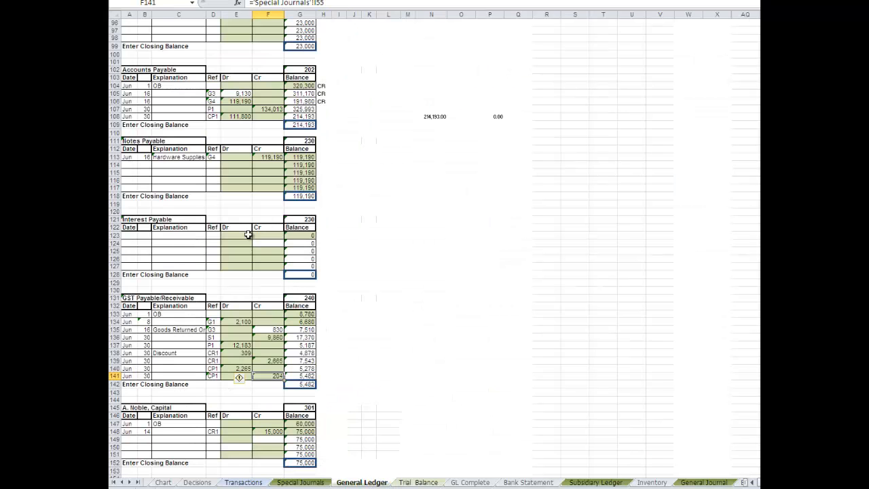
mouse_move(144, 354)
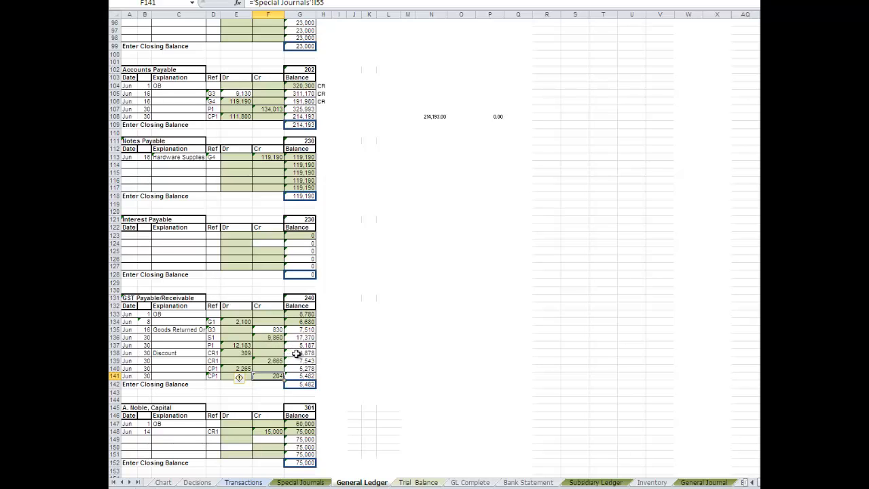
mouse_move(299, 384)
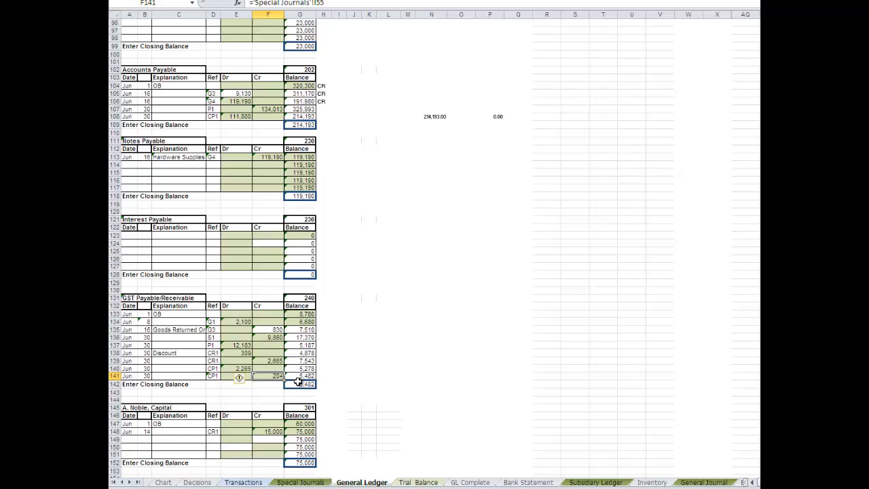
mouse_move(346, 400)
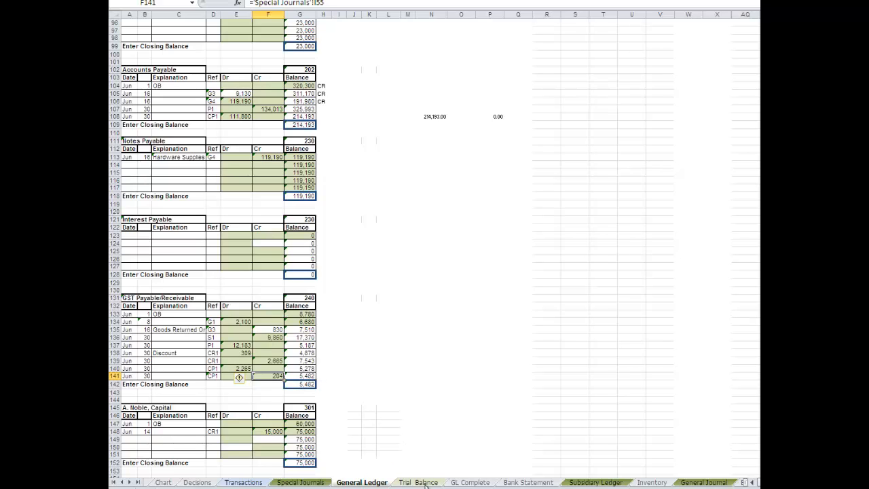
click(417, 482)
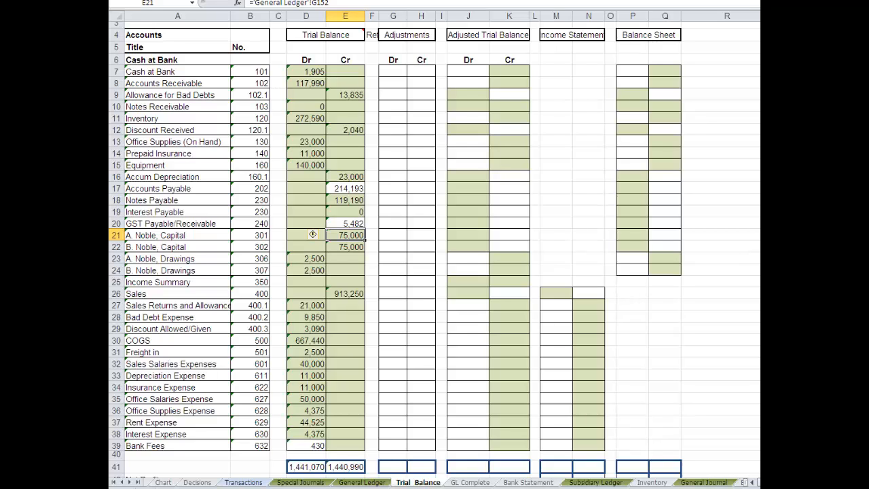
scroll(down, 3)
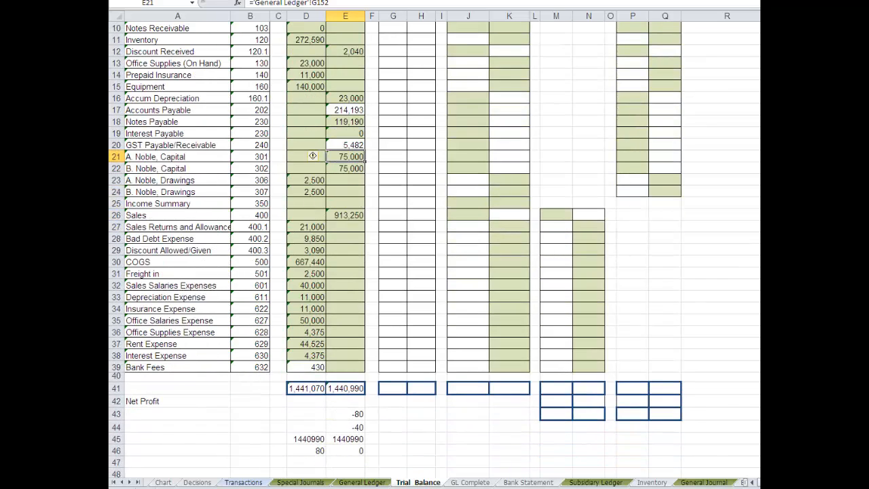
mouse_move(365, 421)
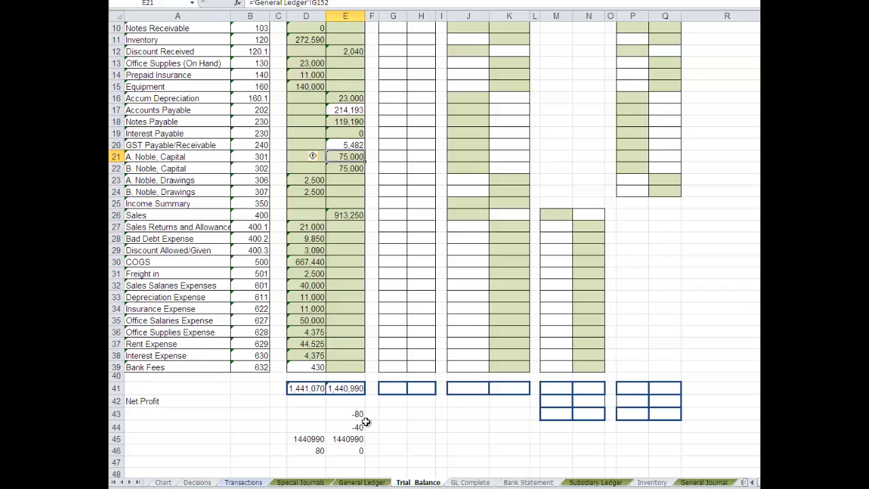
mouse_move(362, 415)
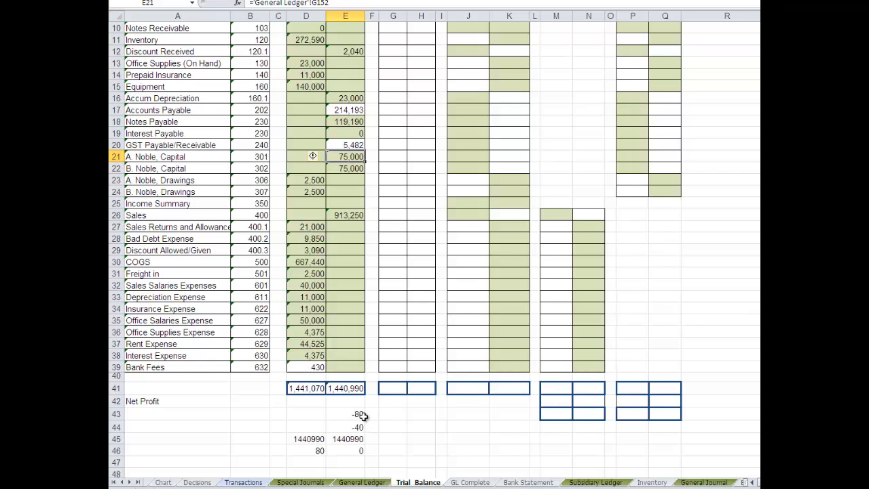
mouse_move(384, 362)
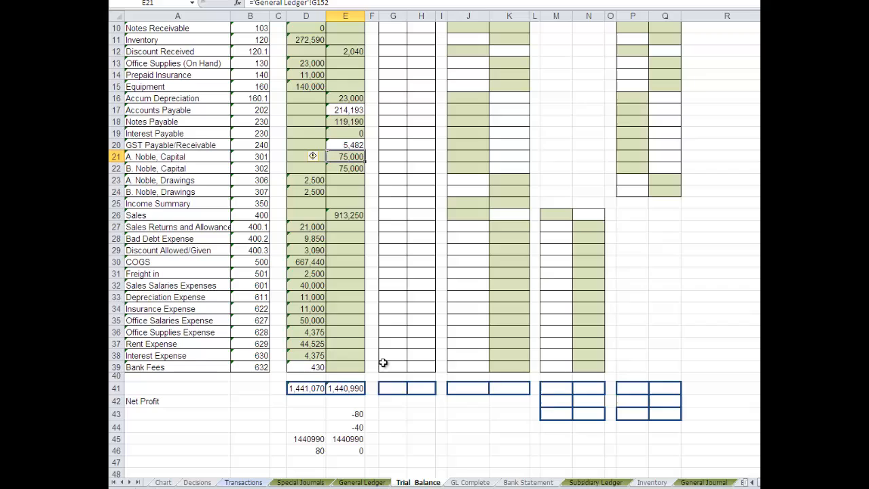
mouse_move(351, 419)
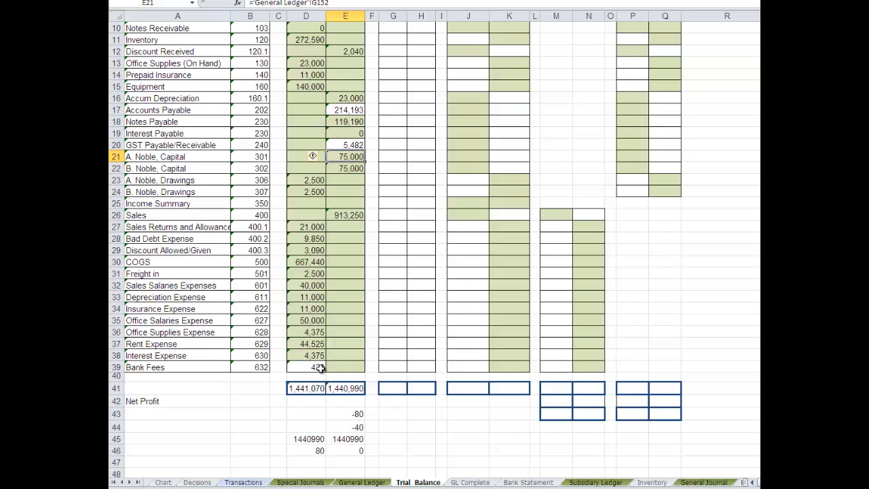
- Trace the Bank Fees 430 debit to its General Ledger account and 80 adjustment
click(305, 366)
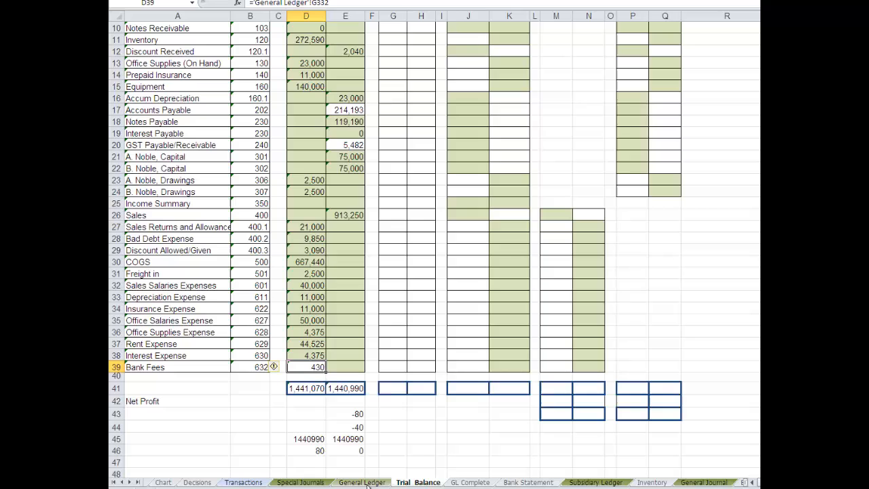
click(362, 482)
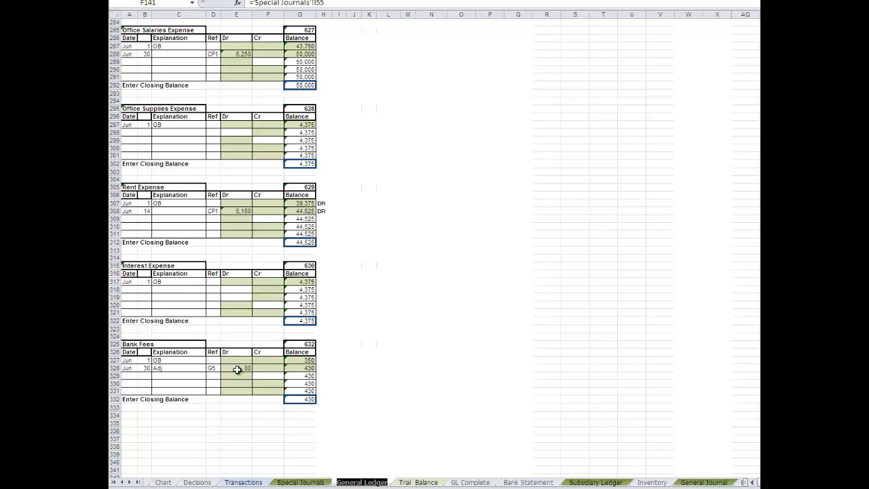
click(236, 368)
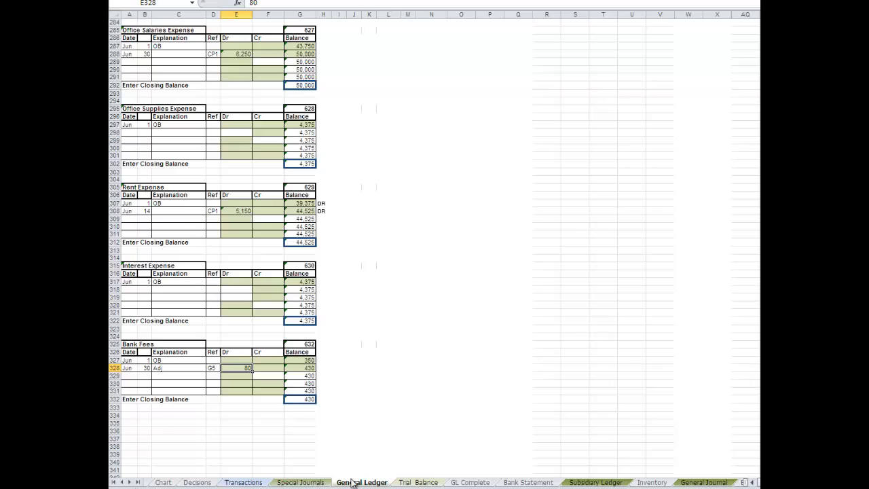
mouse_move(506, 479)
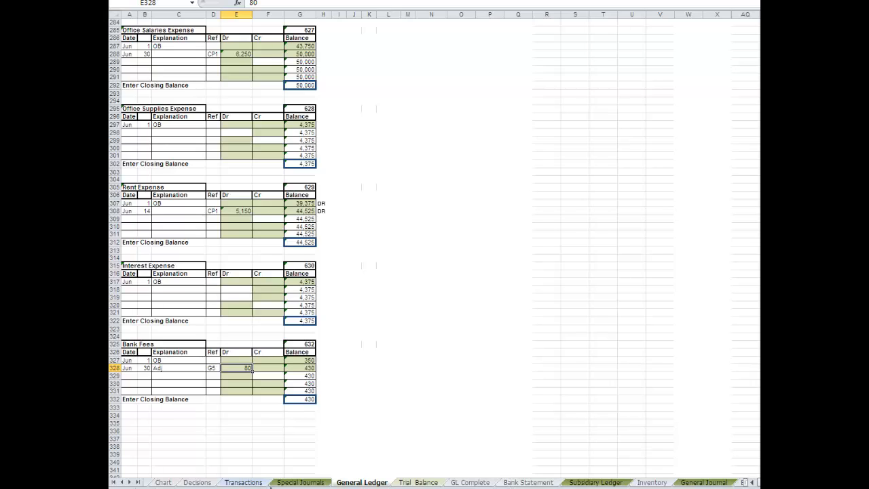
mouse_move(575, 341)
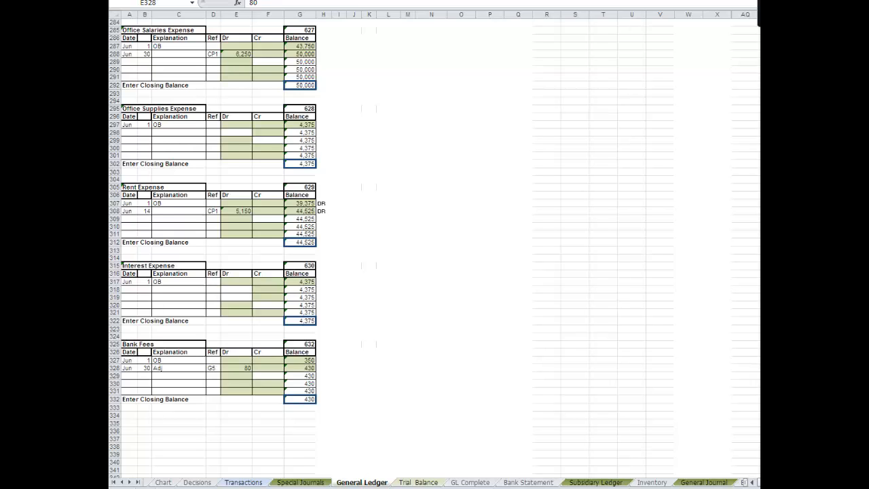
click(418, 482)
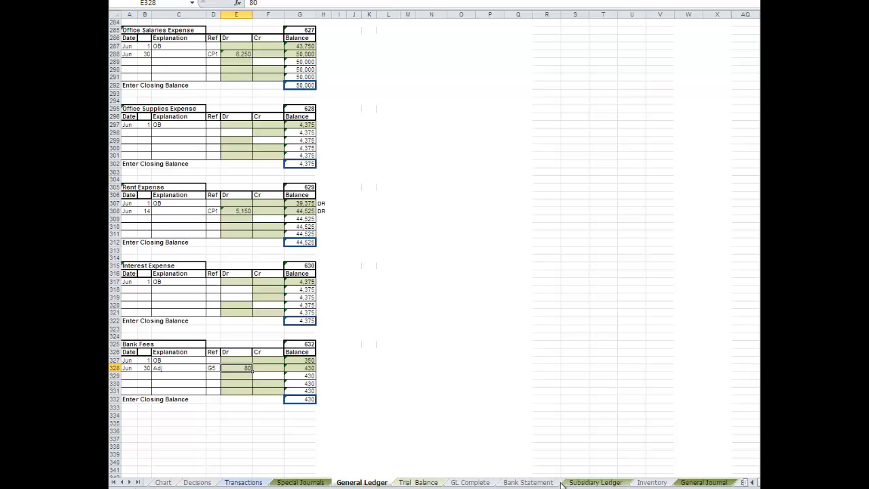
click(703, 482)
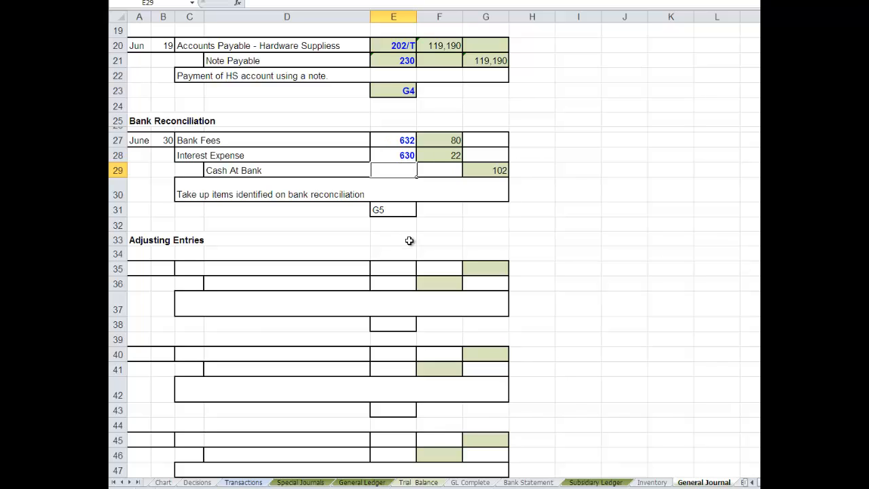
mouse_move(517, 450)
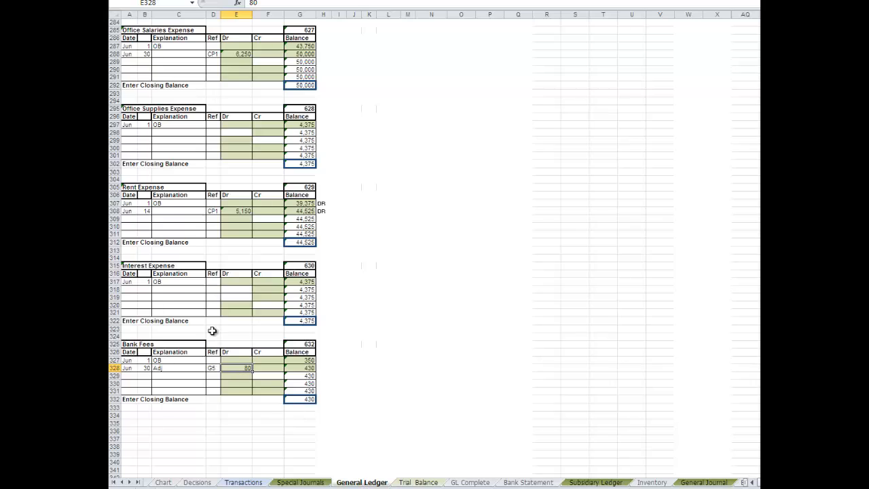
- Add a Jun 30 'Bank Rec' row to Interest Expense, linking its debit to the General Journal
click(129, 289)
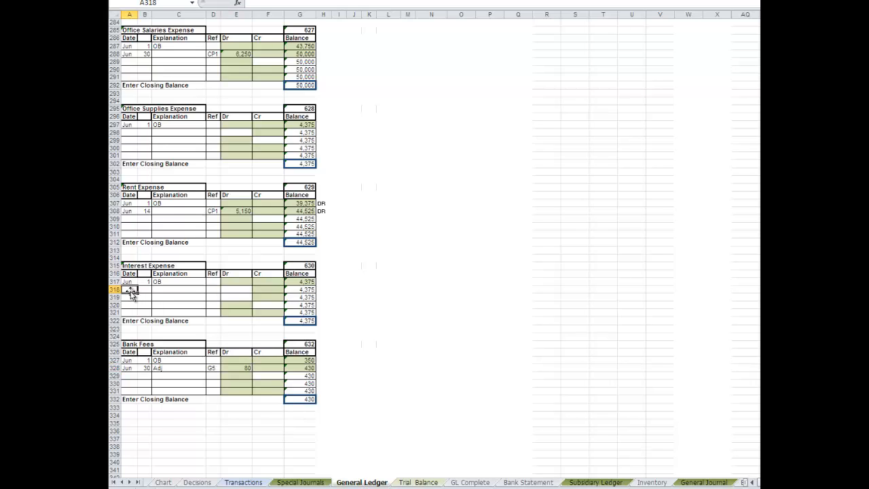
text(Jun)
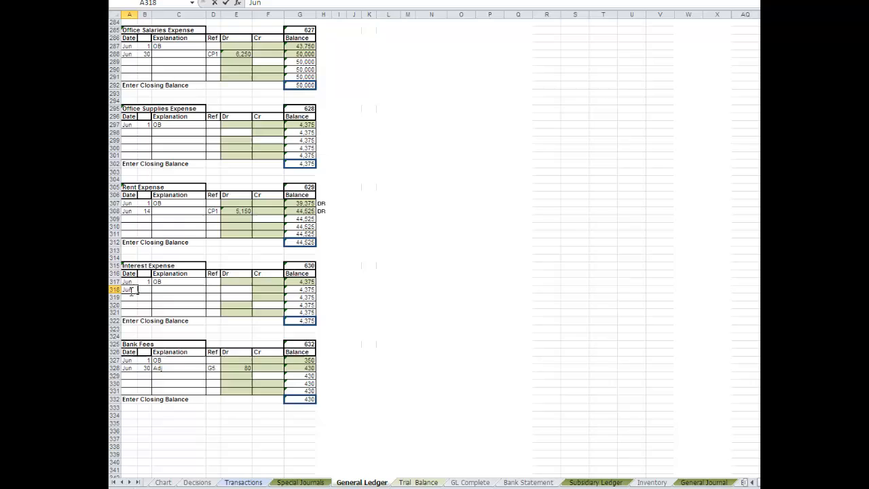
text(30)
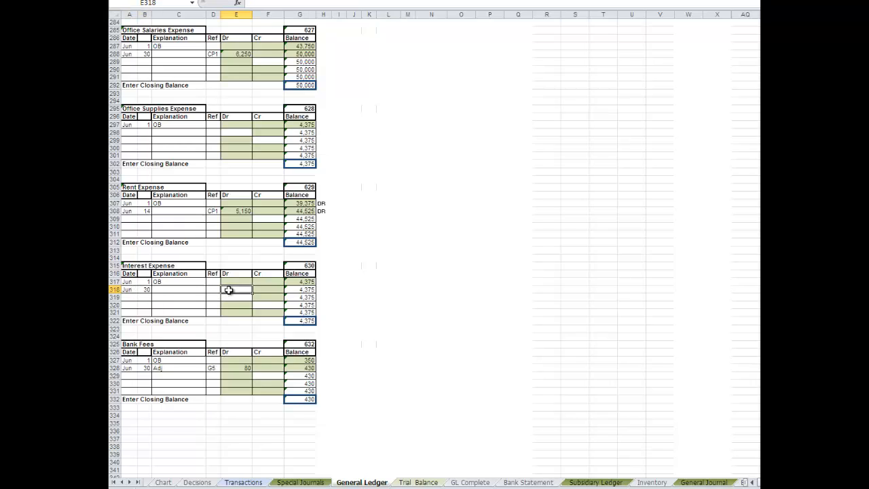
click(178, 289)
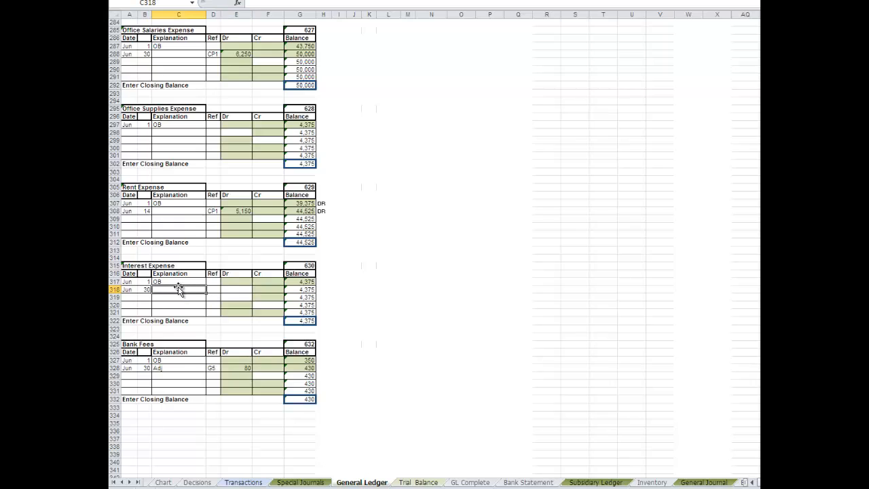
text(Bank Rec)
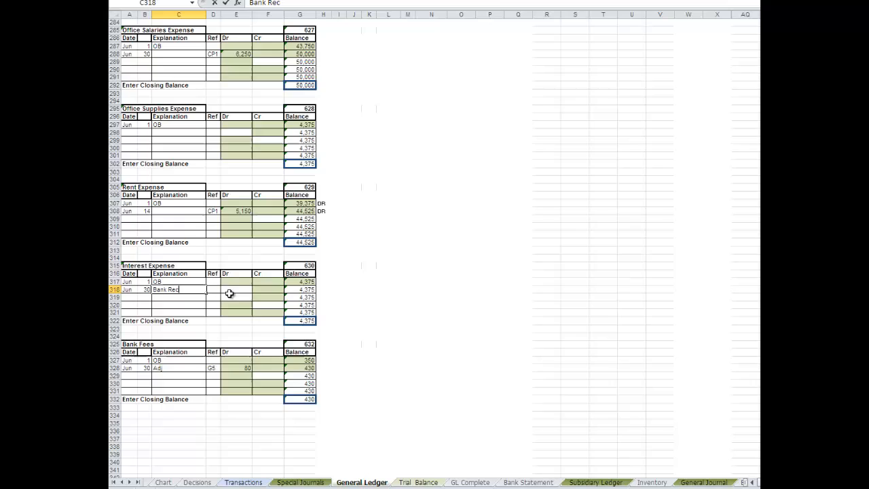
text(GT)
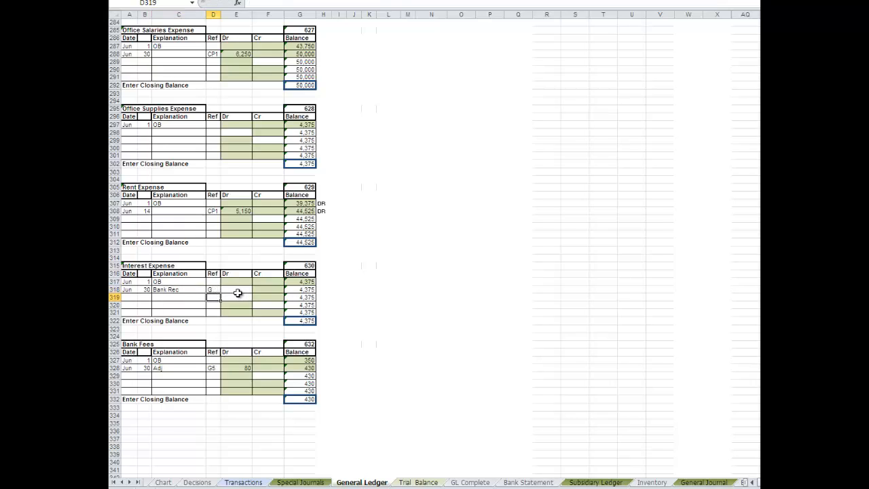
click(236, 289)
text(=)
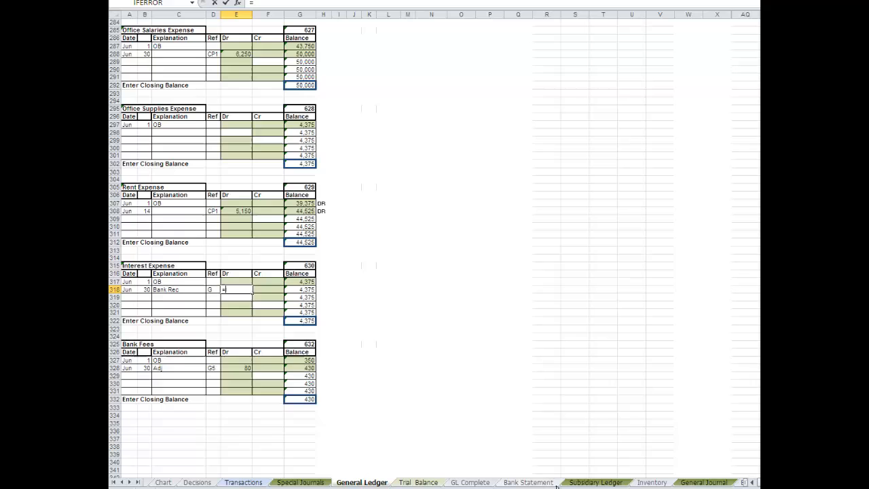
click(705, 482)
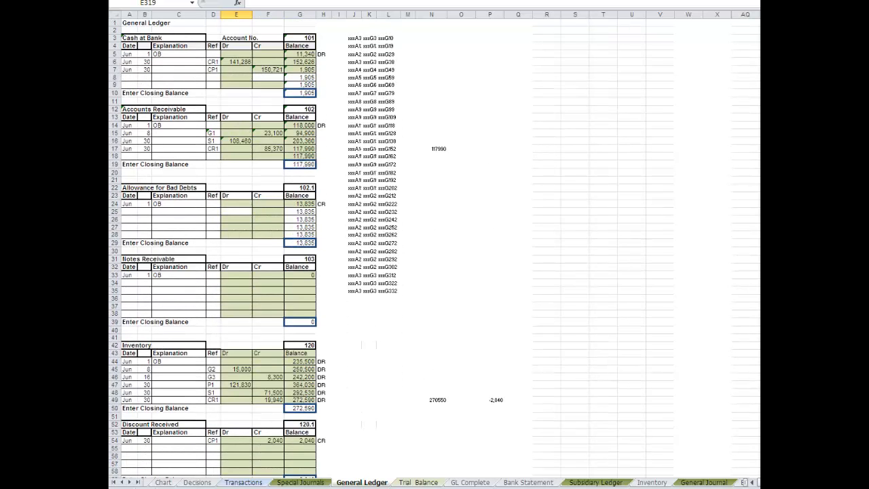
- Enter Jun 30, Bank Rec, G5 in General Ledger row 8, crediting =General Journal G29 (102)
click(128, 78)
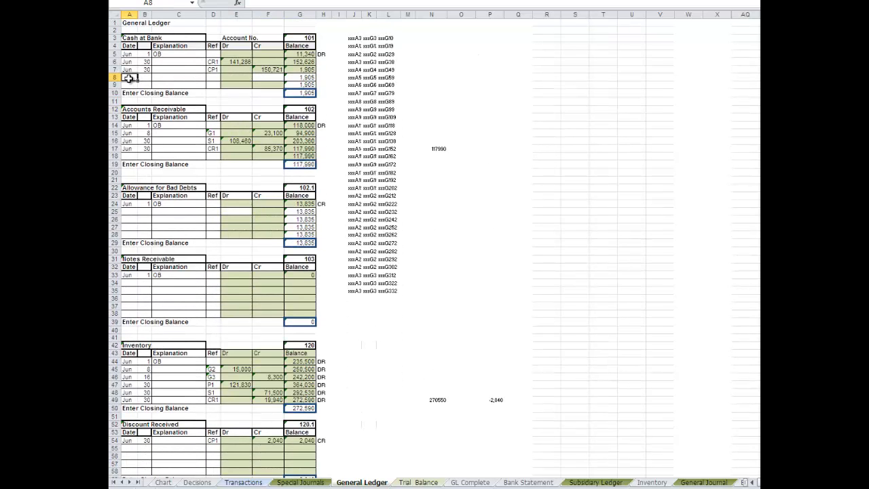
text(Jun)
click(144, 77)
text(30)
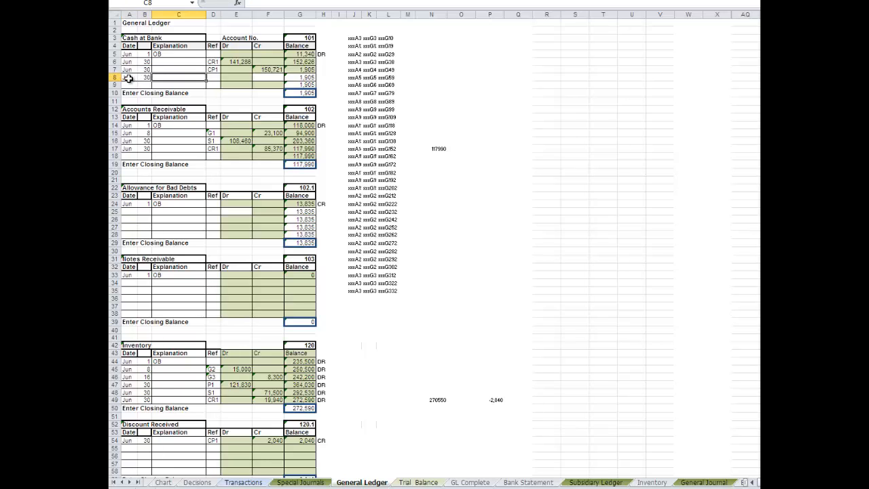
text(Bank Rec)
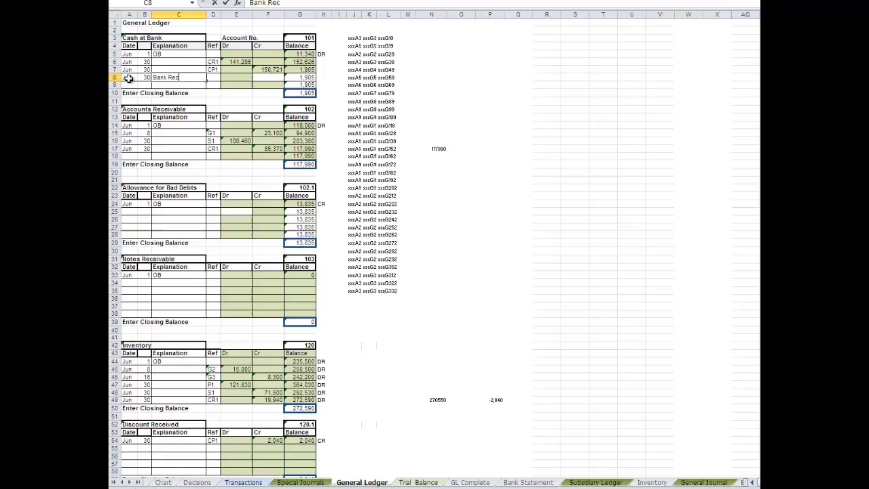
text(G)
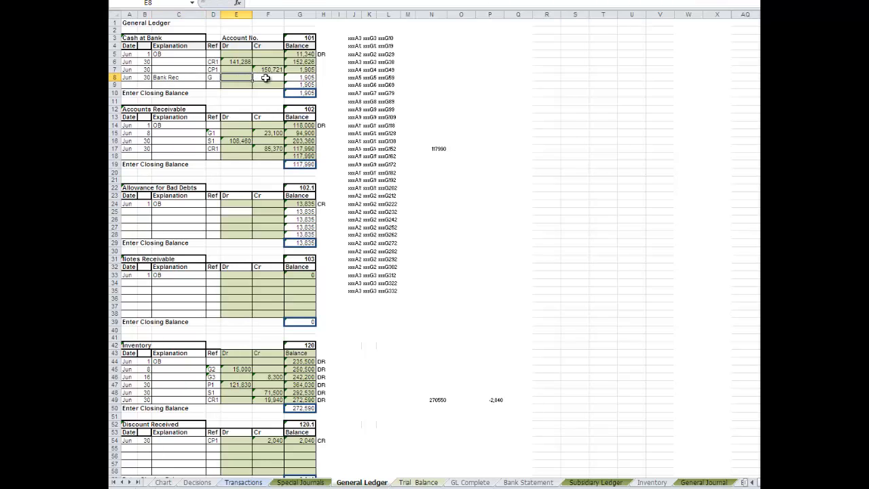
text(=)
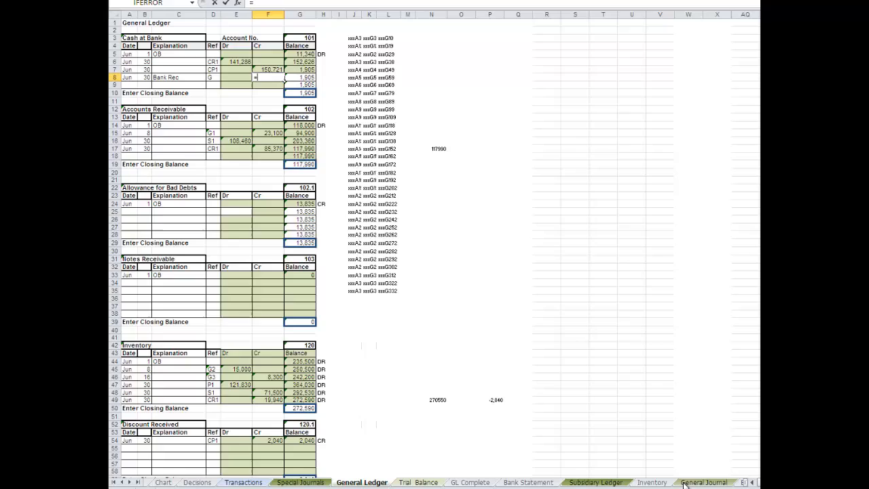
click(704, 482)
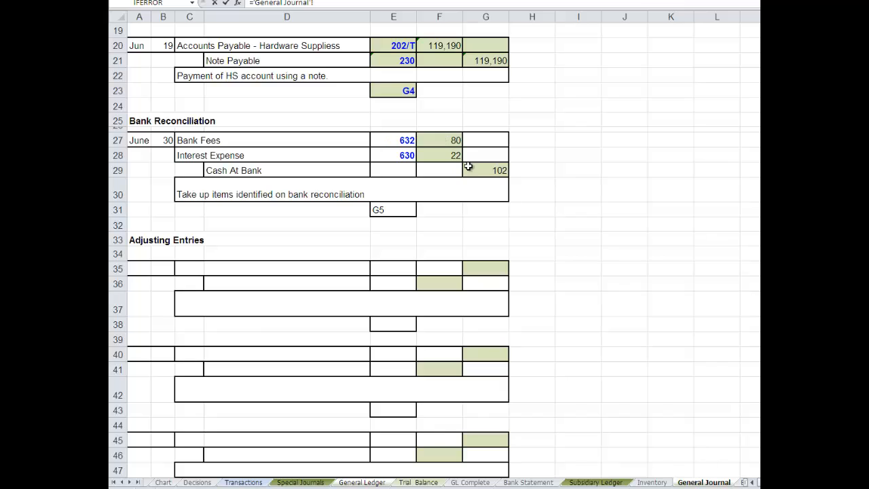
mouse_move(485, 169)
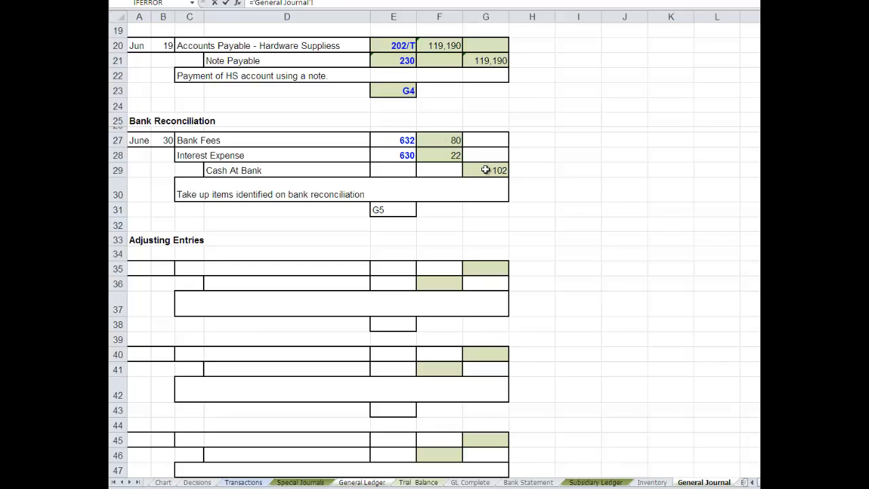
click(486, 170)
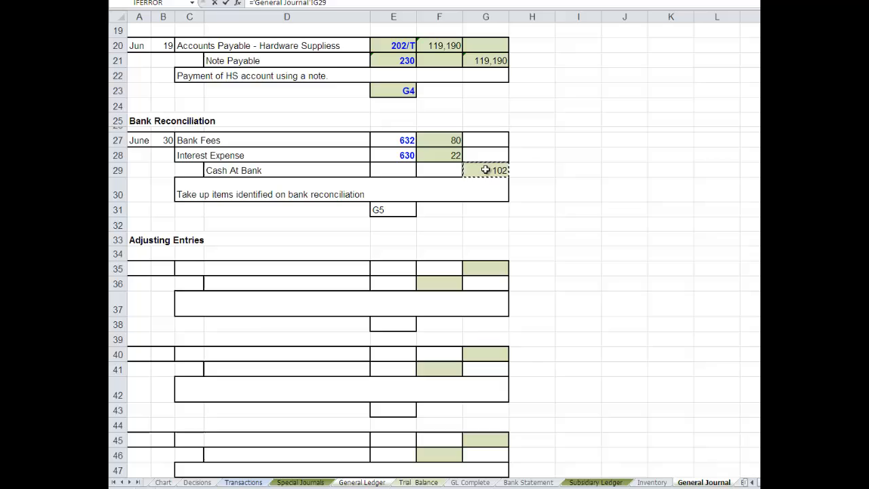
click(362, 482)
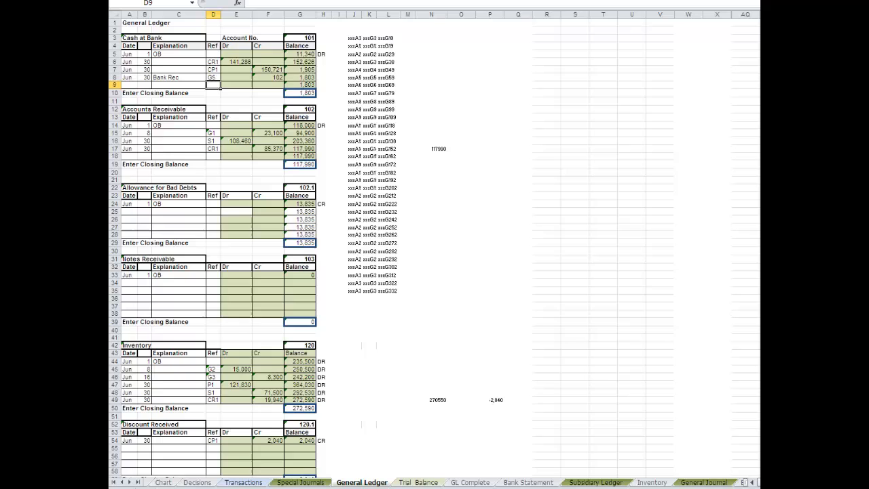
scroll(down, 3)
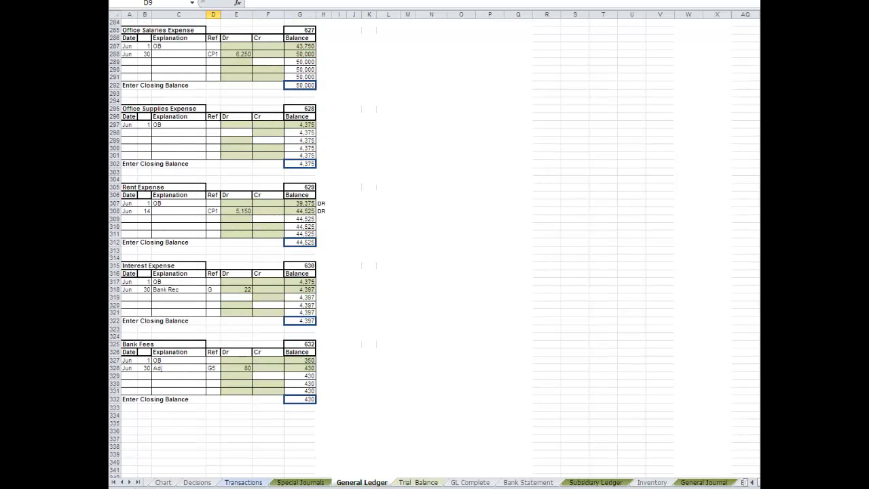
- Correct the Interest Expense entry's Bank Rec reference to G5
click(213, 289)
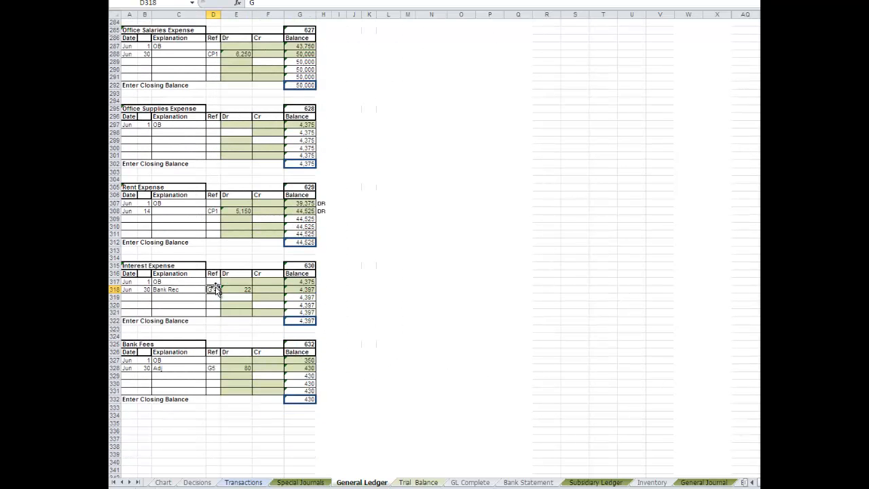
click(490, 218)
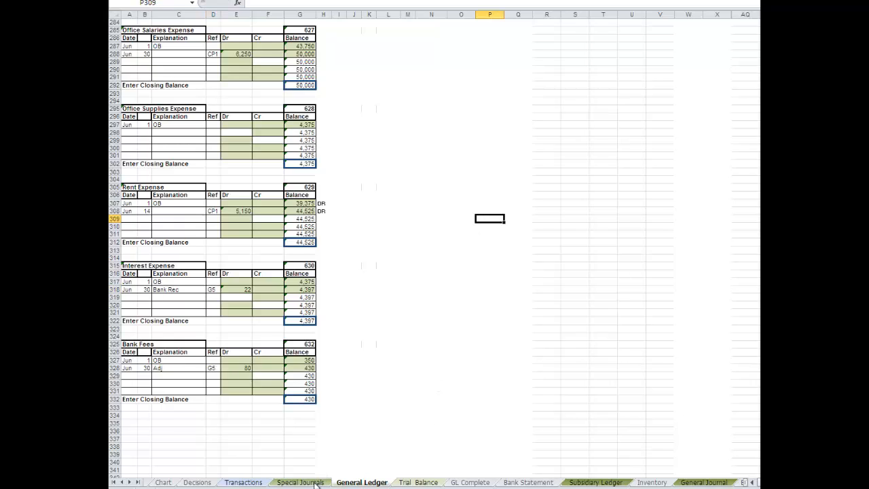
mouse_move(644, 476)
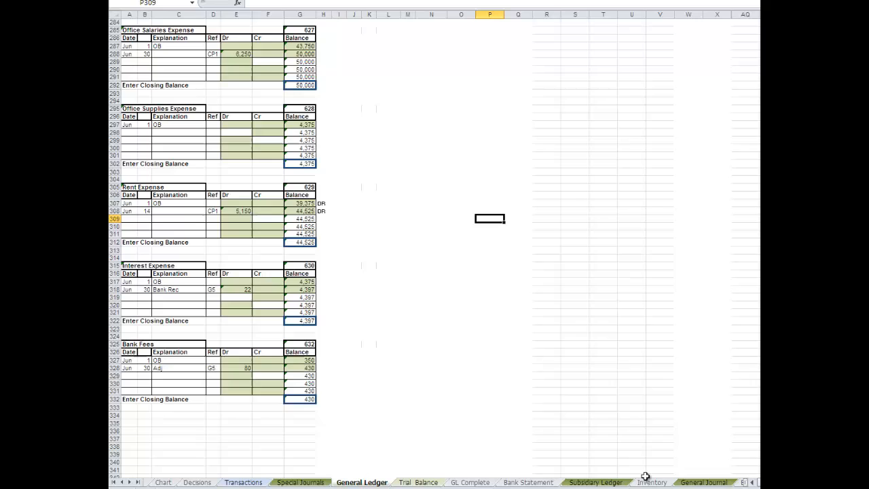
click(703, 482)
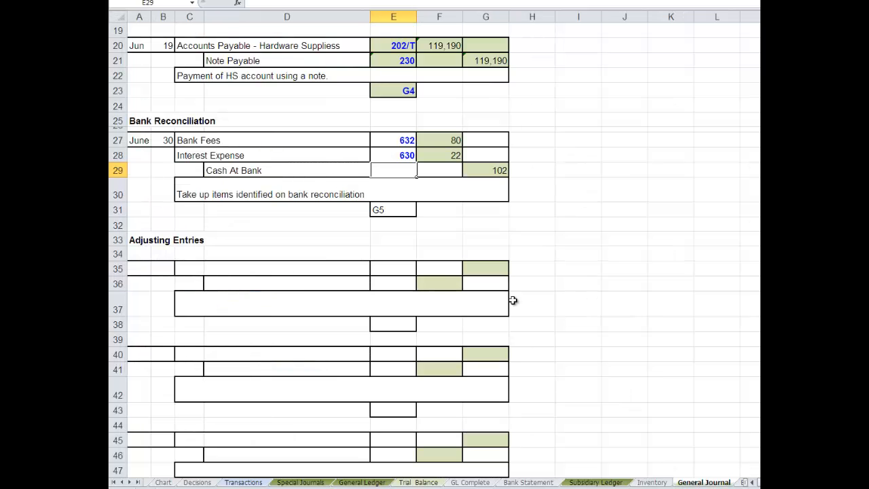
mouse_move(395, 170)
text(=)
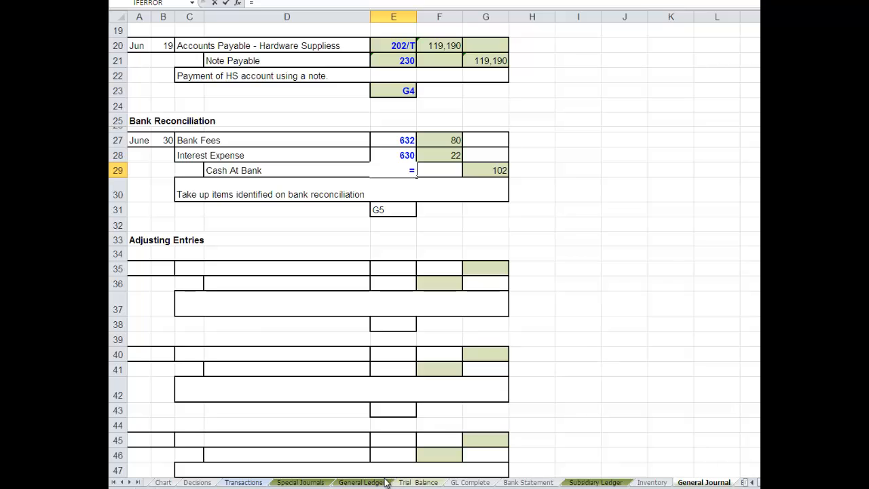
- Link the General Journal's Cash At Bank account number 101 from the General Ledger
click(361, 482)
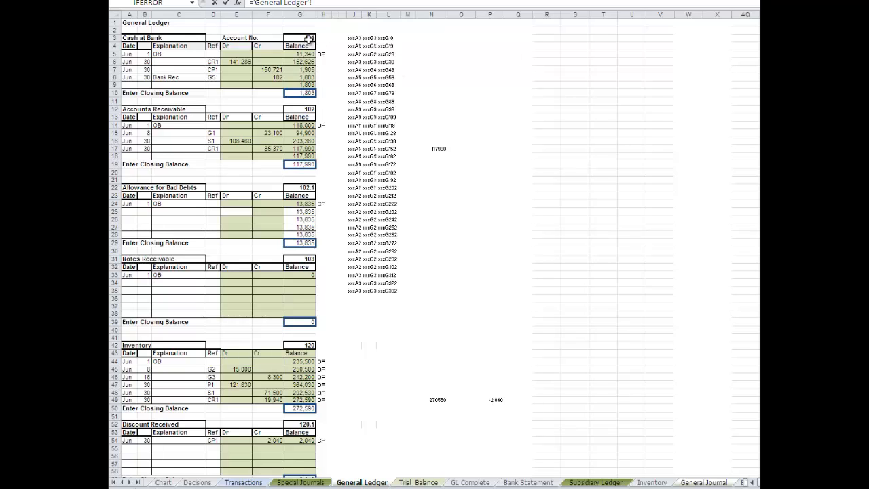
click(703, 482)
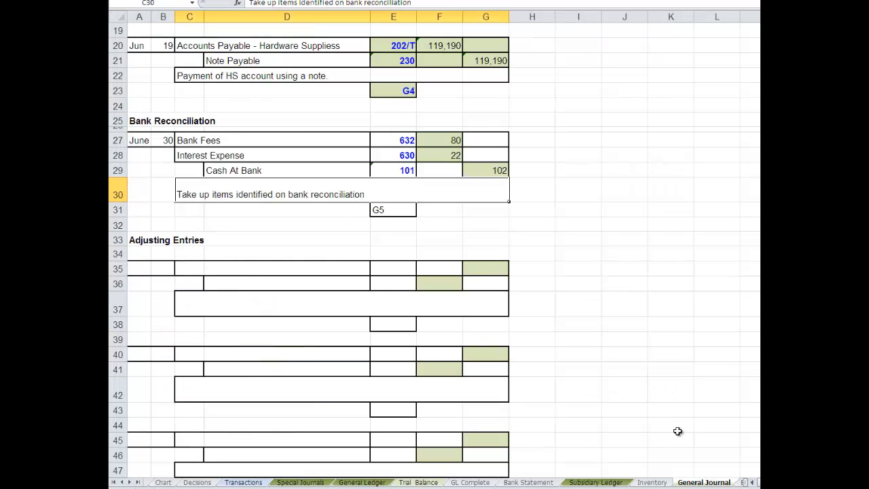
click(686, 482)
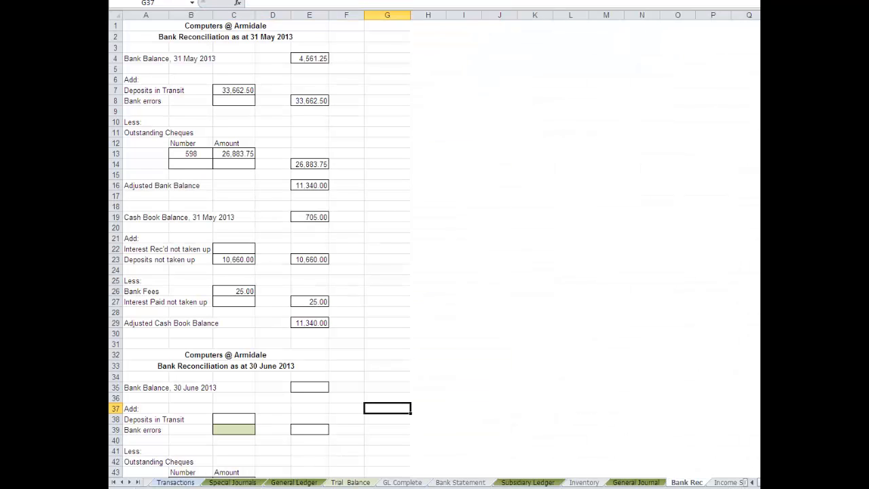
- Display the Trial Balance sheet, with Dr and Cr totals both 1,440,990 and zero difference
click(350, 482)
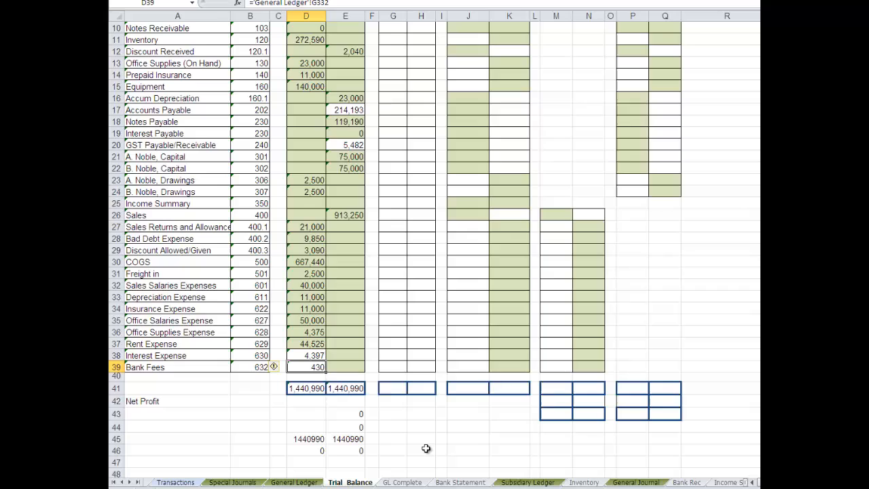
mouse_move(431, 389)
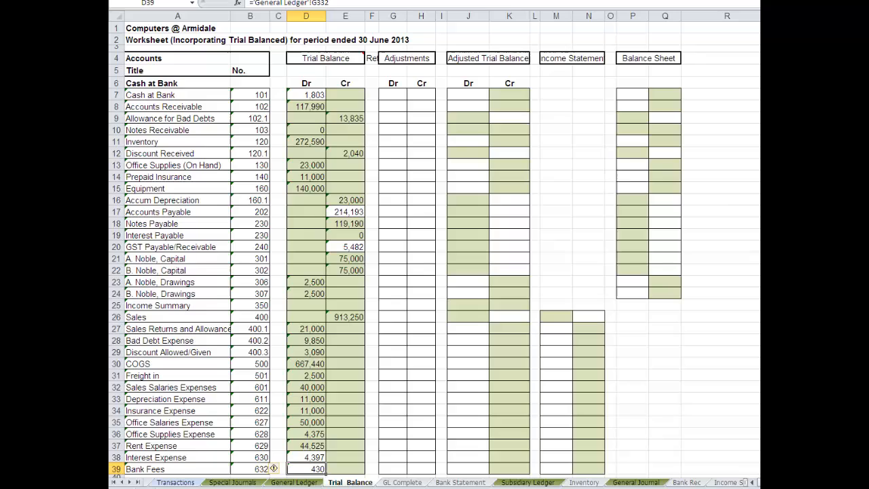
mouse_move(316, 404)
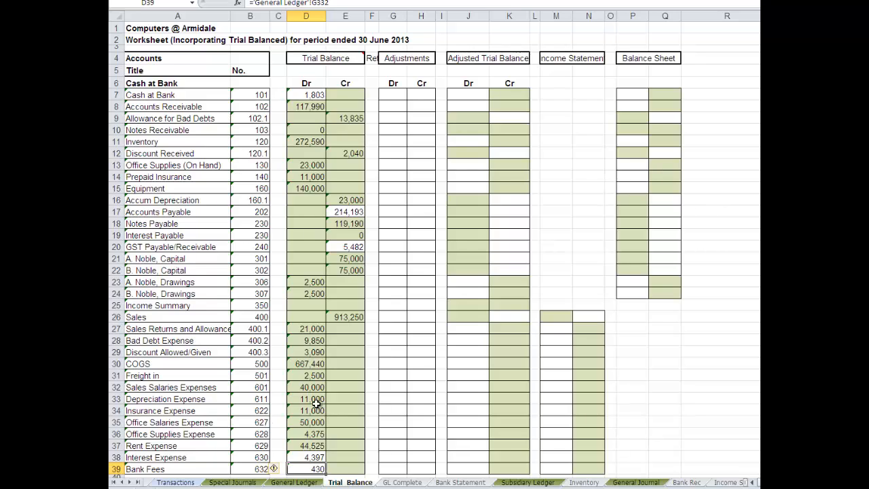
mouse_move(311, 103)
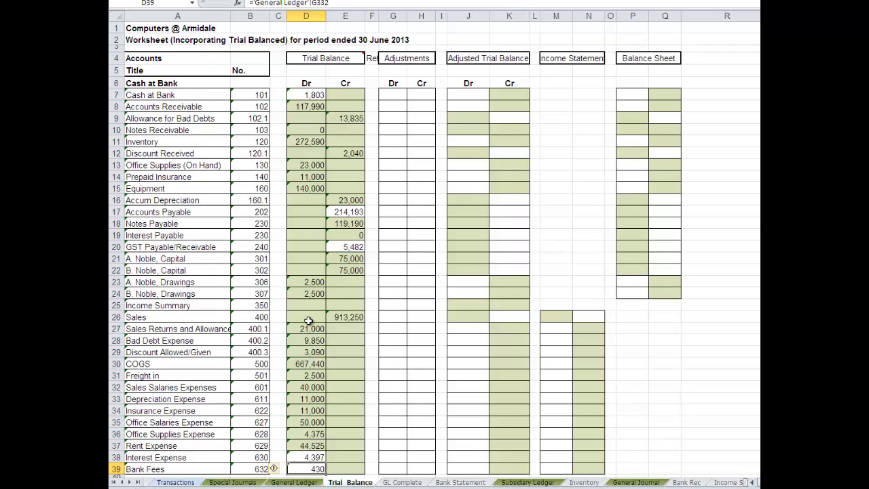
mouse_move(495, 317)
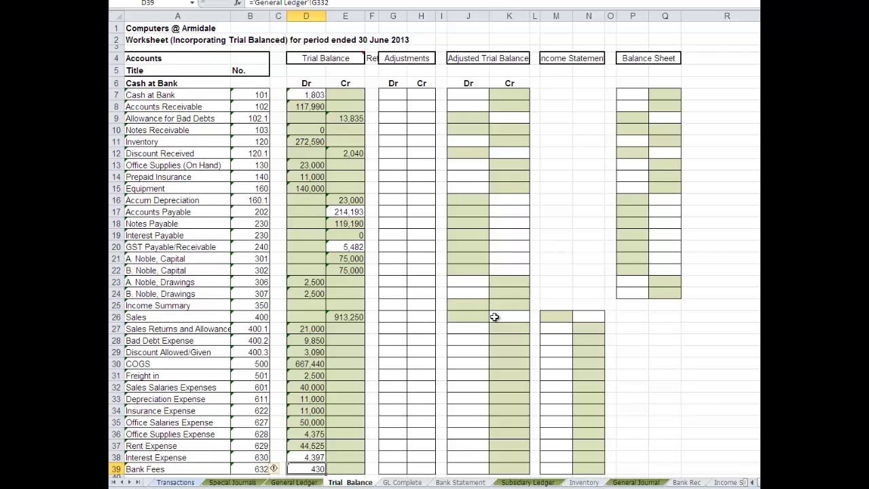
mouse_move(485, 362)
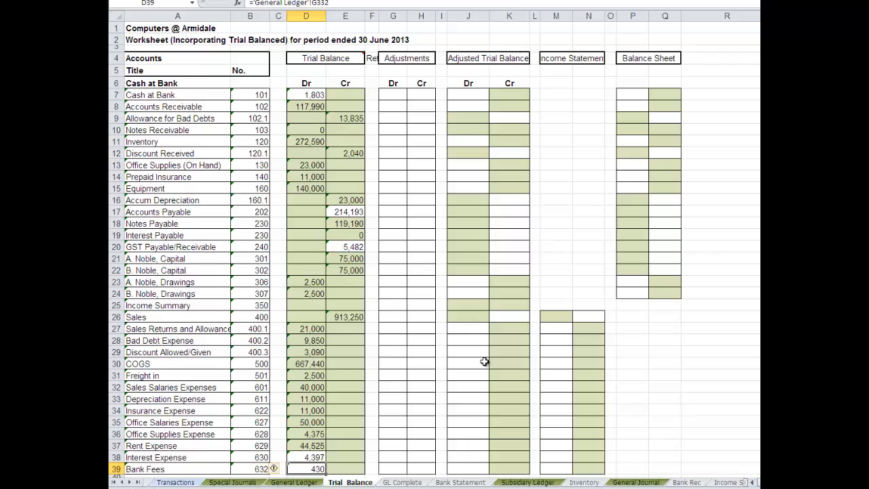
mouse_move(714, 289)
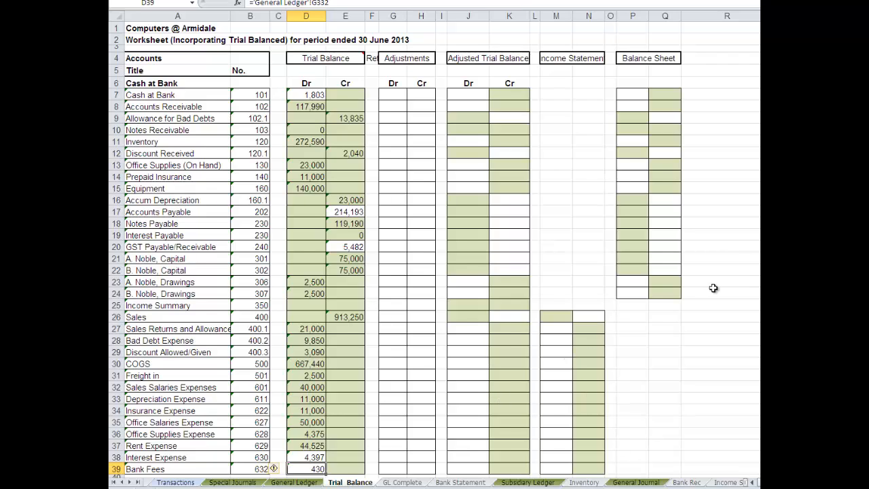